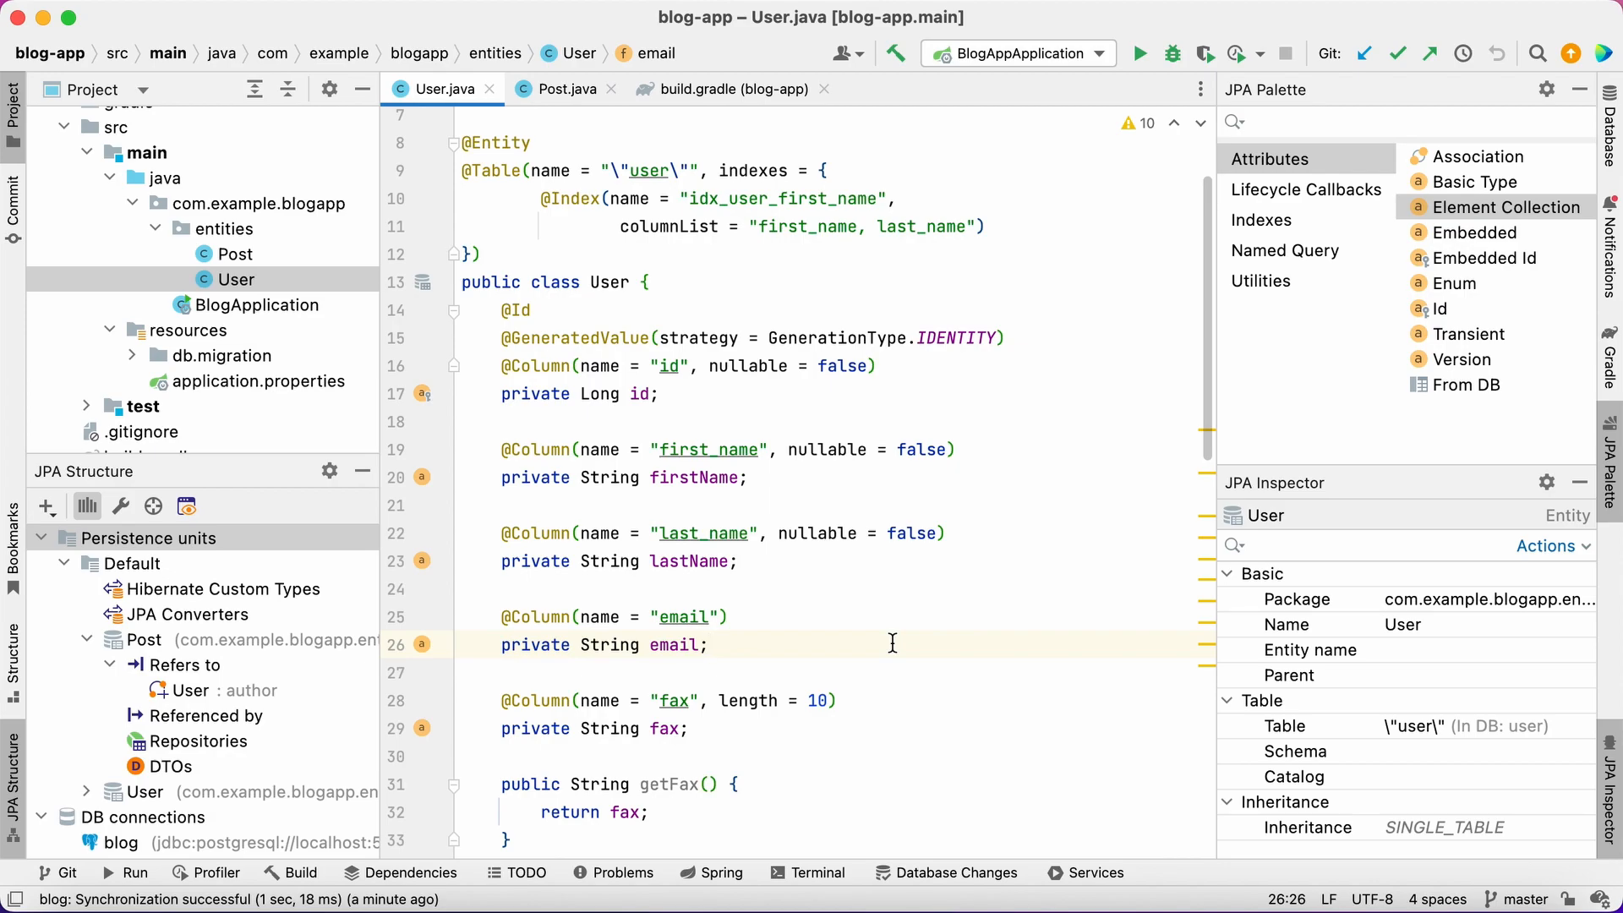
# Show build.gradle with the Flyway plugin, PostgreSQL dependency and database connection settings
pyautogui.click(564, 89)
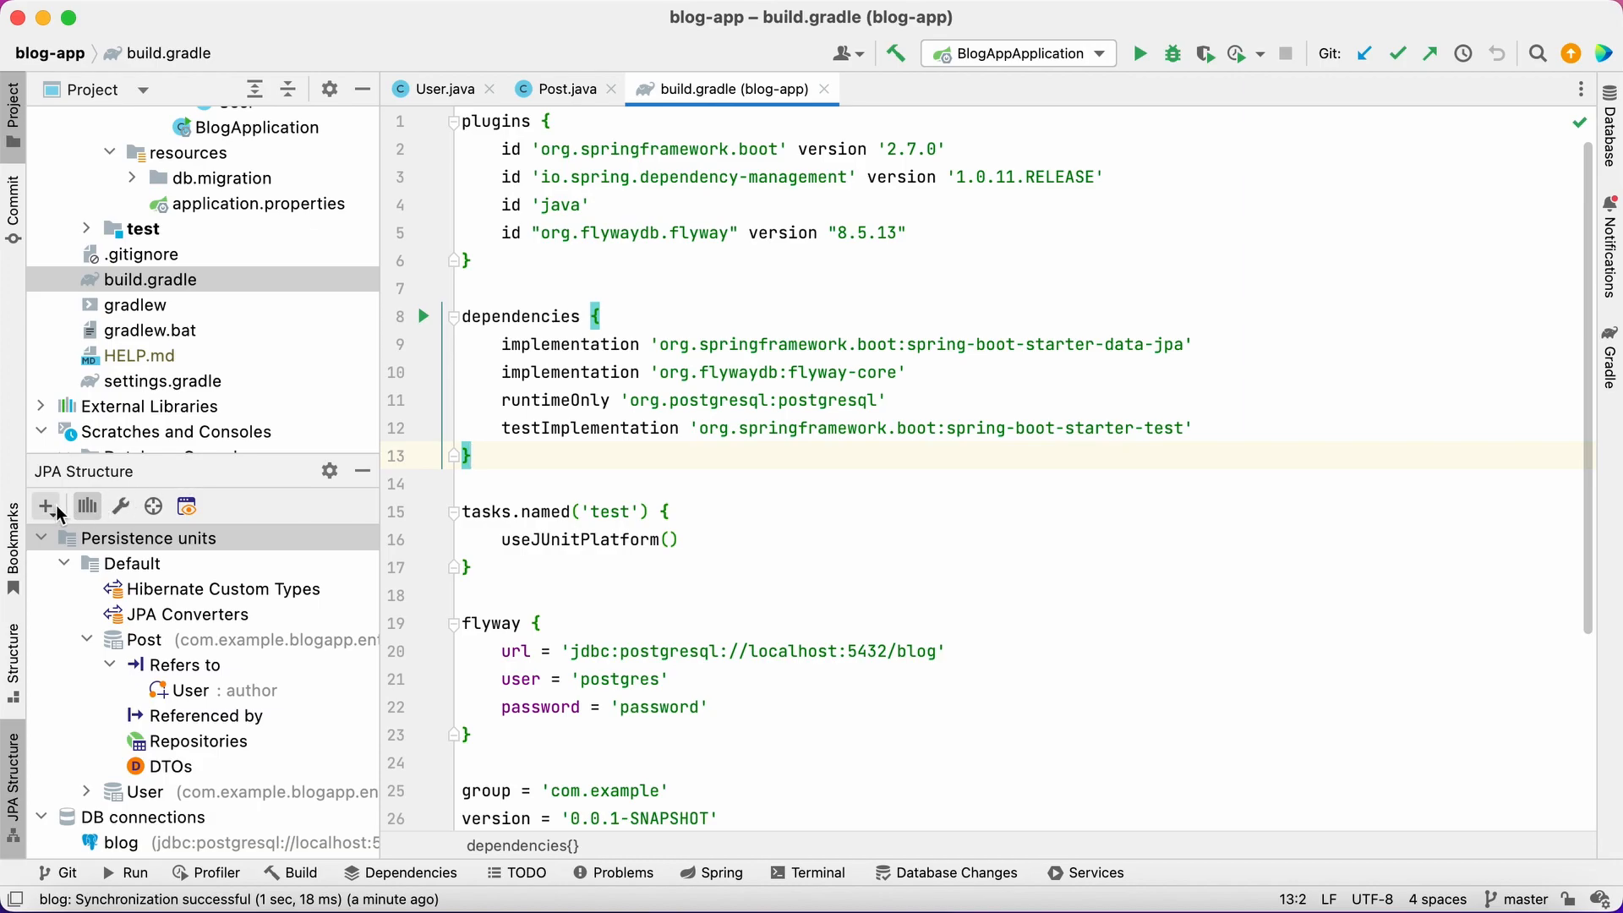
# Configure a Flyway Init Migration generated from the Model for a PostgreSQL database
pyautogui.click(45, 506)
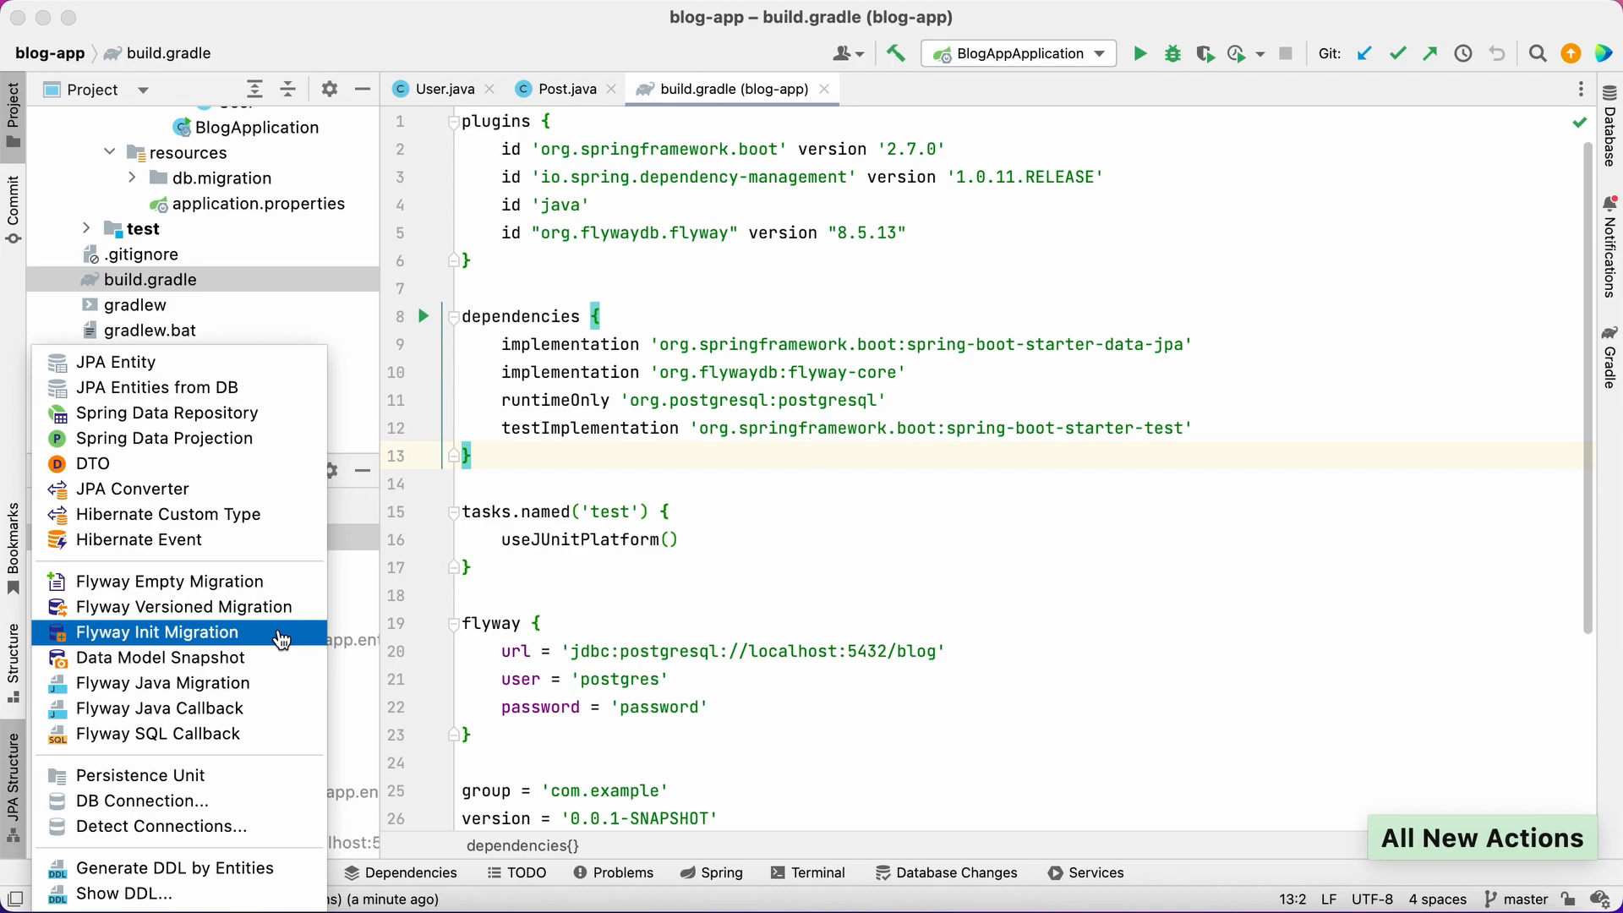
pyautogui.click(157, 633)
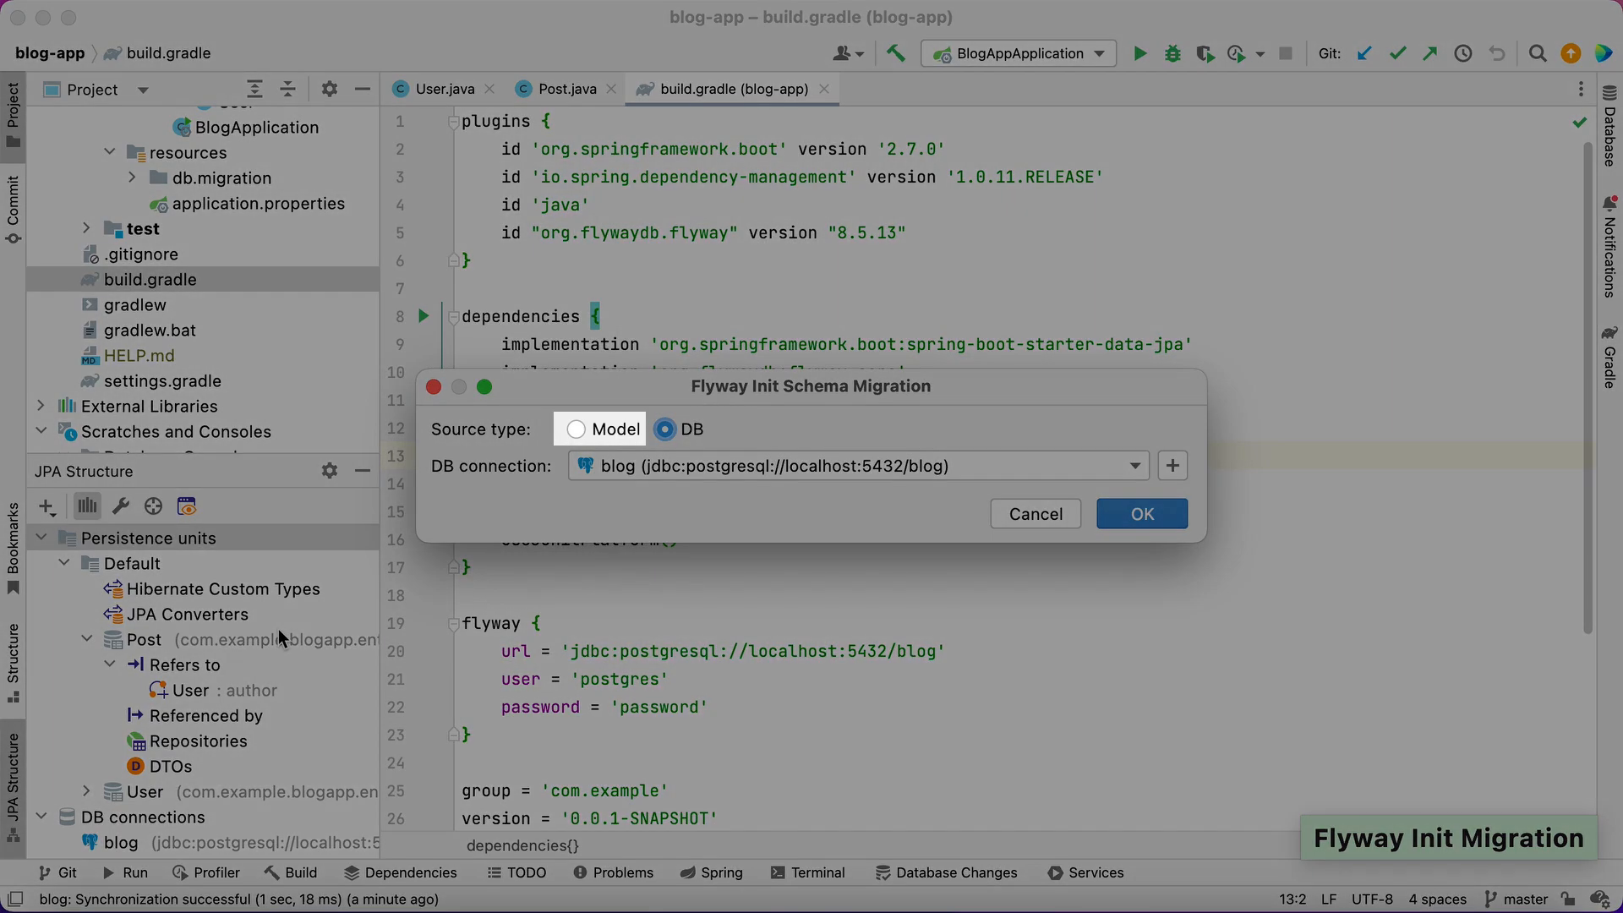
pyautogui.click(666, 428)
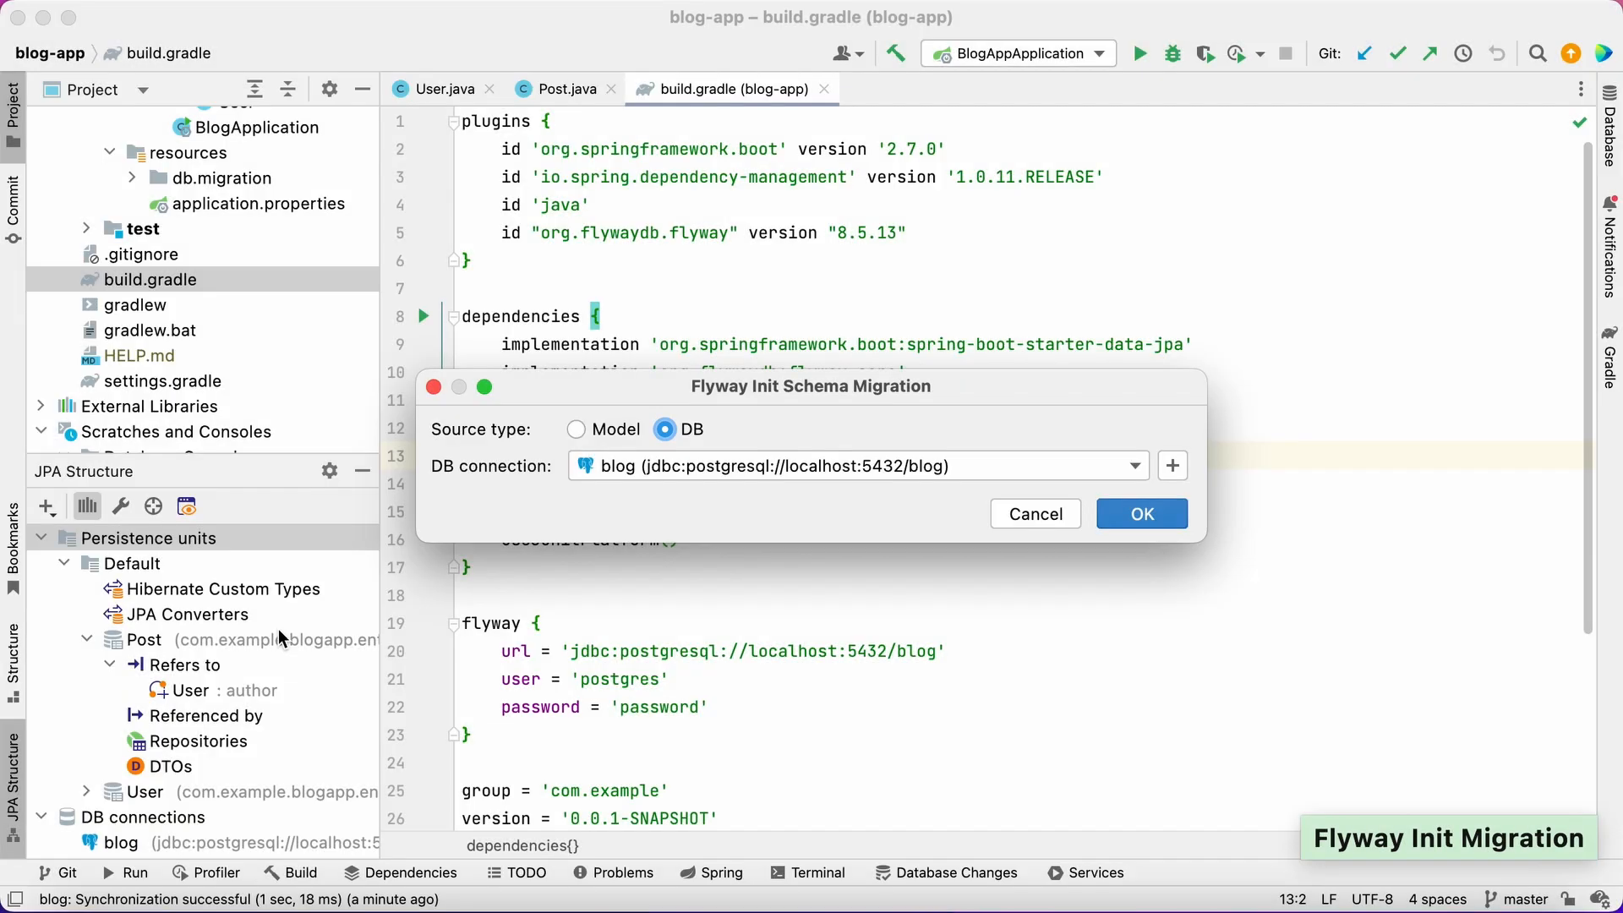
pyautogui.click(576, 429)
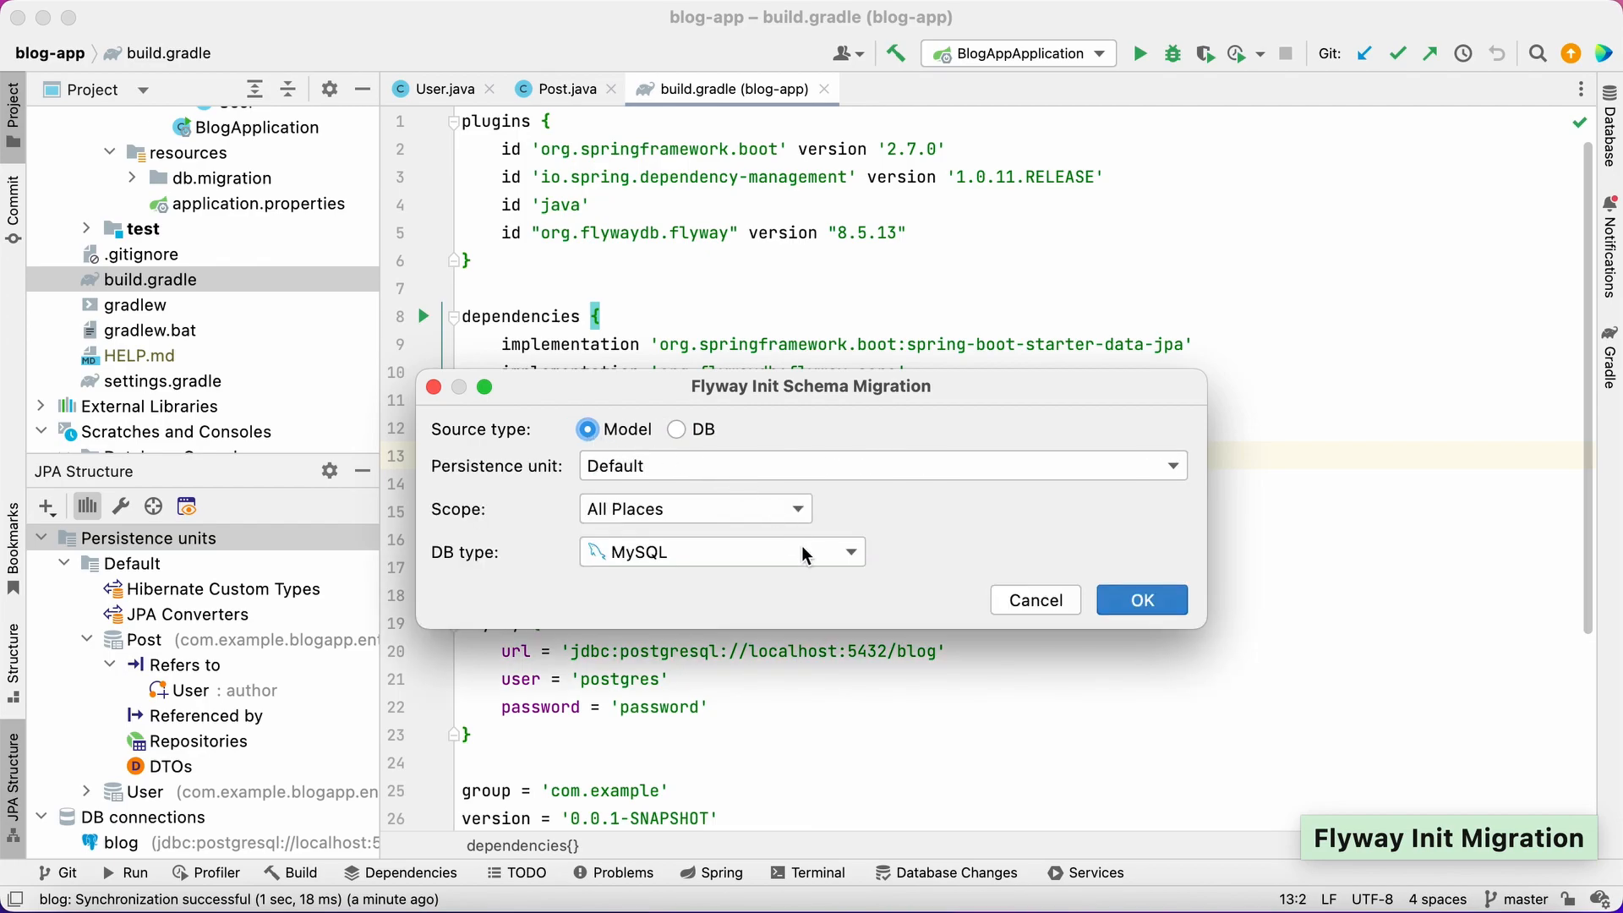
pyautogui.click(848, 551)
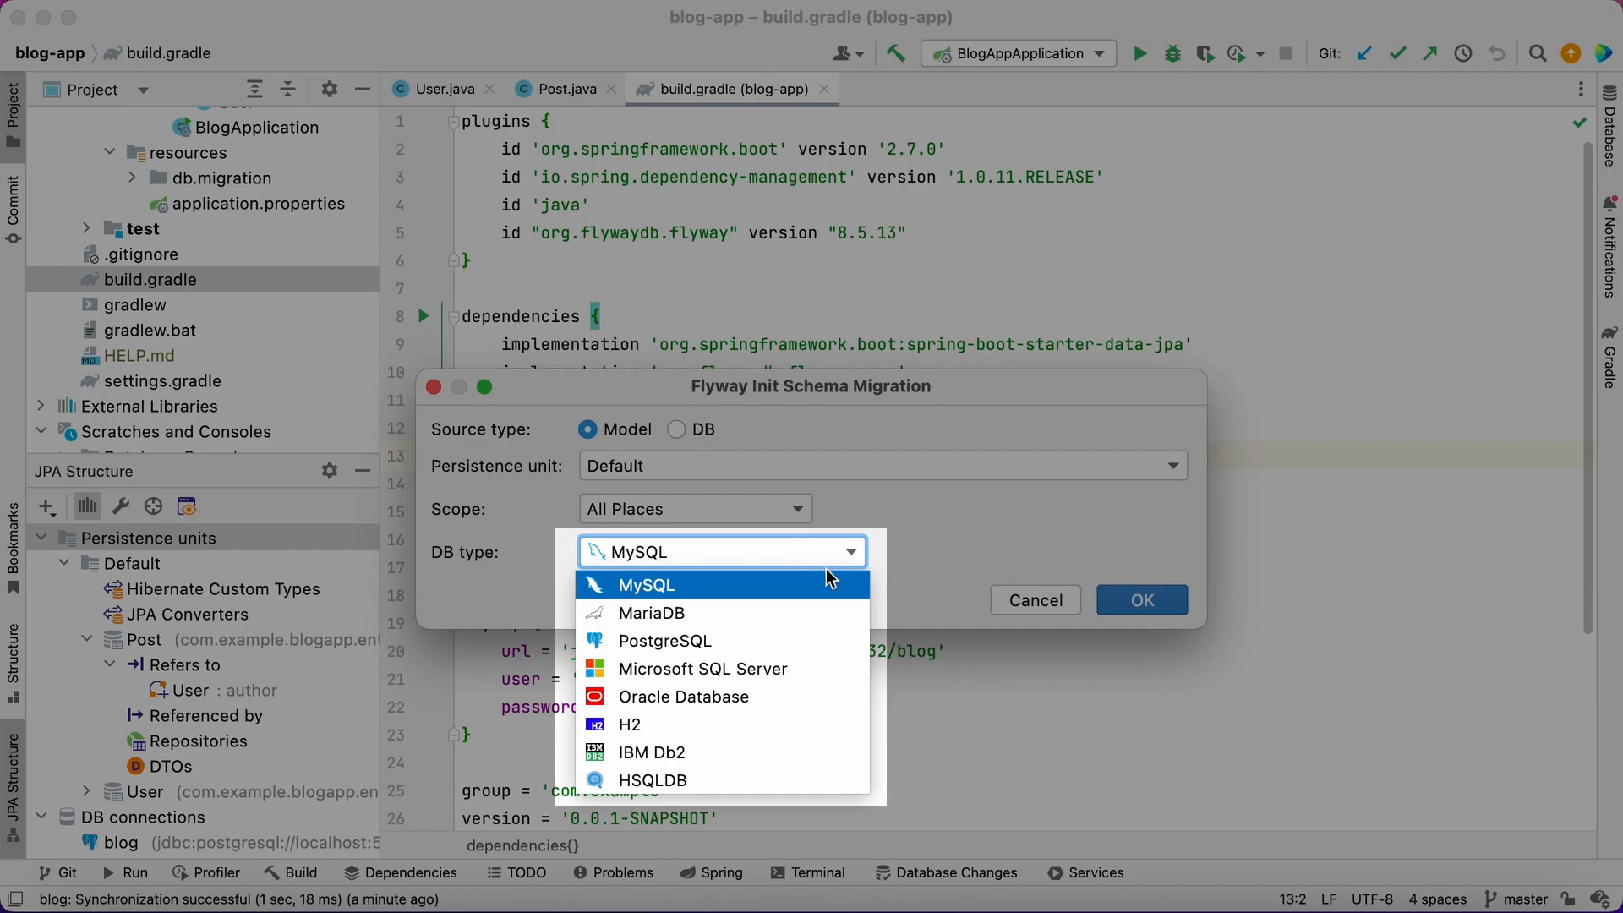
pyautogui.moveTo(839, 640)
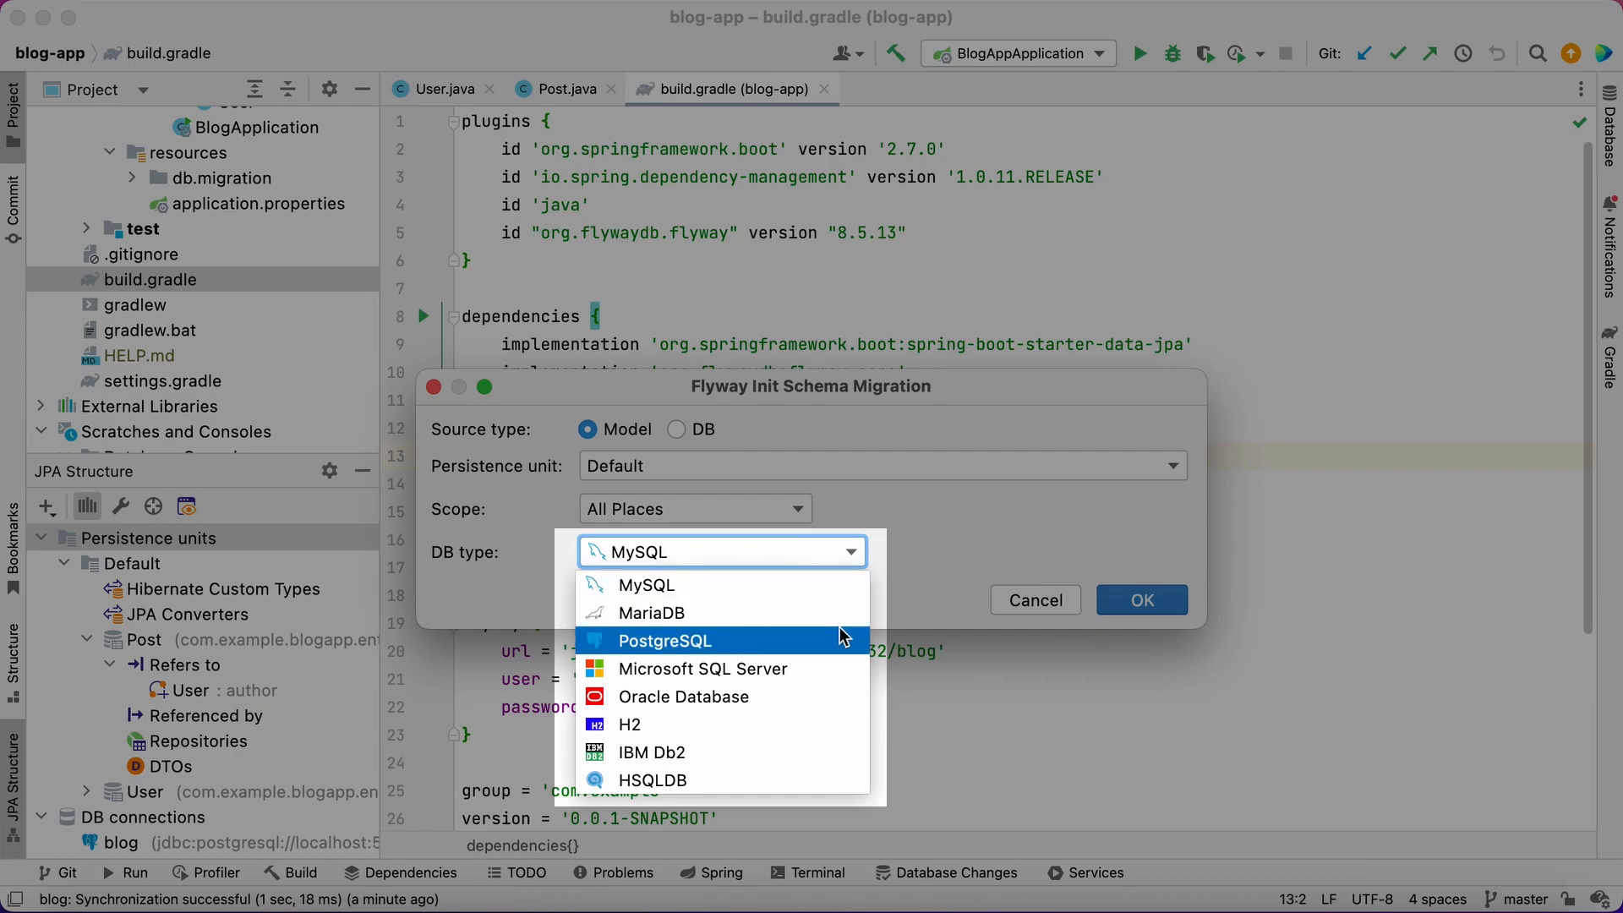
pyautogui.click(663, 640)
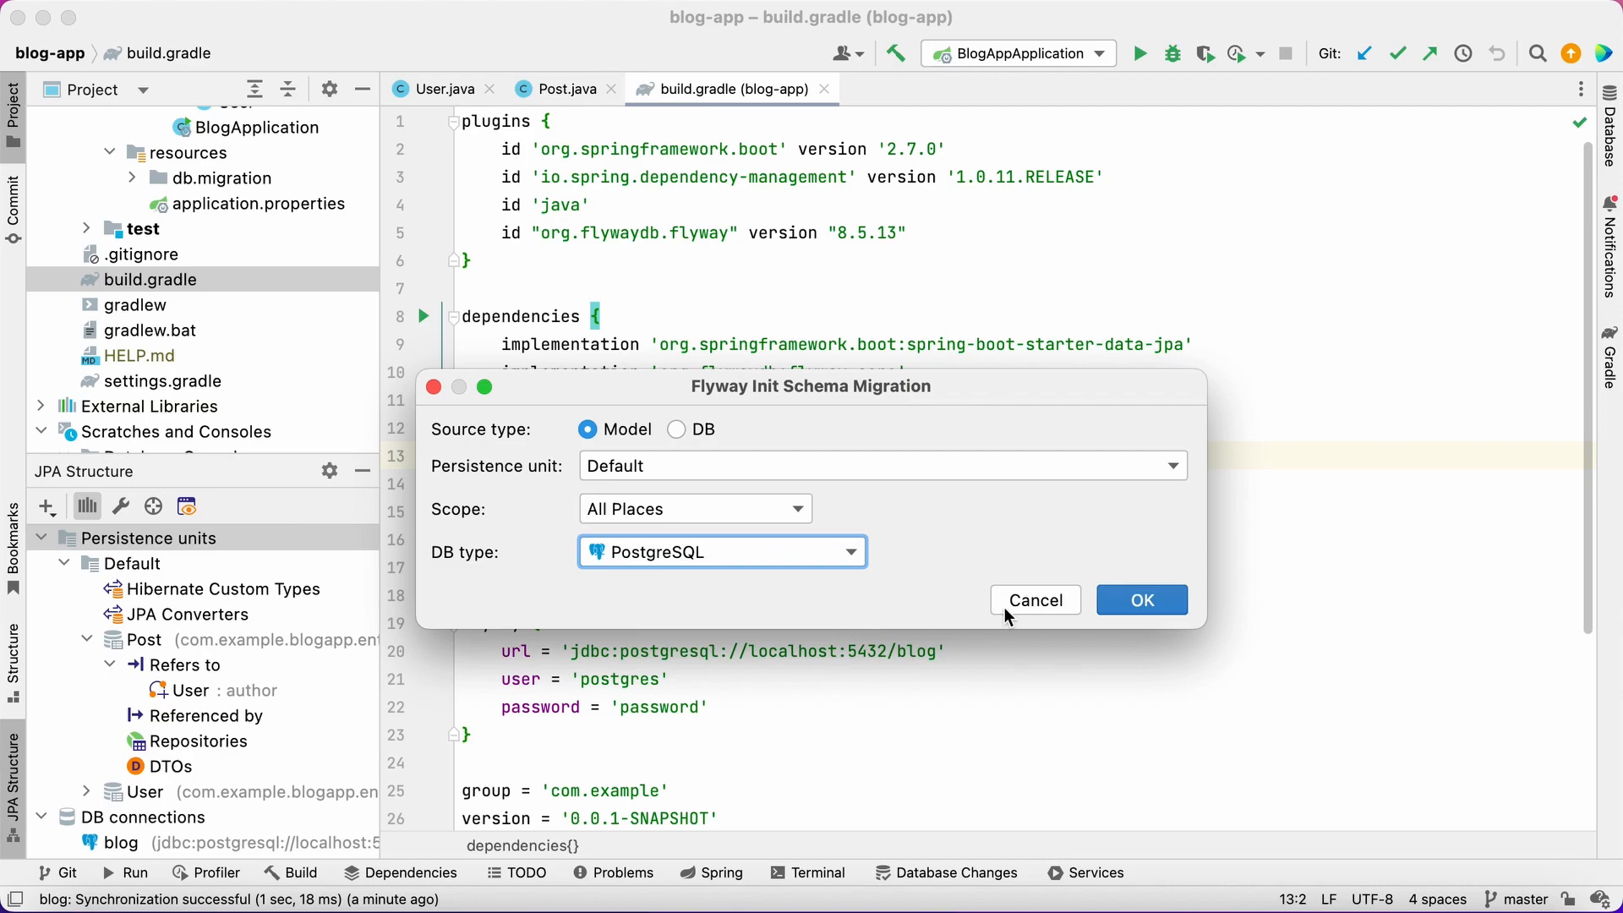
# Save the init schema script as V1__baseline_migration.sql in db/migration
pyautogui.click(1140, 600)
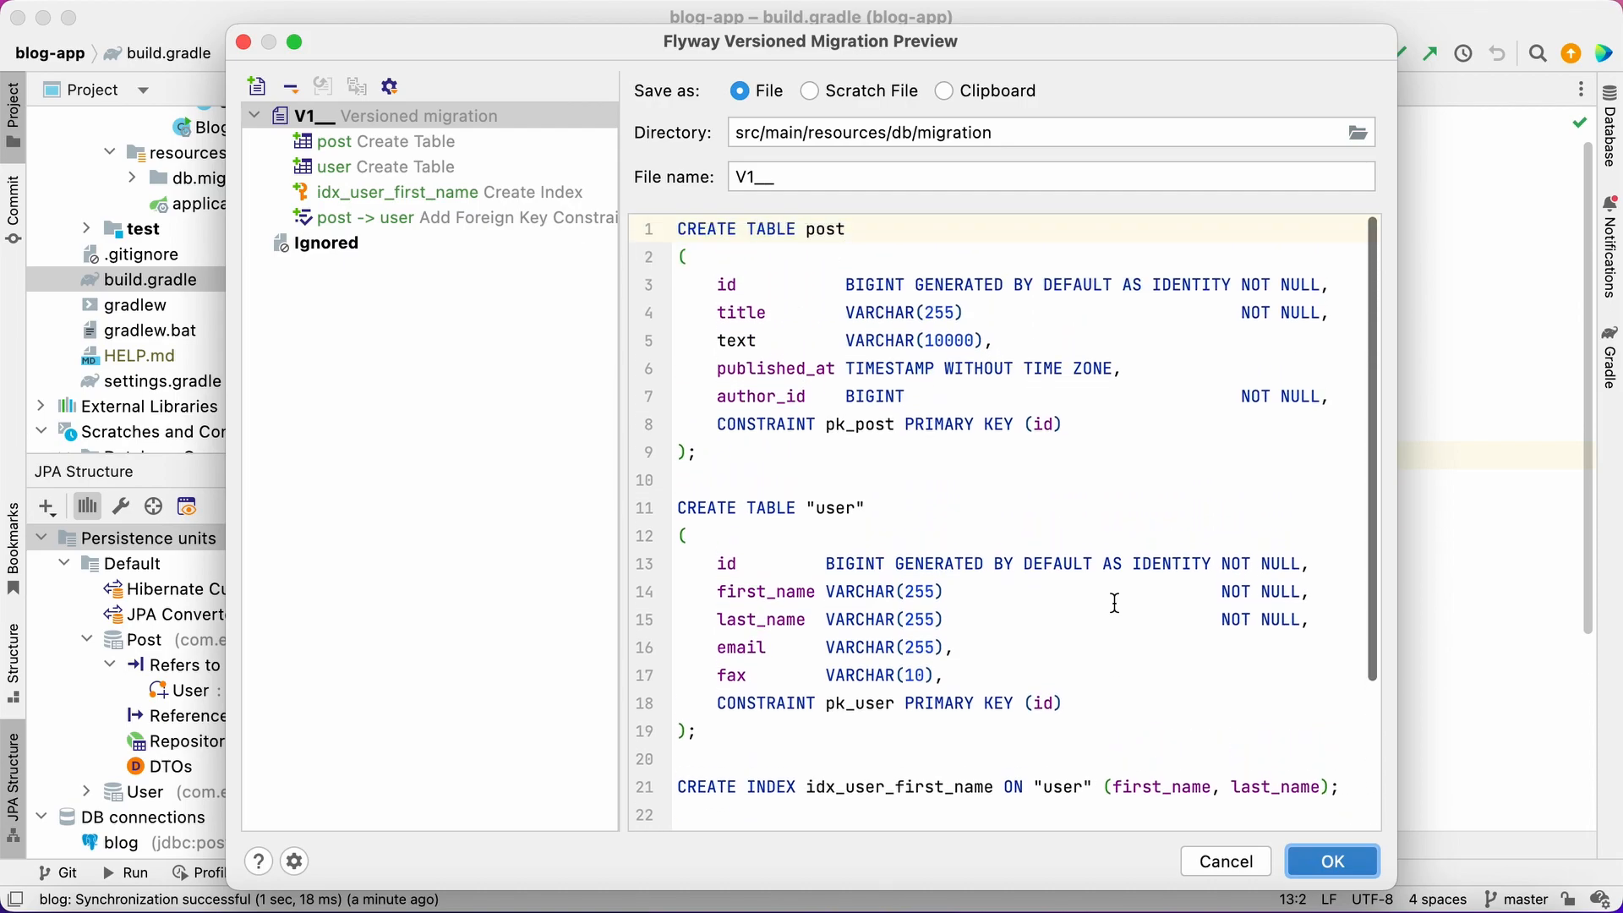
pyautogui.write('baseline_migration')
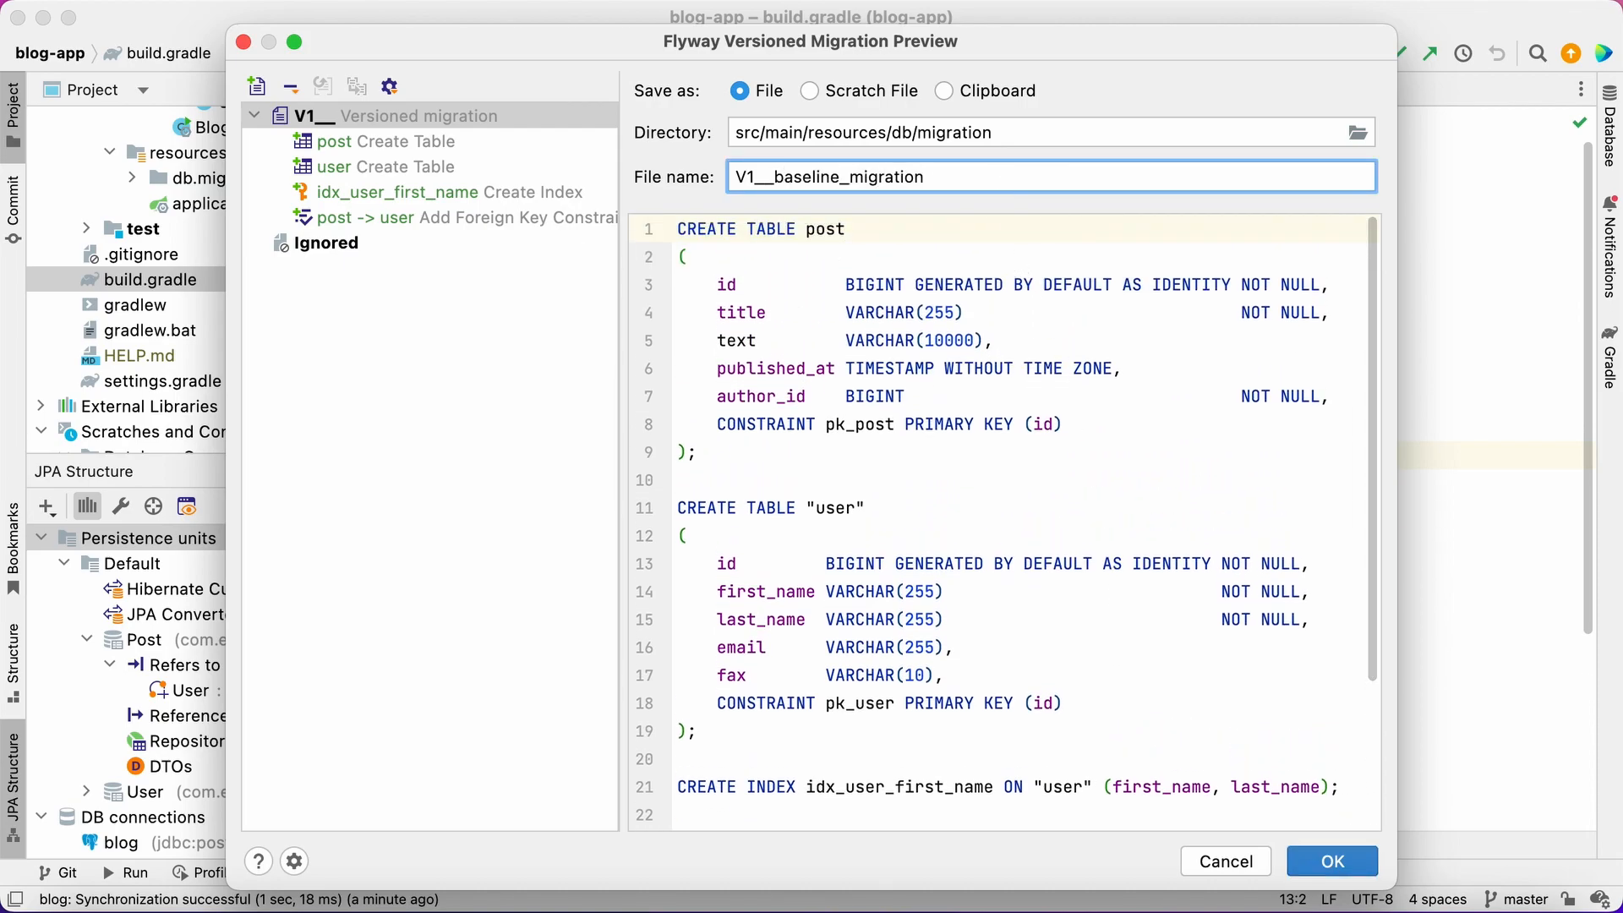
pyautogui.click(1330, 860)
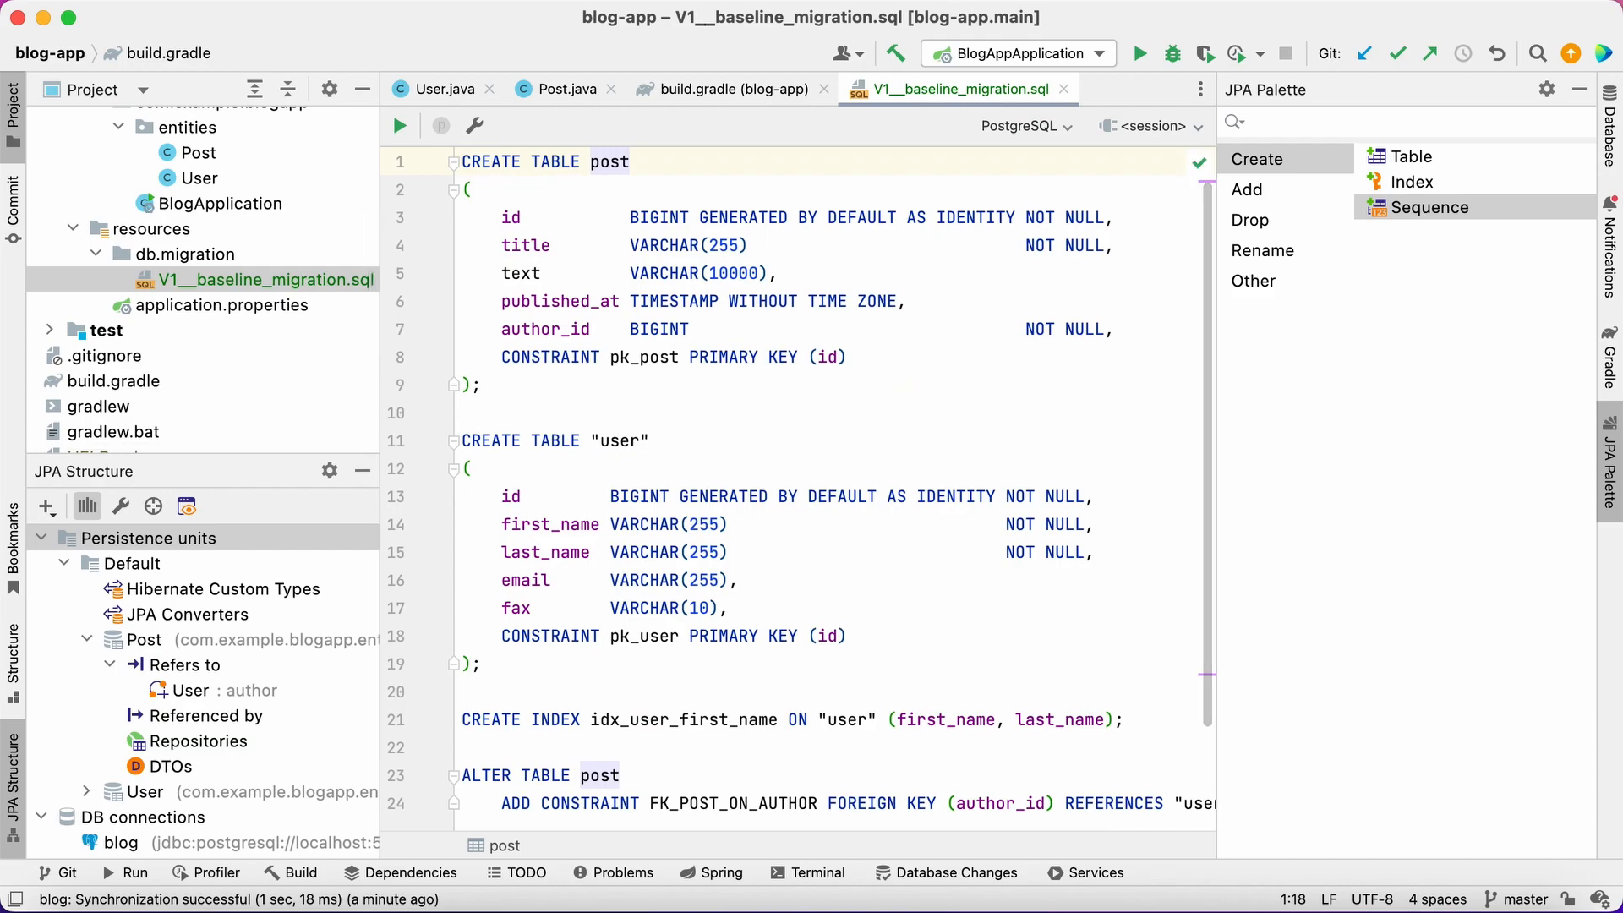
pyautogui.moveTo(1475, 338)
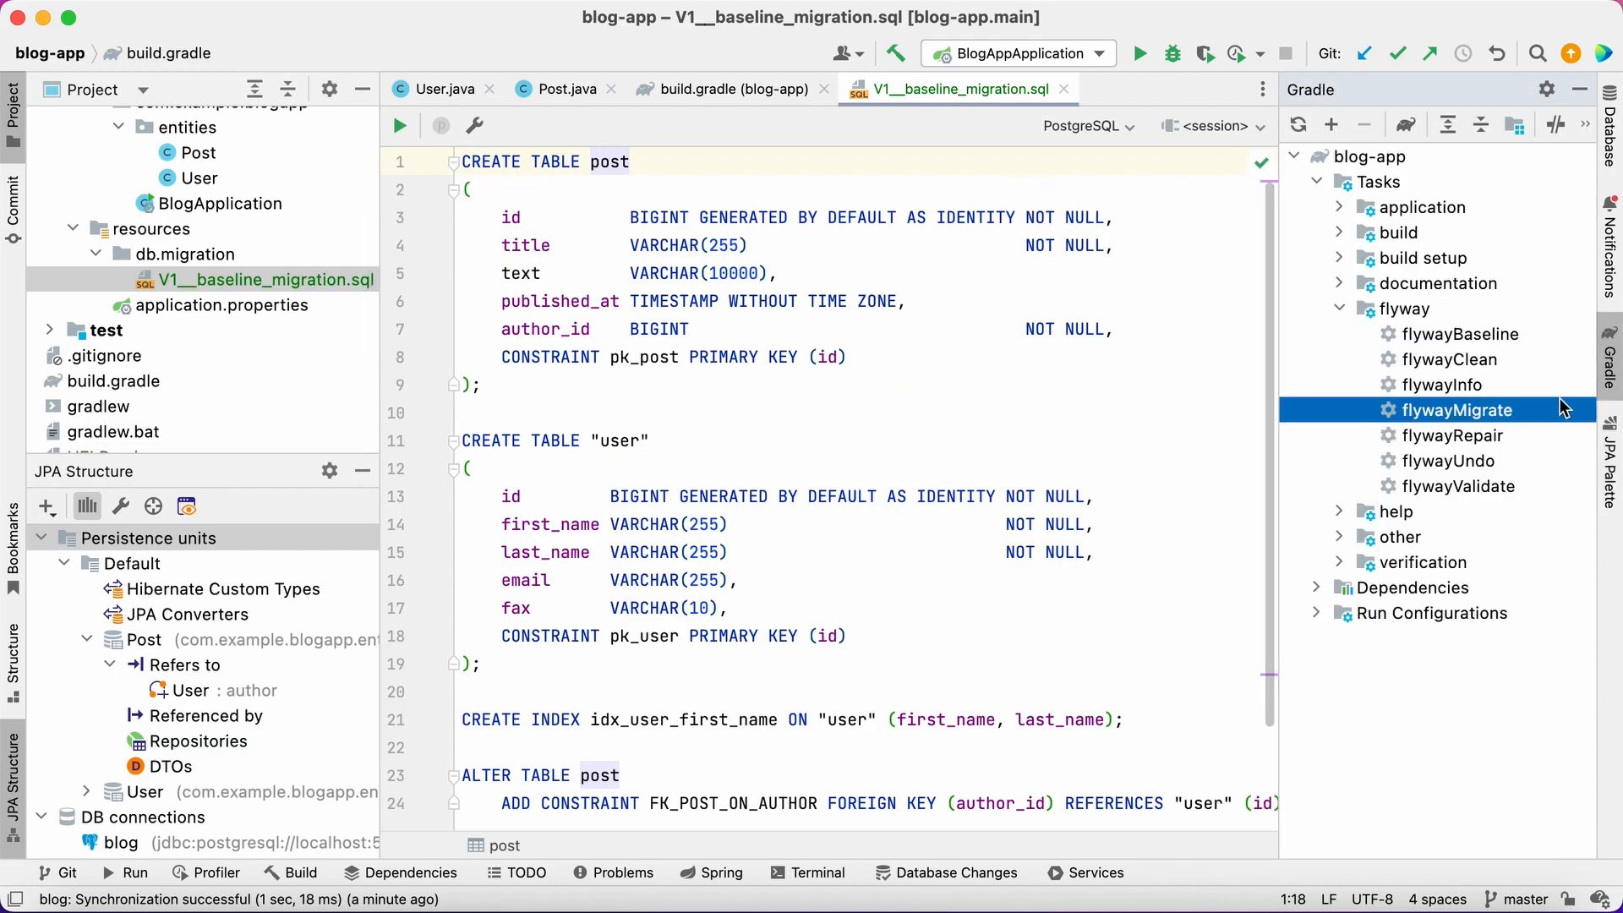
# Run flywayMigrate and browse the blog database's new tables, including user
pyautogui.doubleClick(1458, 410)
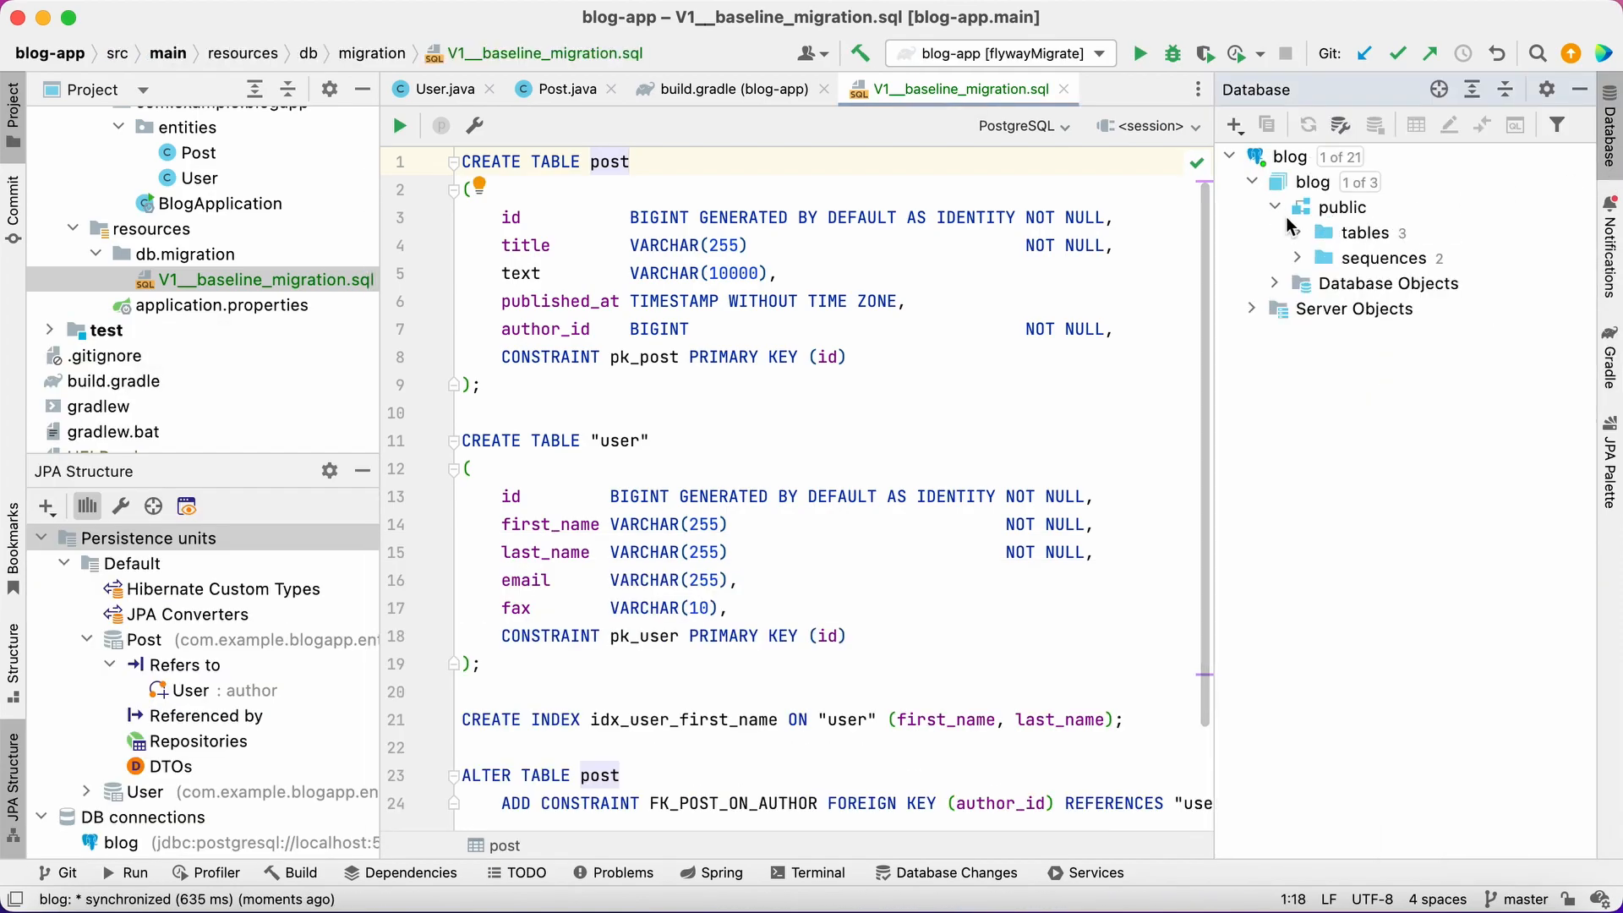
pyautogui.click(1297, 232)
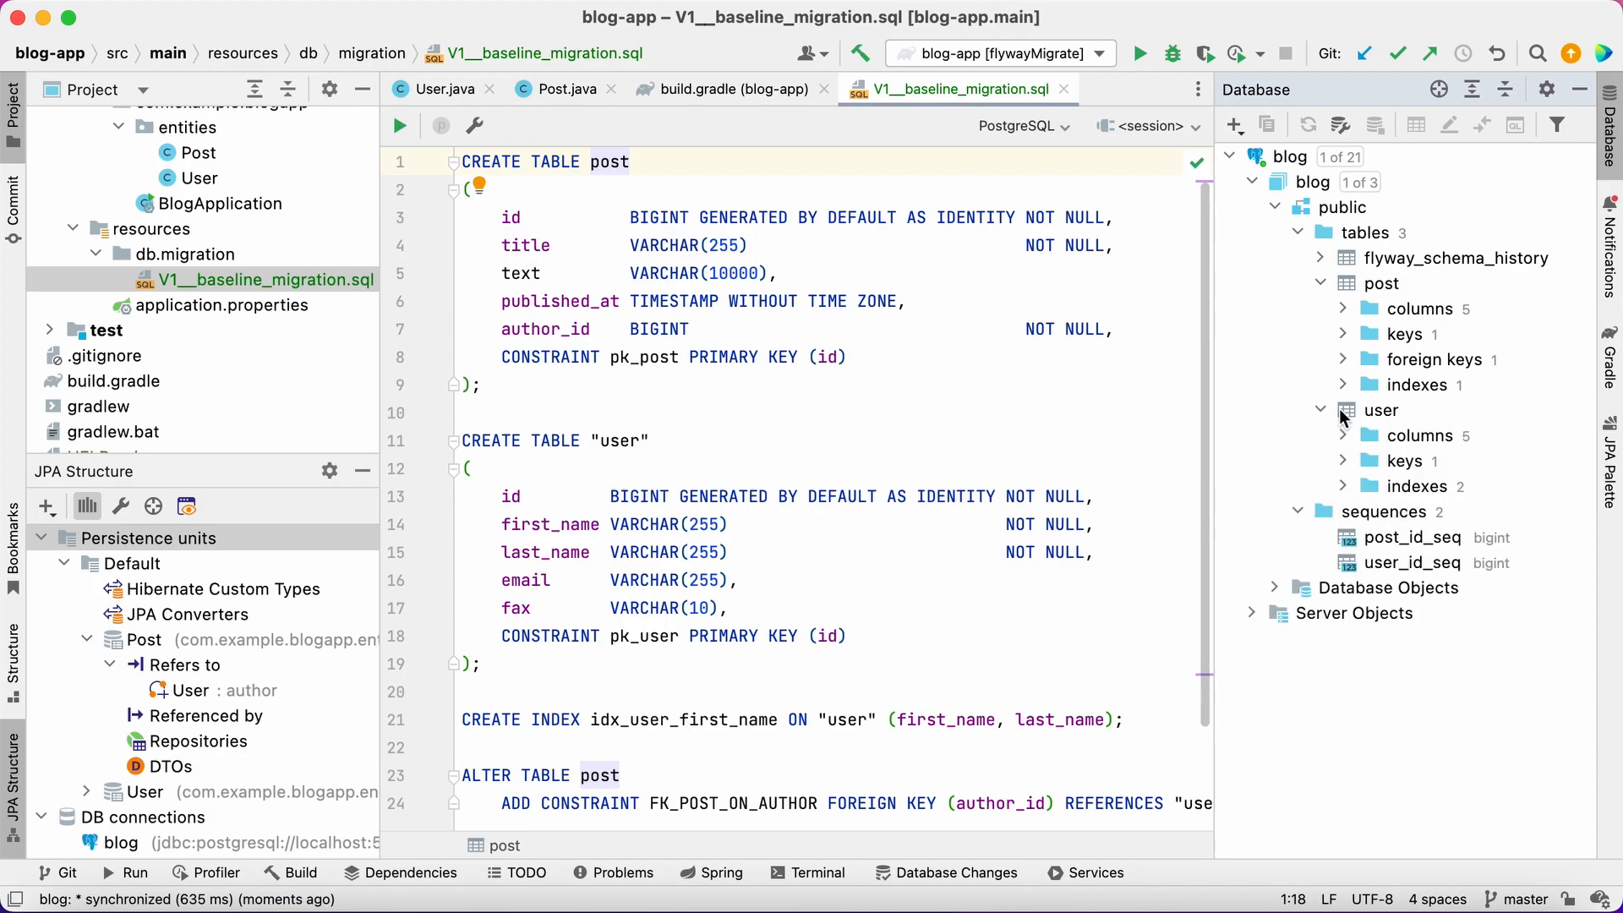
pyautogui.click(1344, 309)
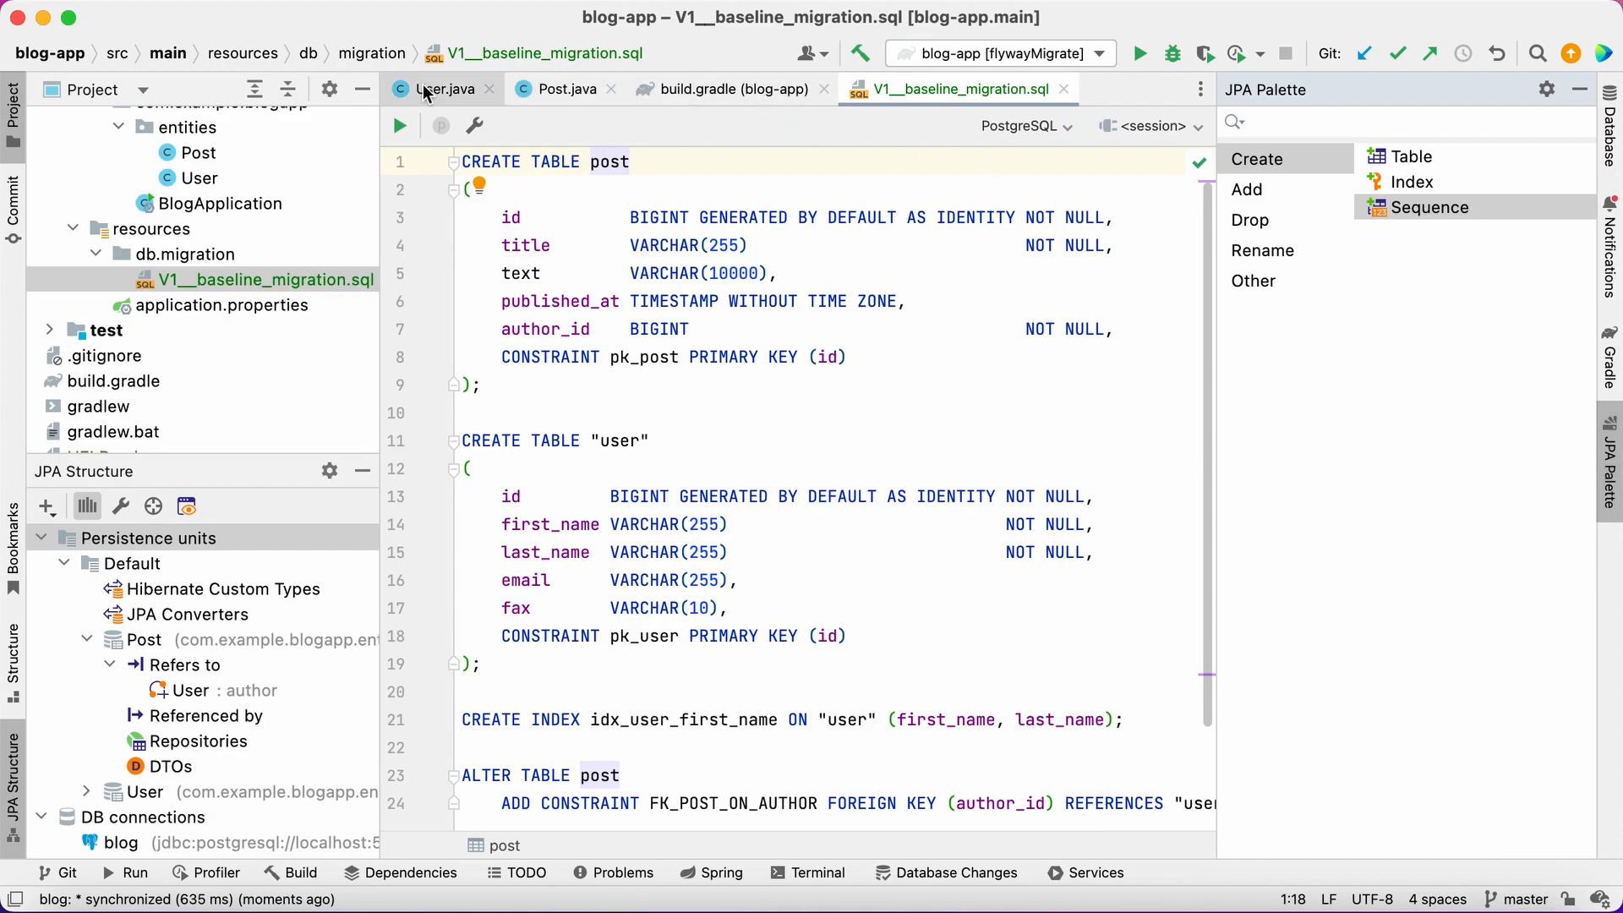
# Set the User email column to nullable = false and unique = true, then view Post.java
pyautogui.click(442, 88)
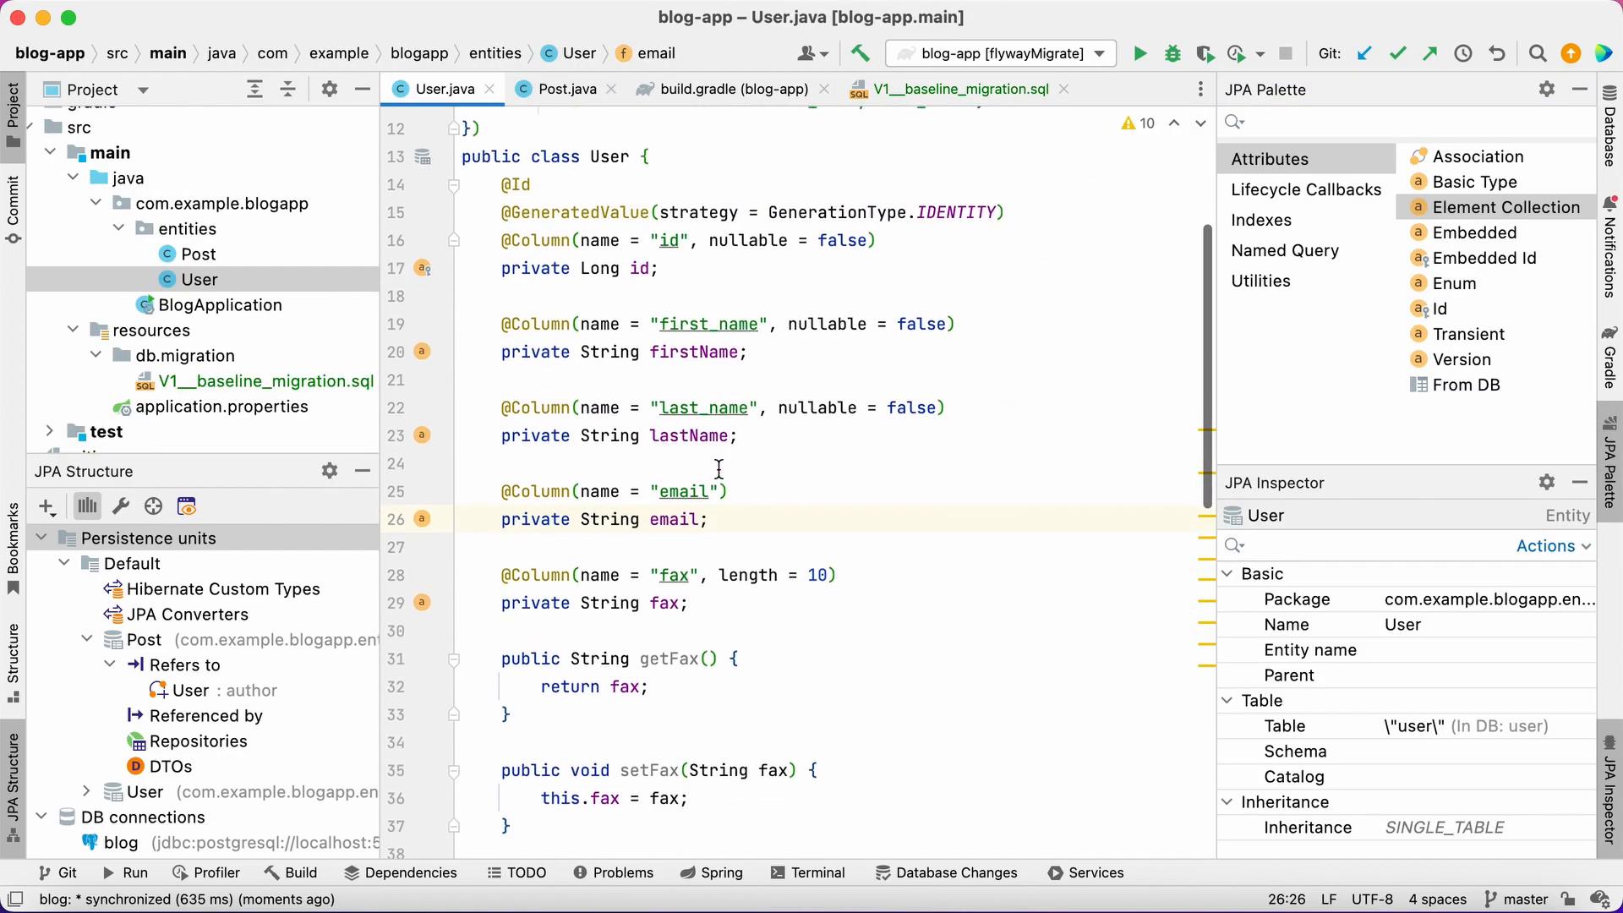
pyautogui.click(674, 518)
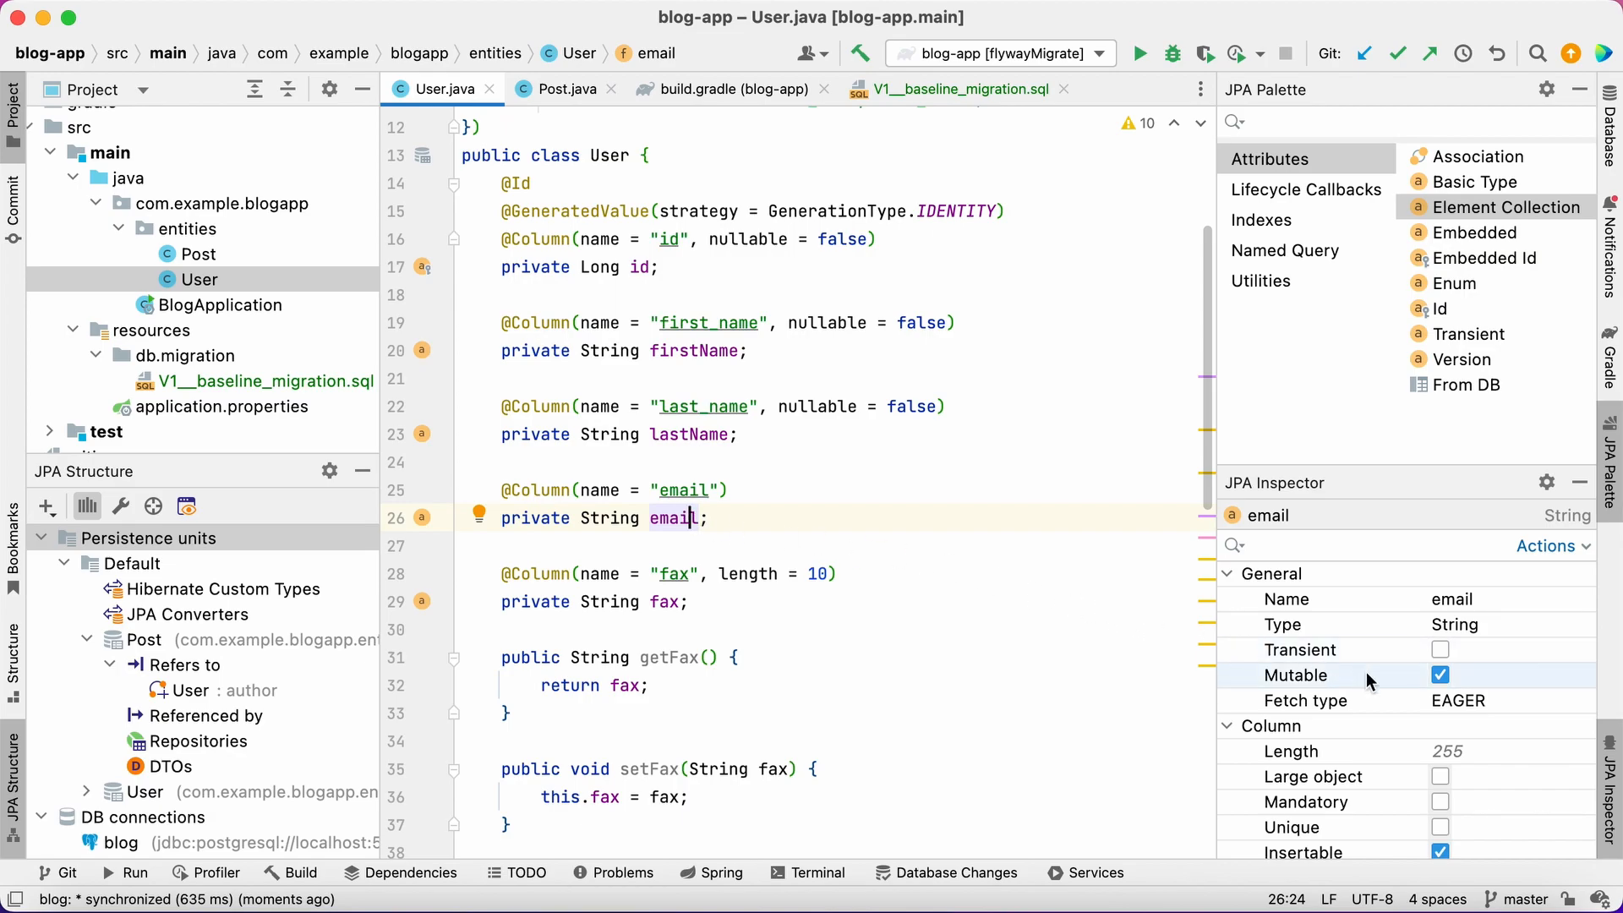
pyautogui.click(1440, 711)
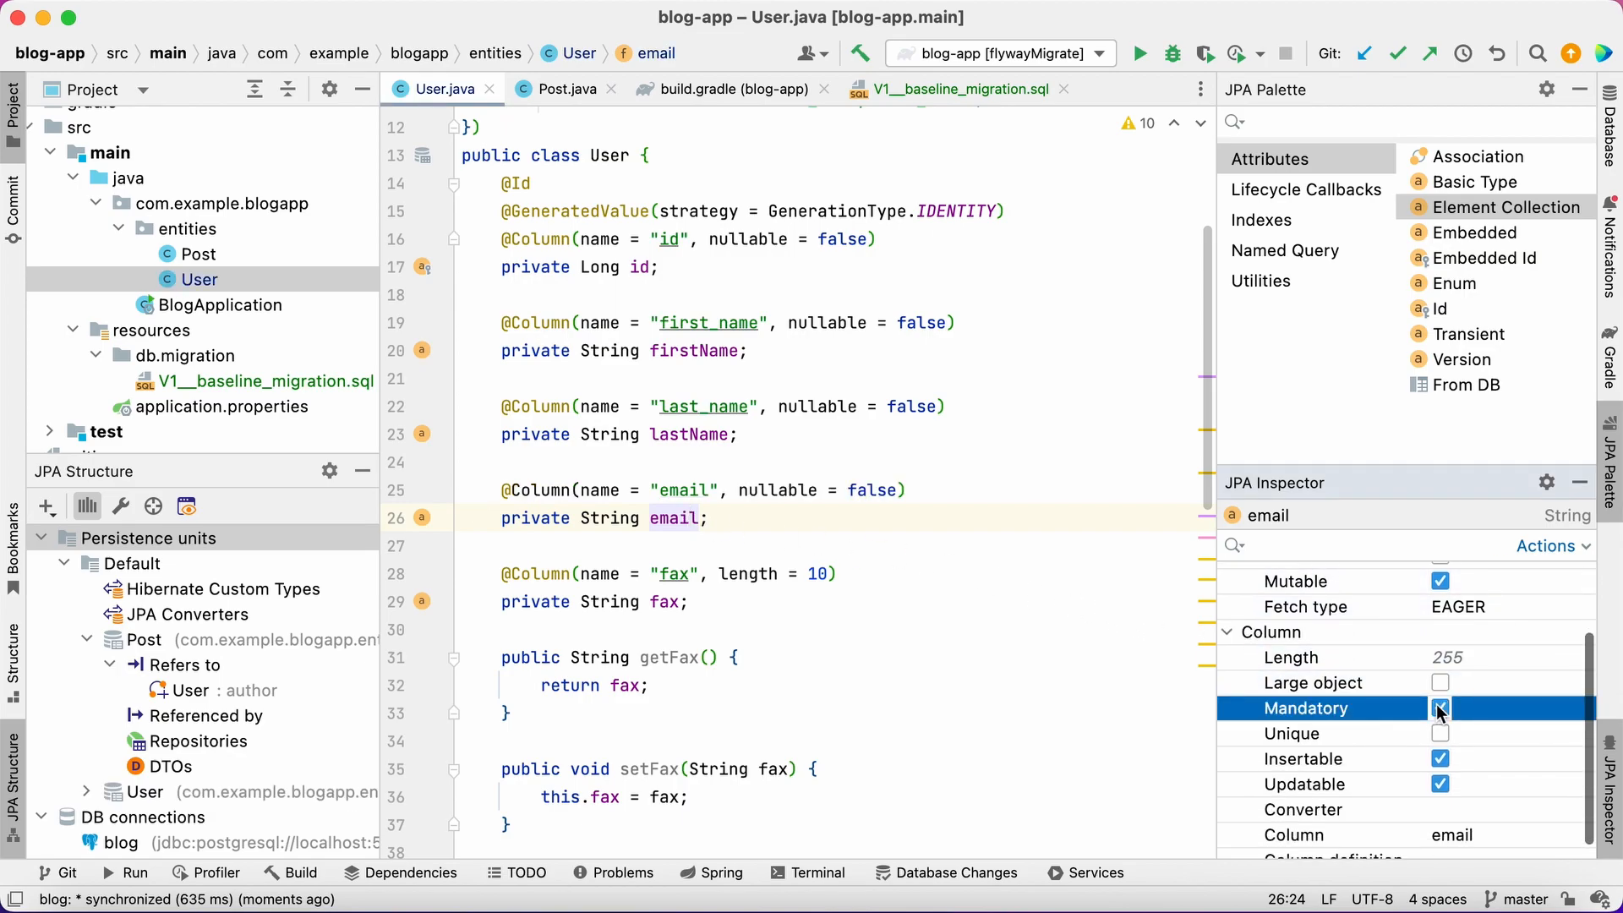
pyautogui.click(1441, 733)
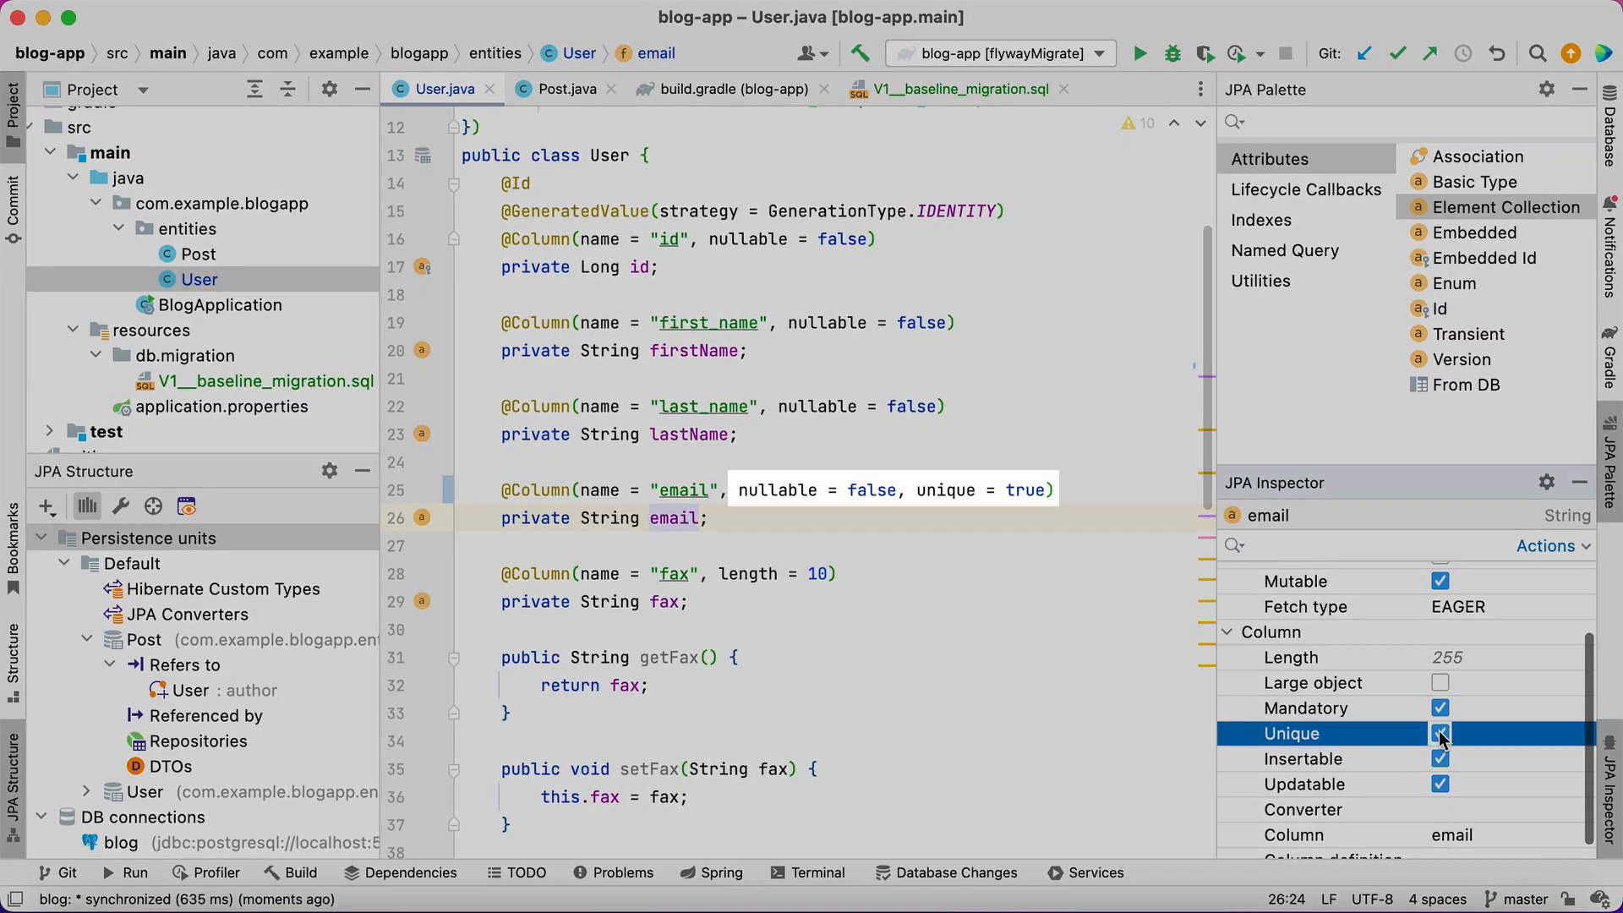
pyautogui.click(1440, 734)
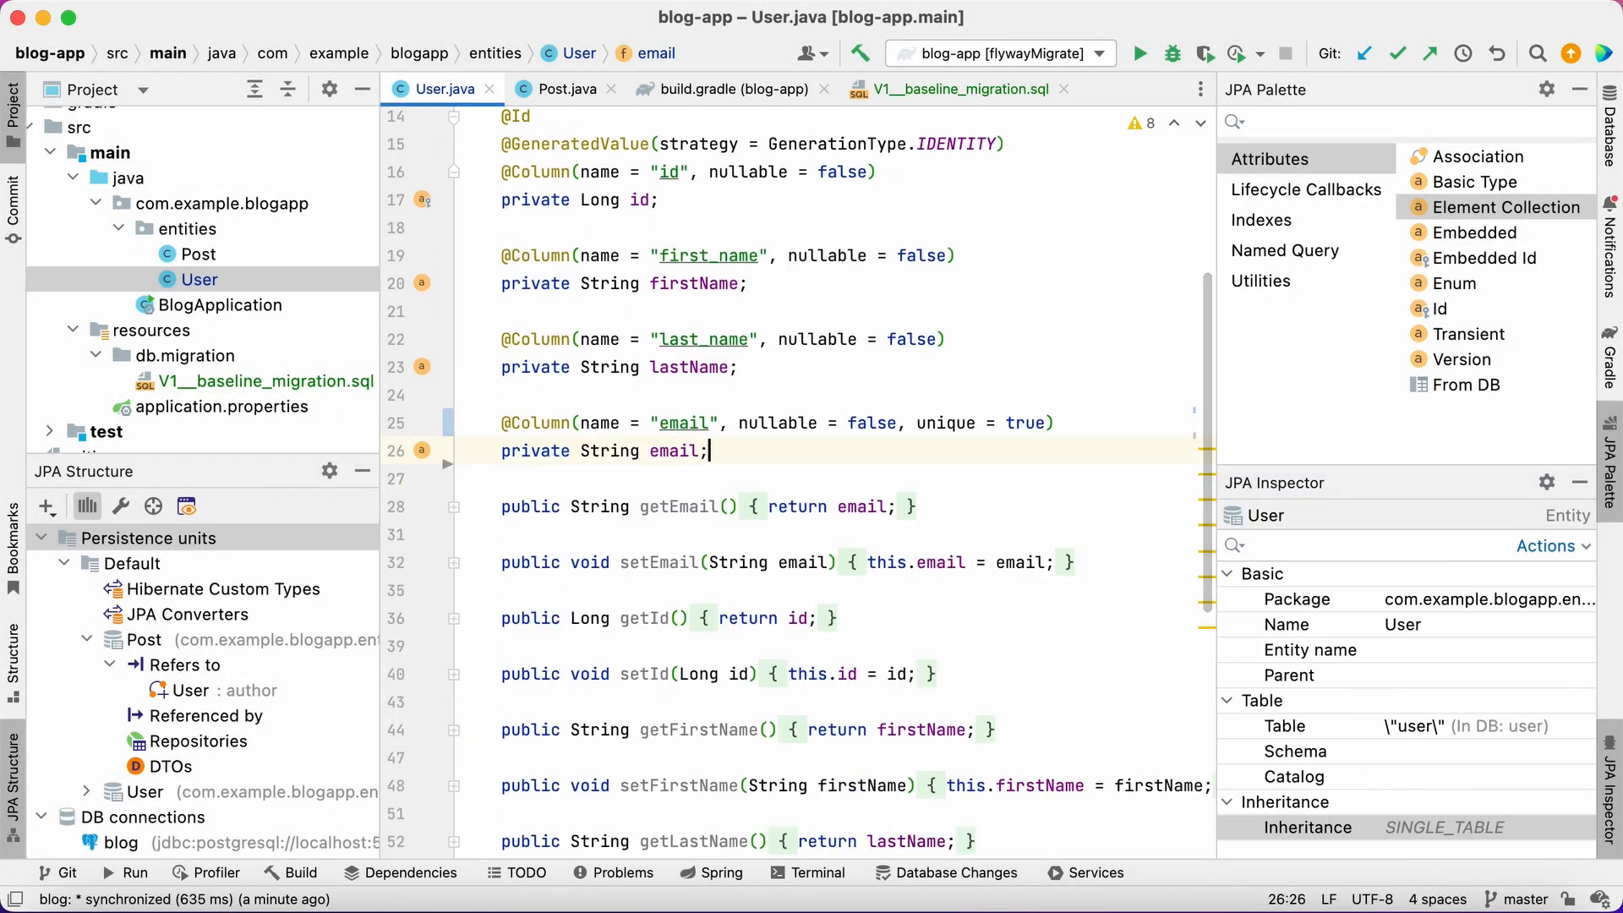
pyautogui.click(562, 89)
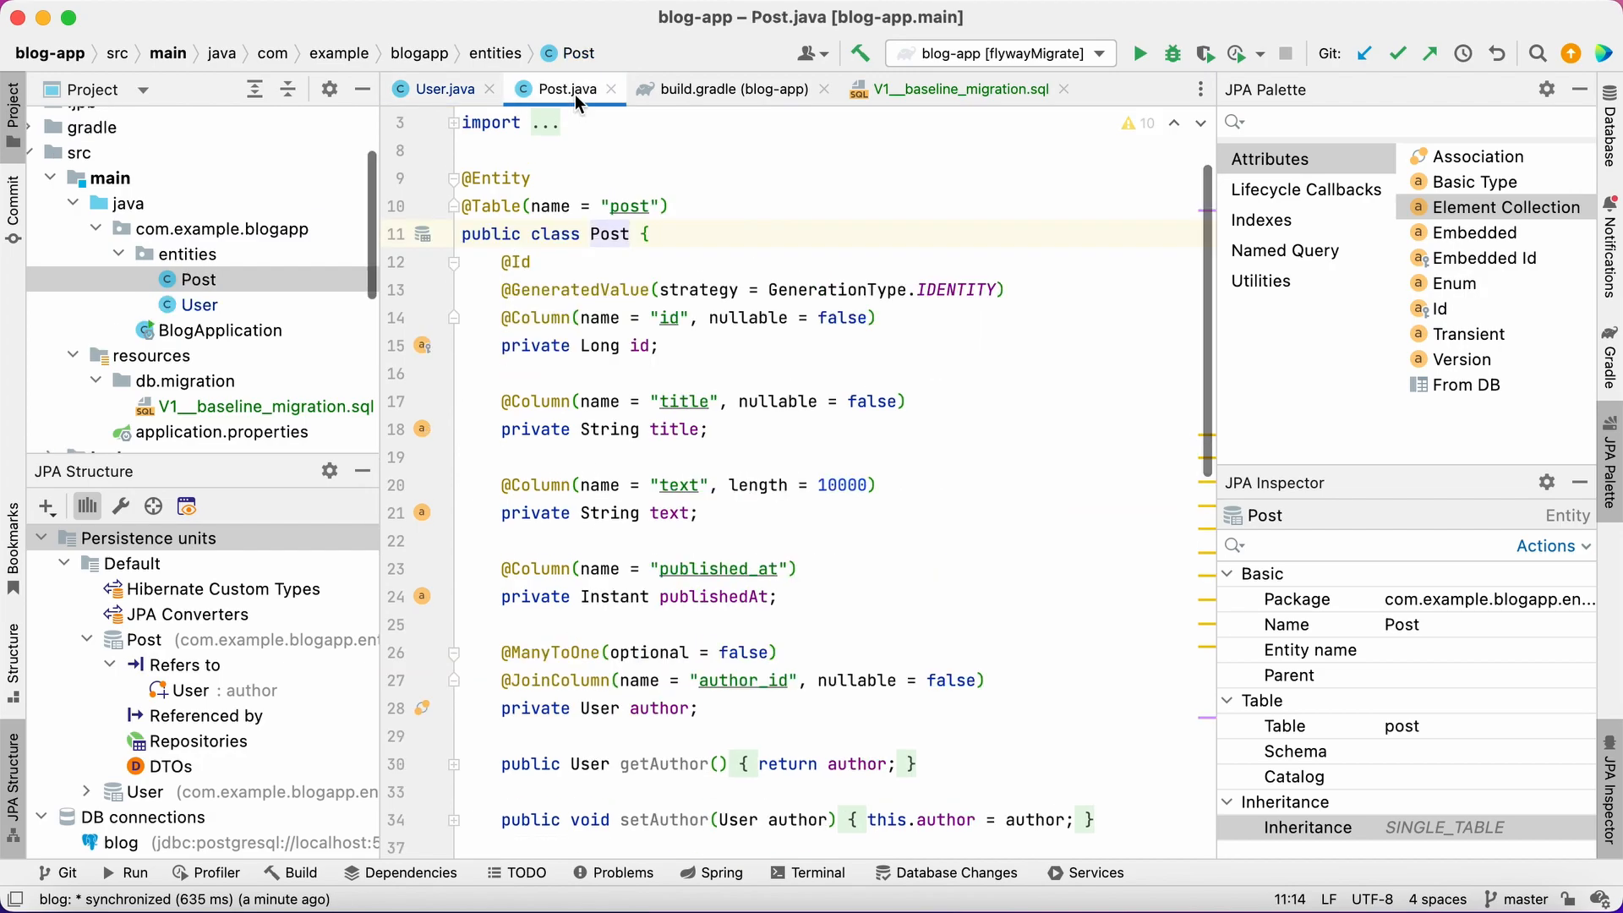
# Add an association on Post that creates the new Comment entity
pyautogui.click(1482, 157)
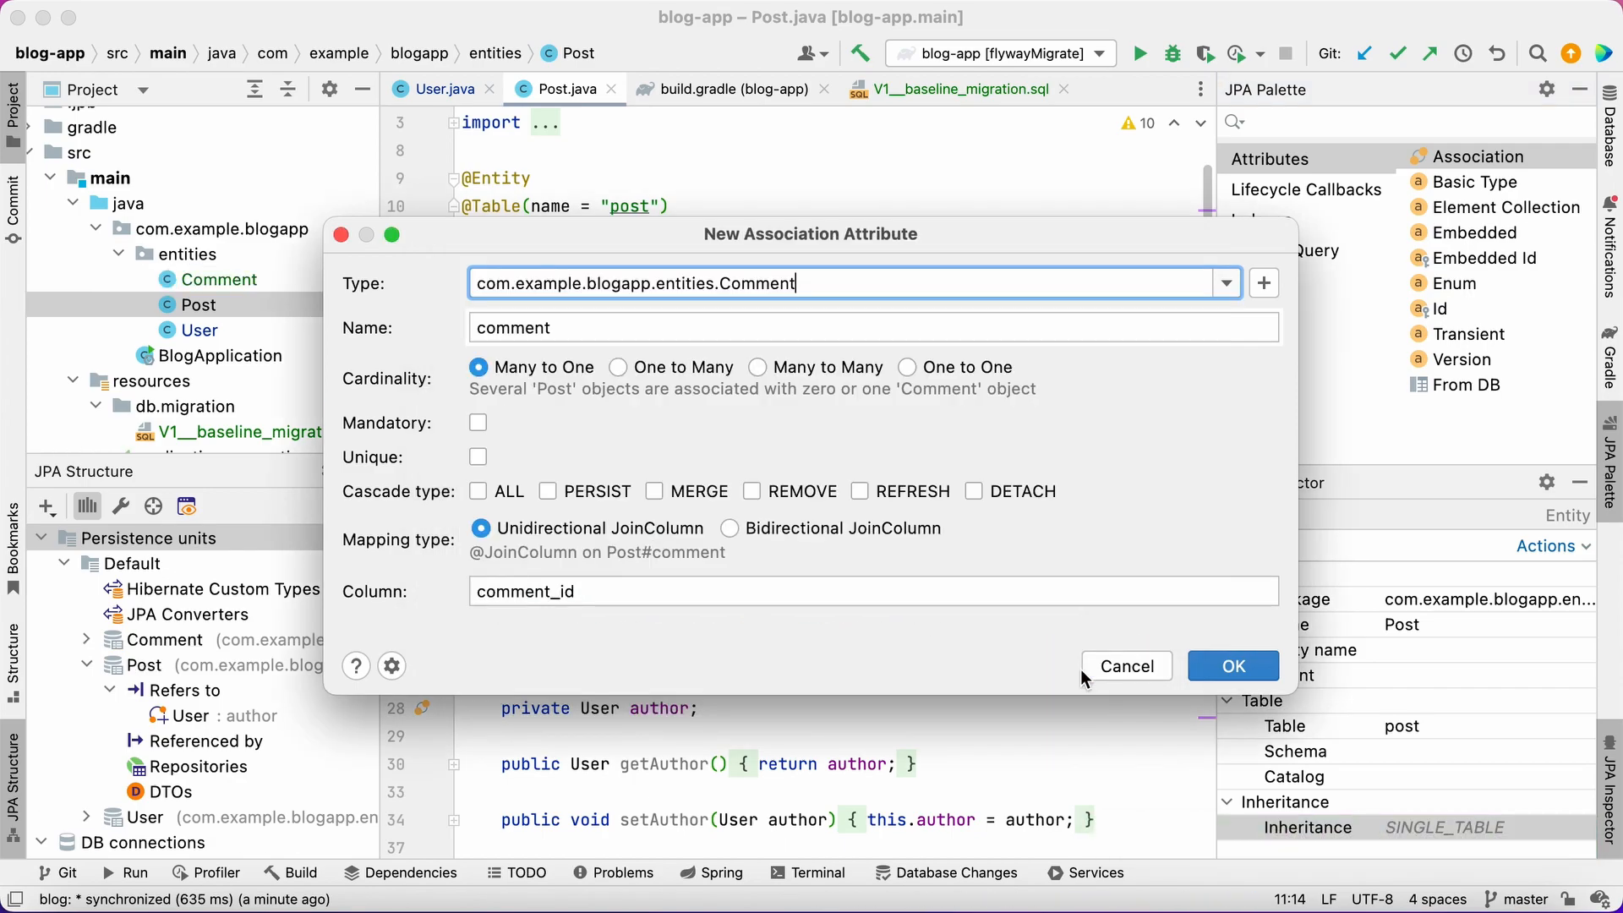
pyautogui.click(618, 367)
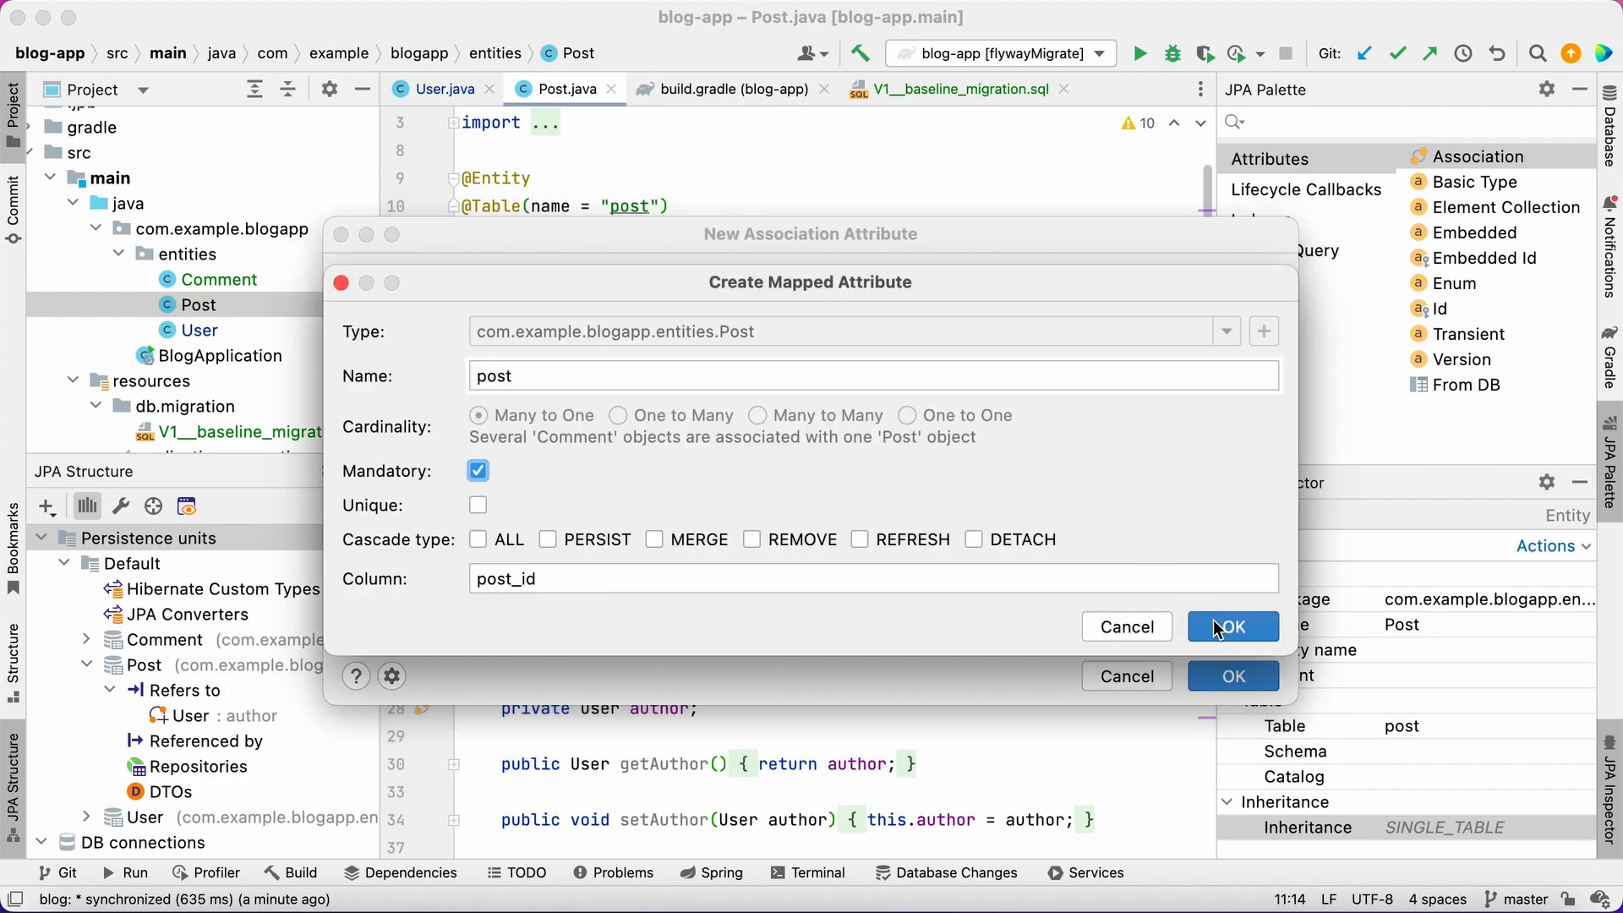
# Give Comment a mandatory post, a mandatory Many-to-One User 'commentator', and a mandatory Instant 'date'
pyautogui.click(1232, 627)
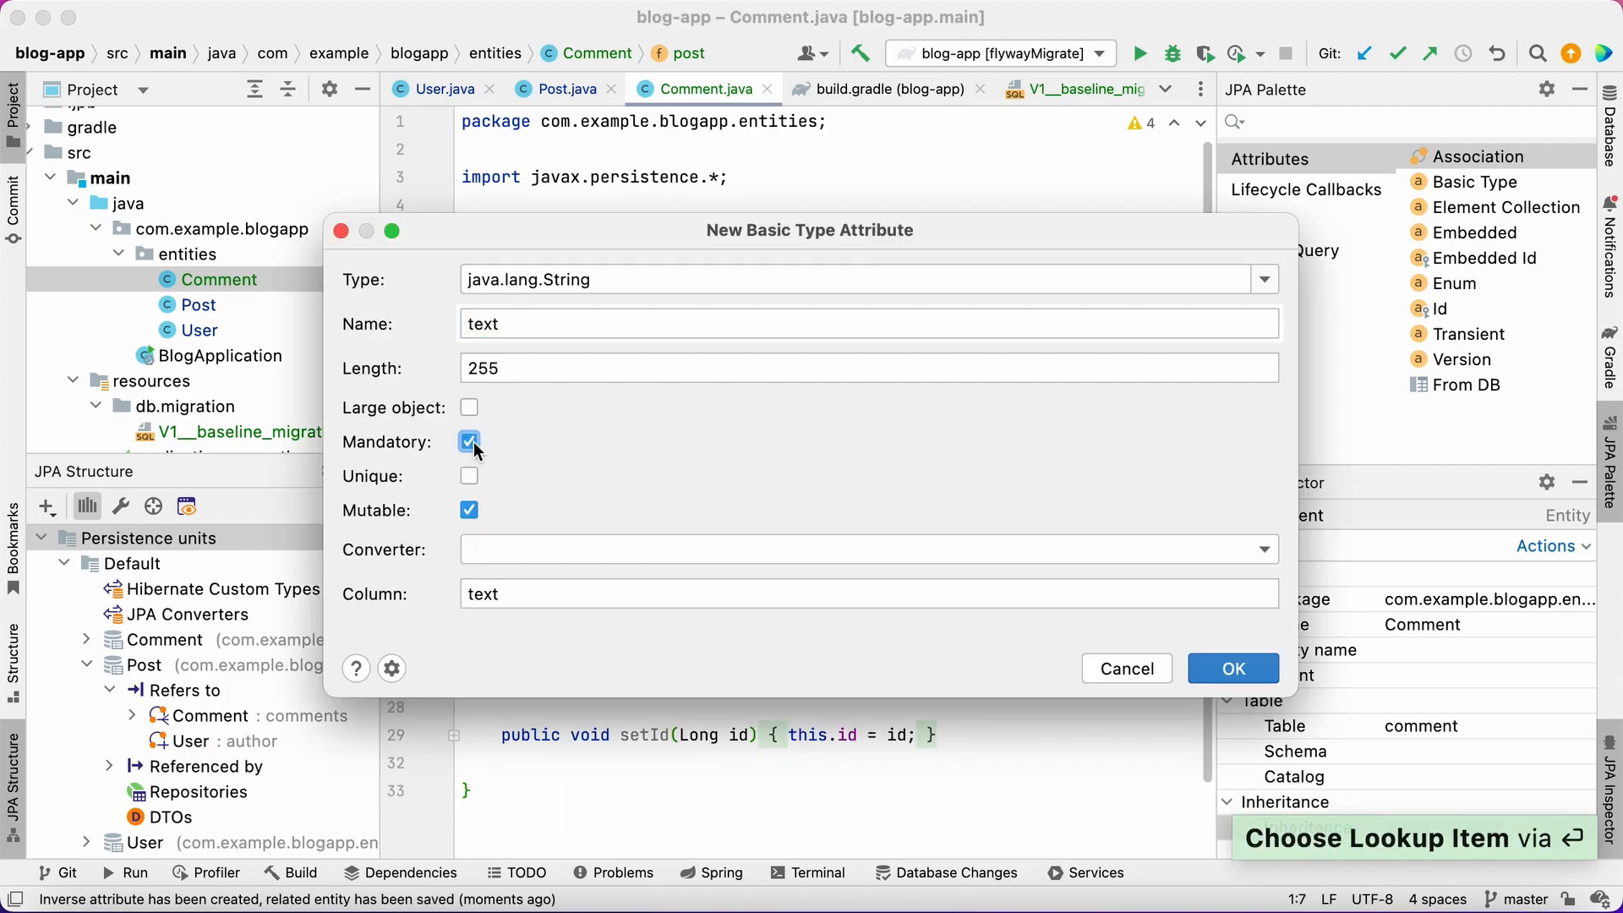
pyautogui.click(1231, 668)
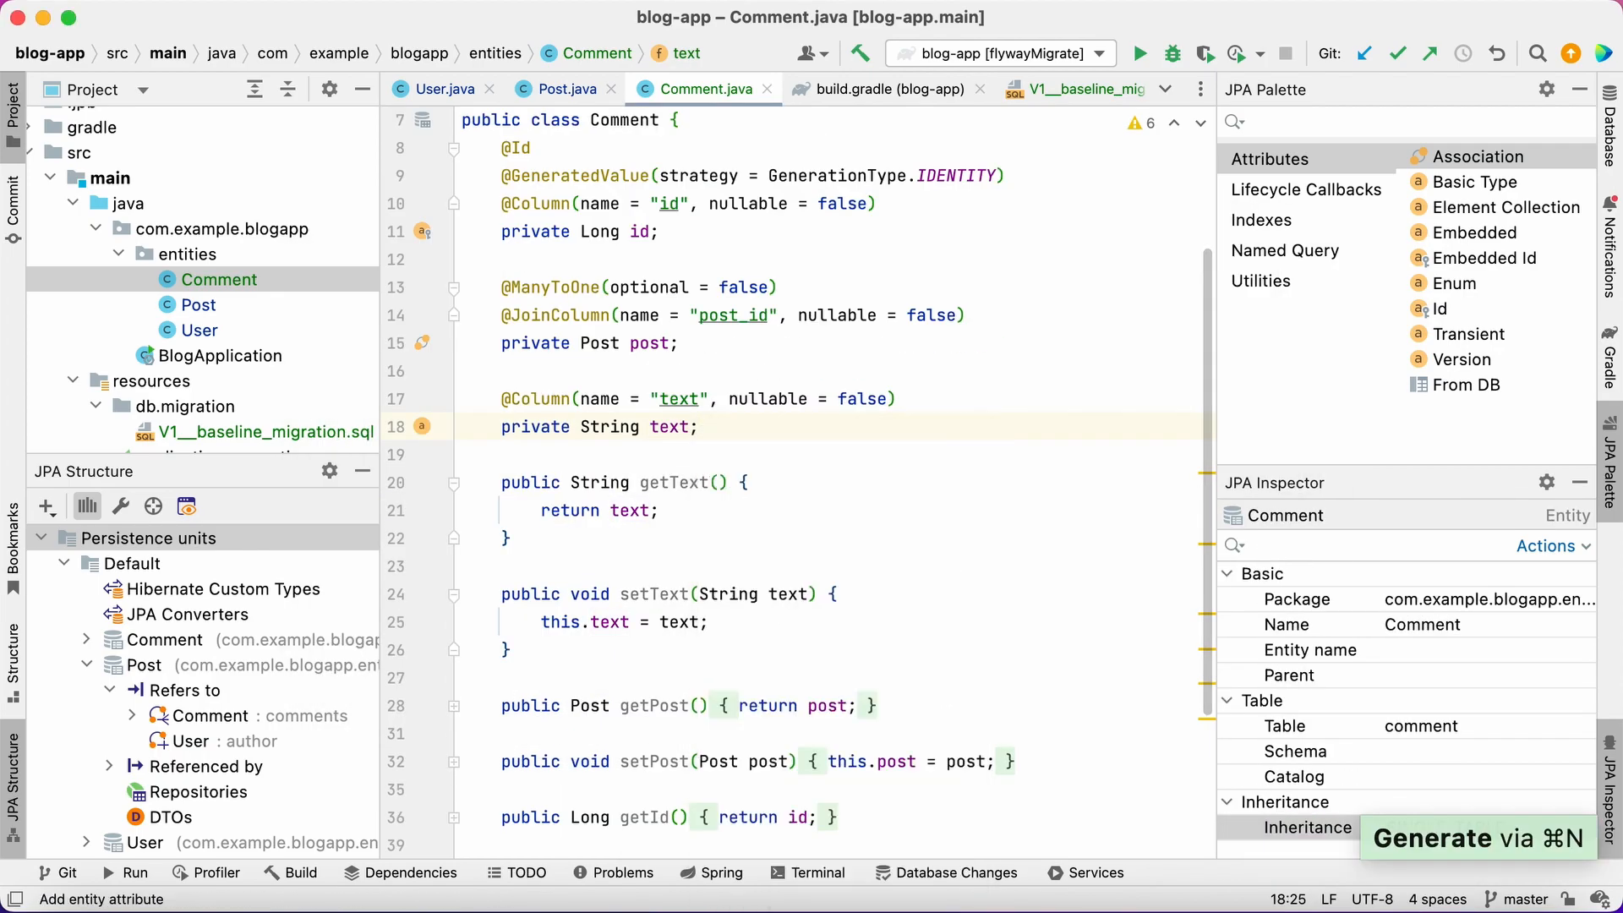
pyautogui.click(1477, 157)
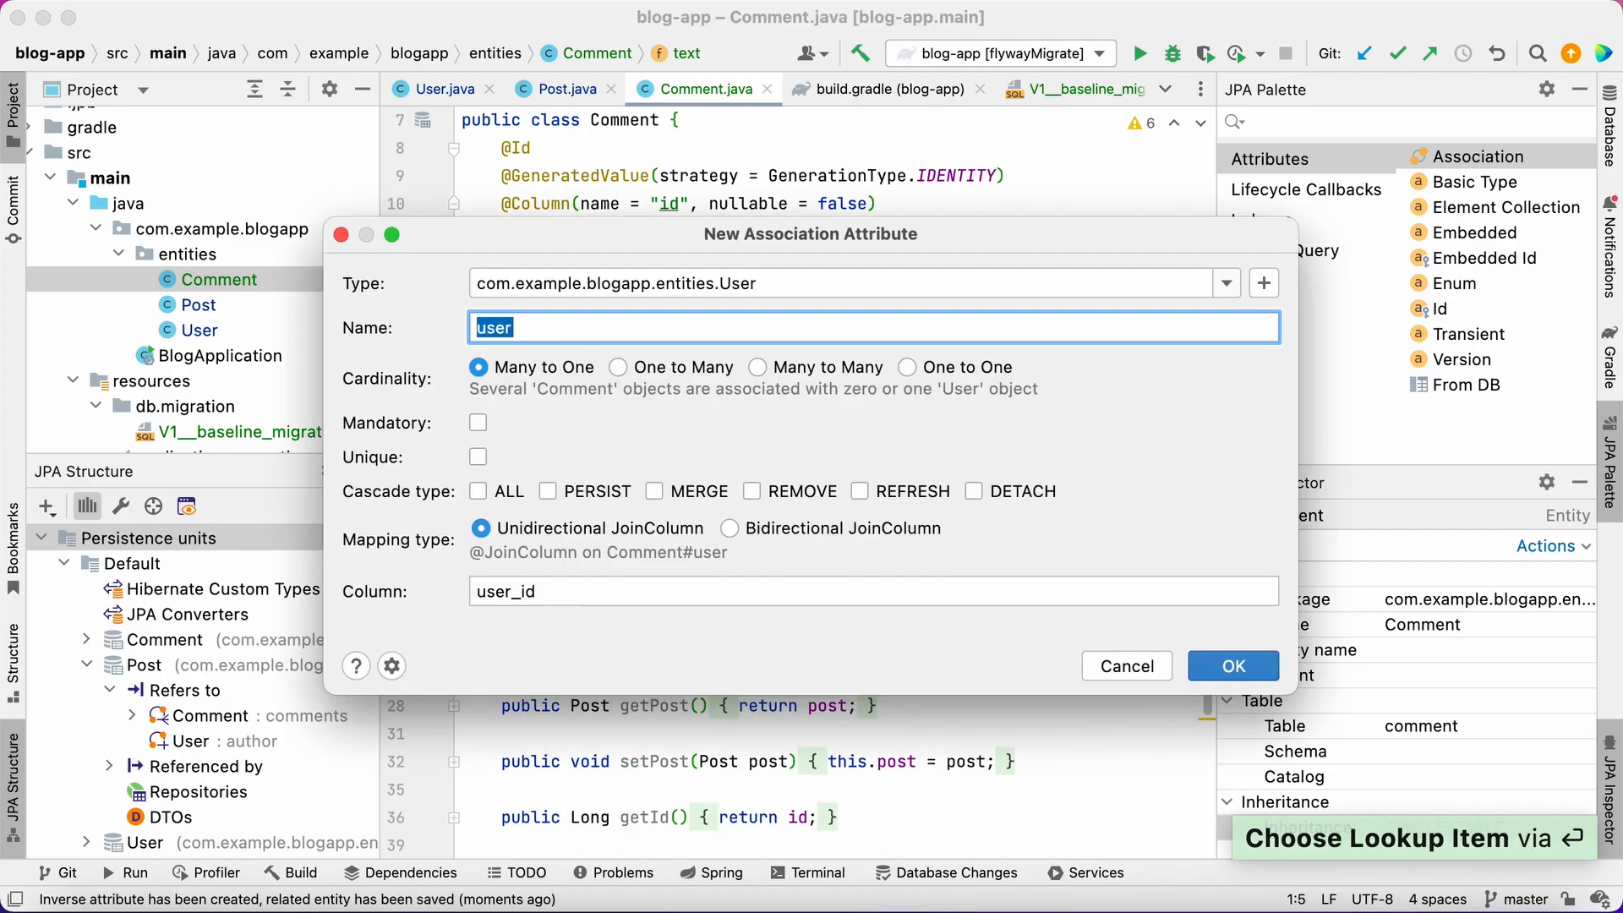
pyautogui.write('commentator')
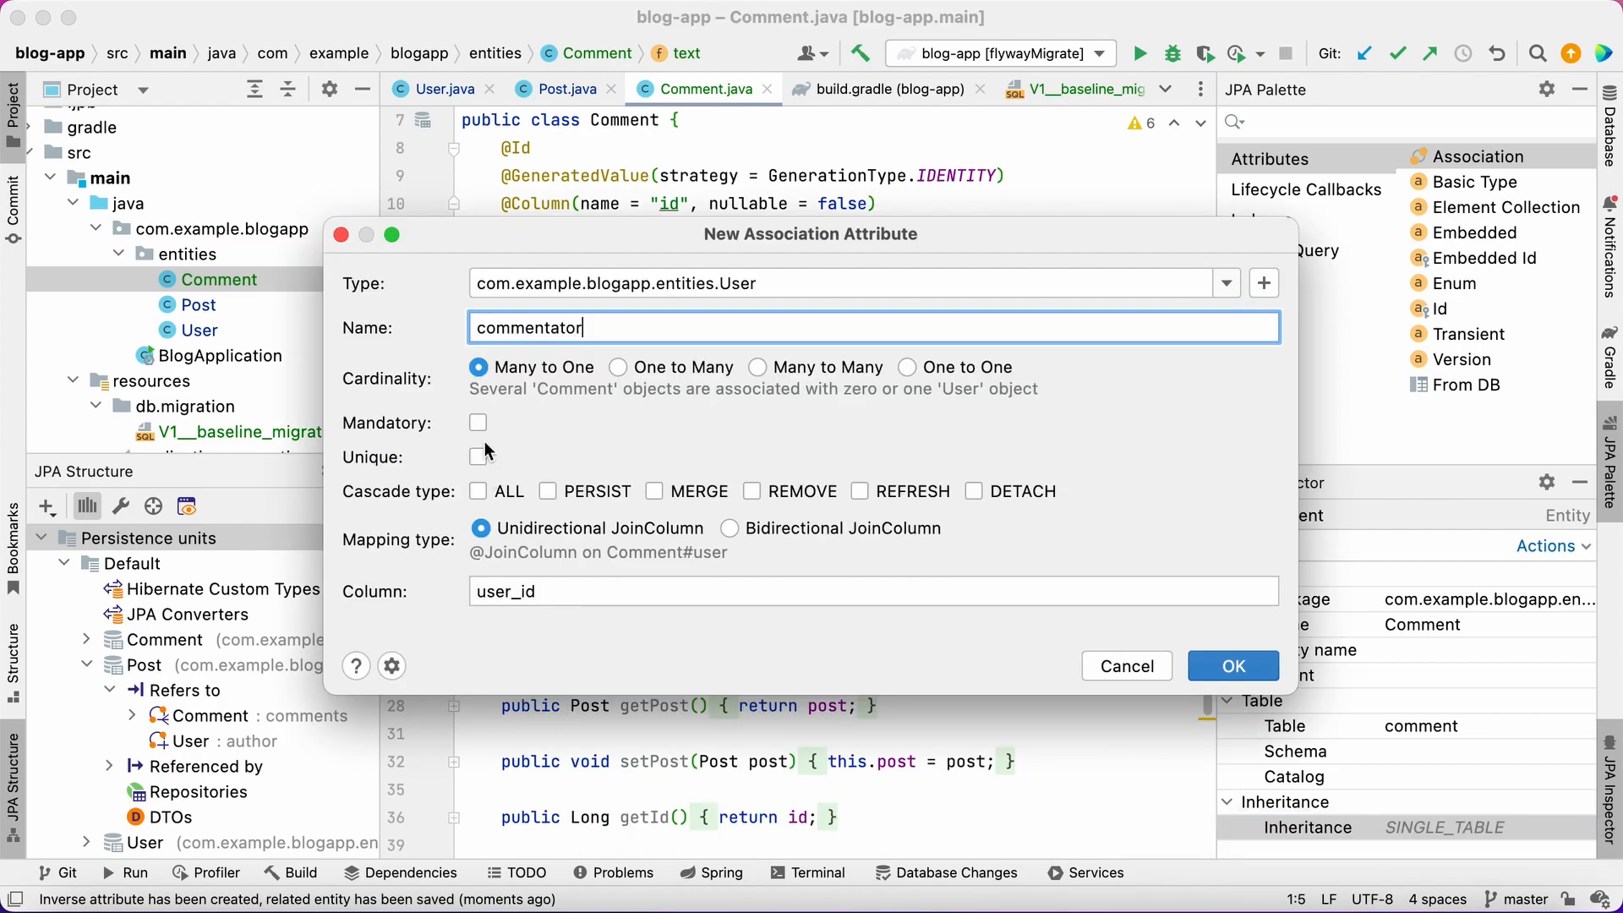
pyautogui.click(1232, 665)
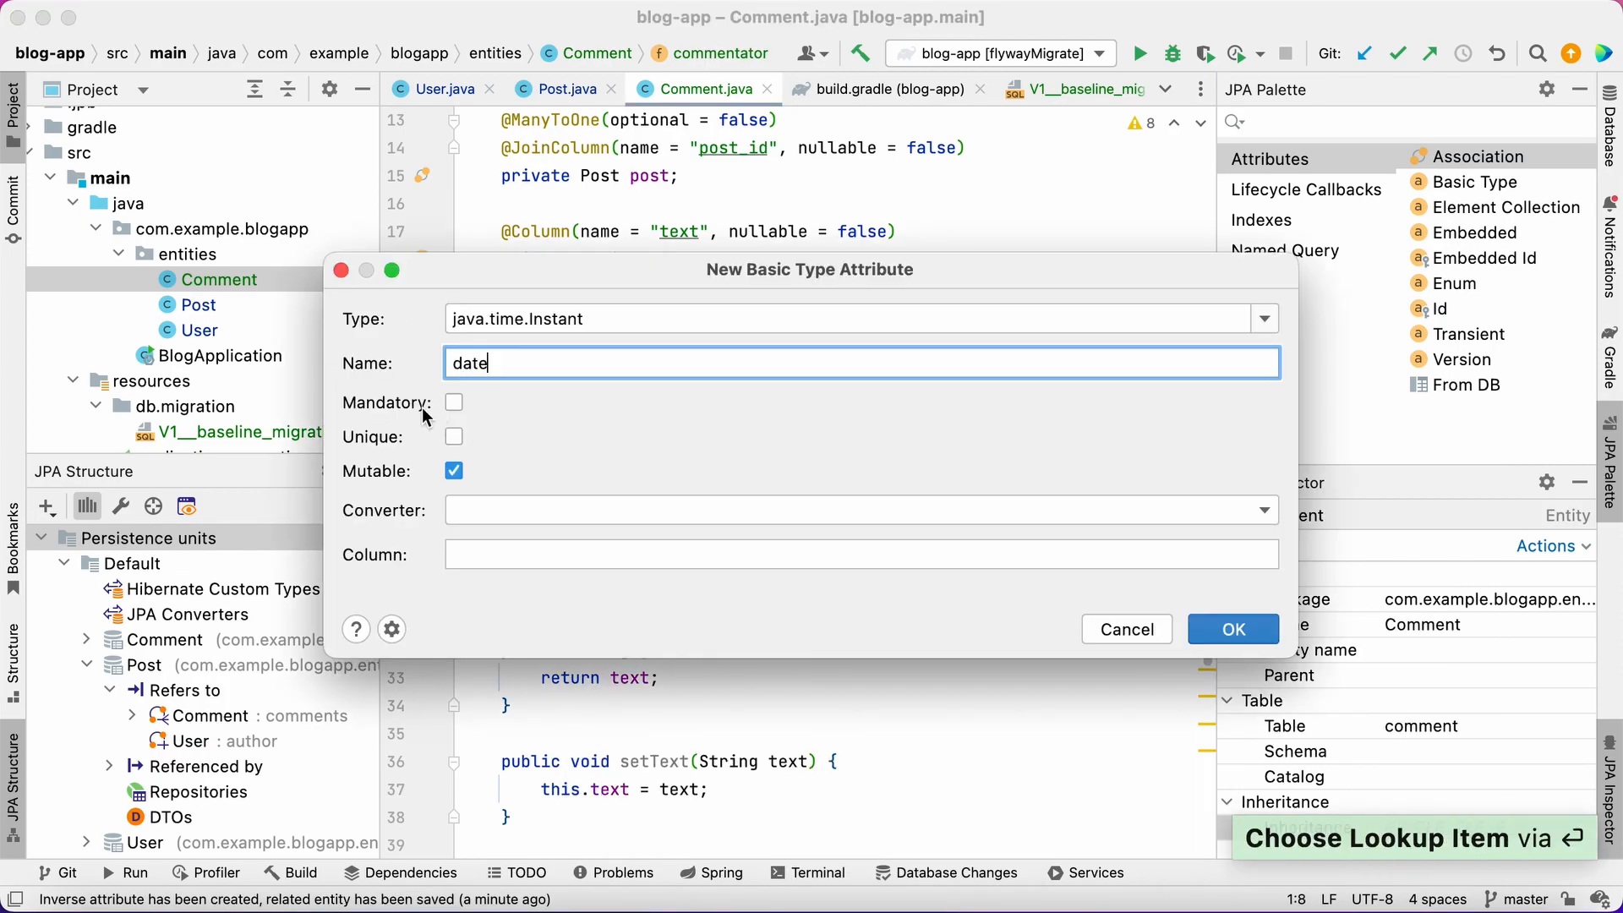
pyautogui.click(1232, 629)
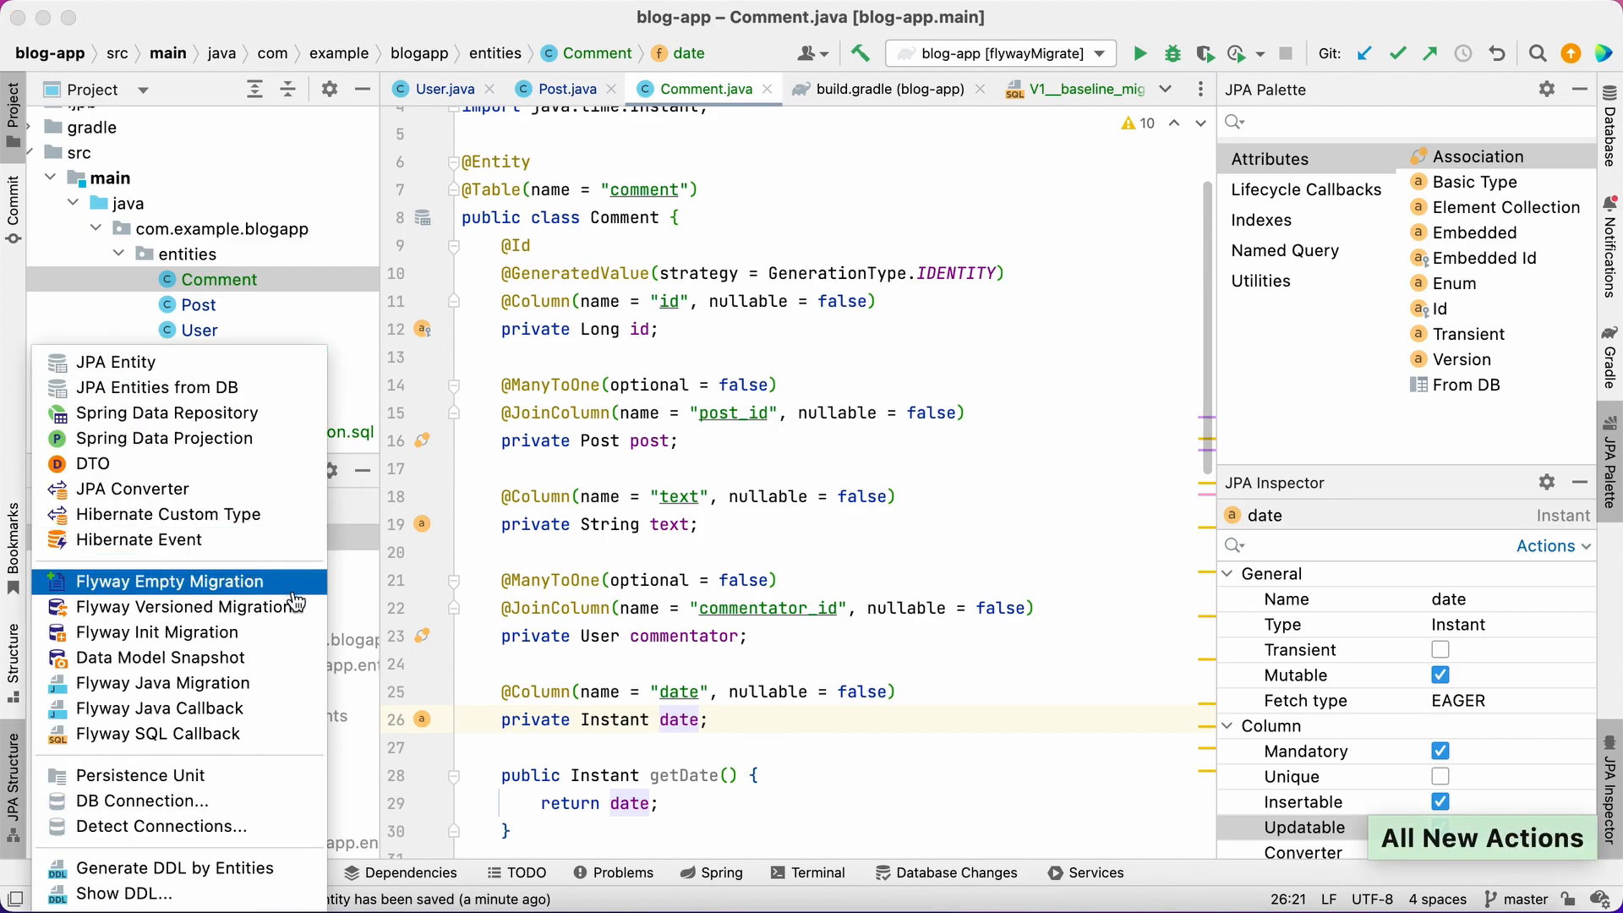
# Generate a Flyway versioned migration comparing the Model against the blog database
pyautogui.click(188, 607)
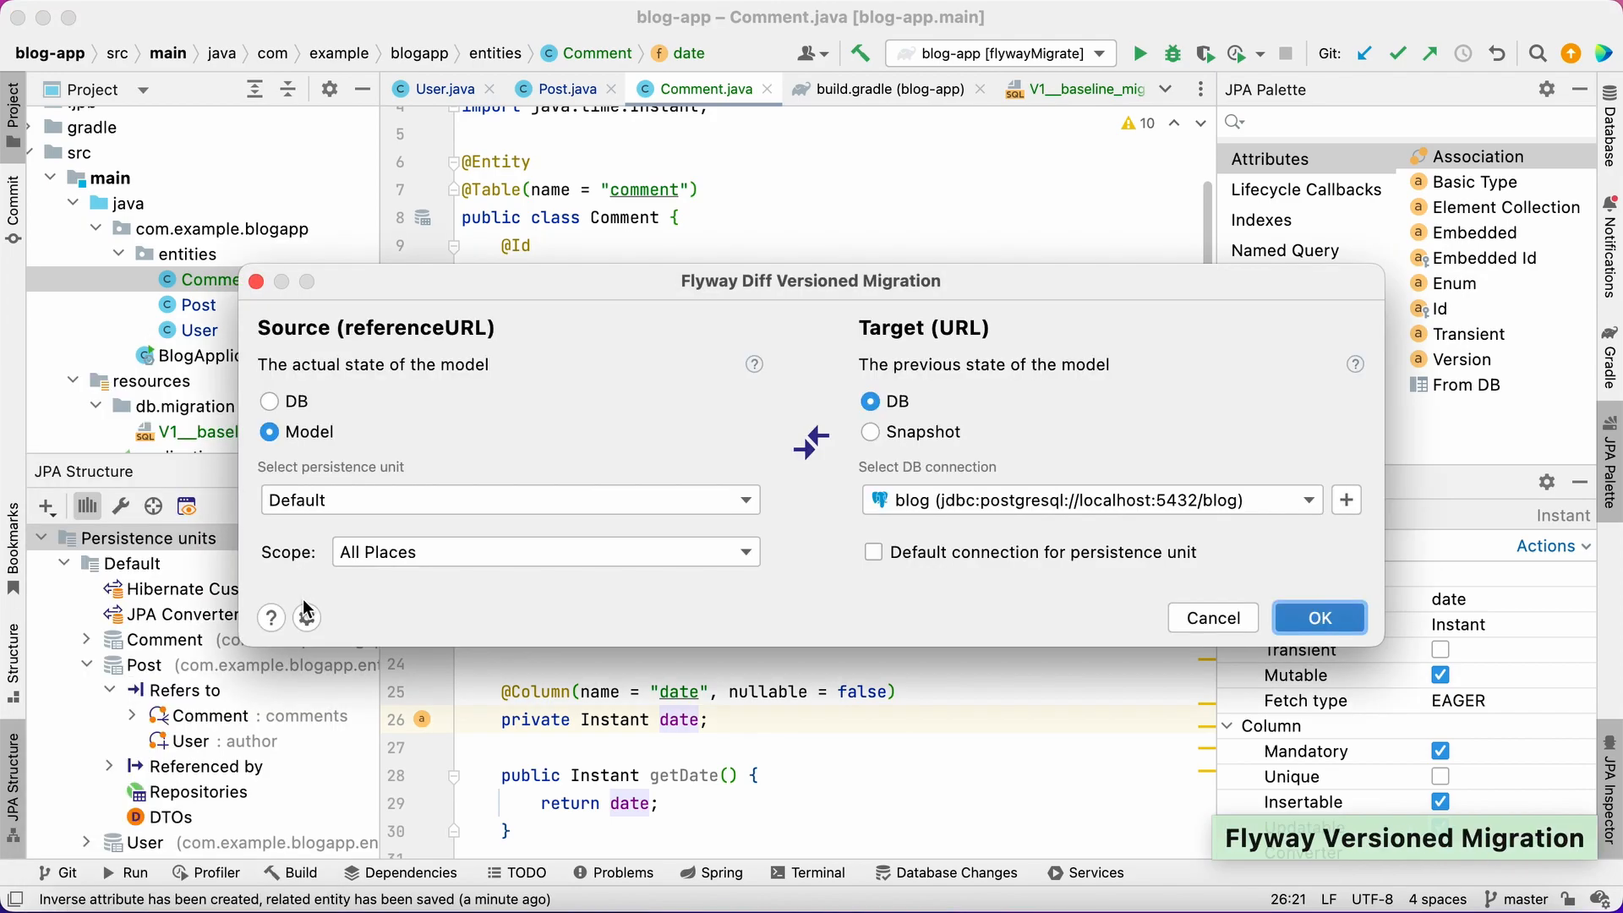
pyautogui.moveTo(1291, 618)
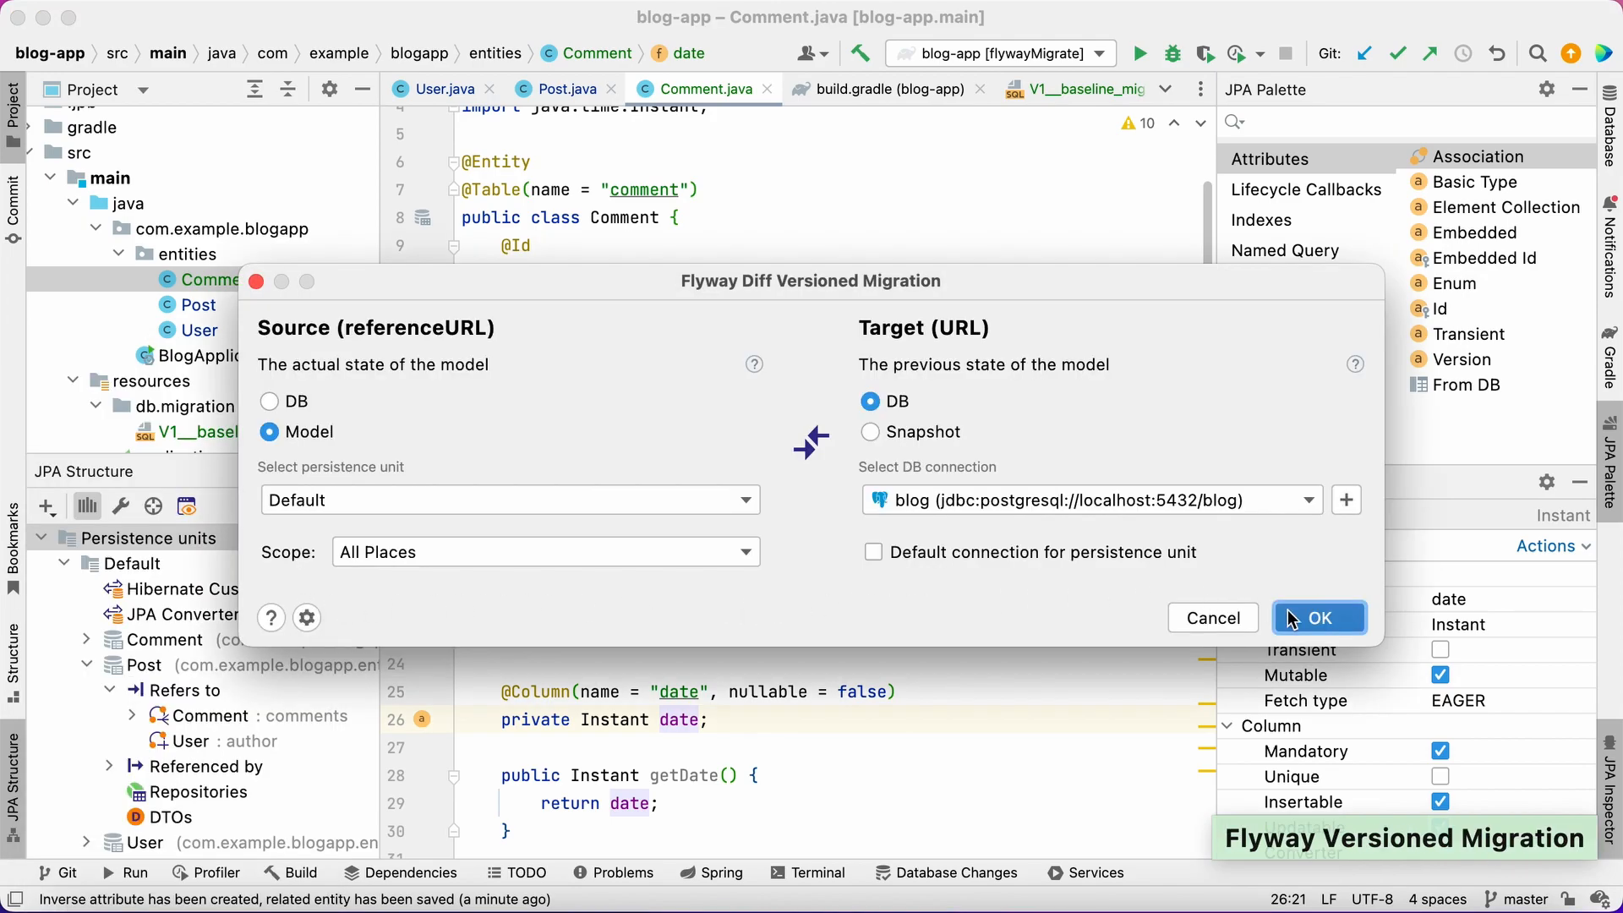
pyautogui.click(1318, 618)
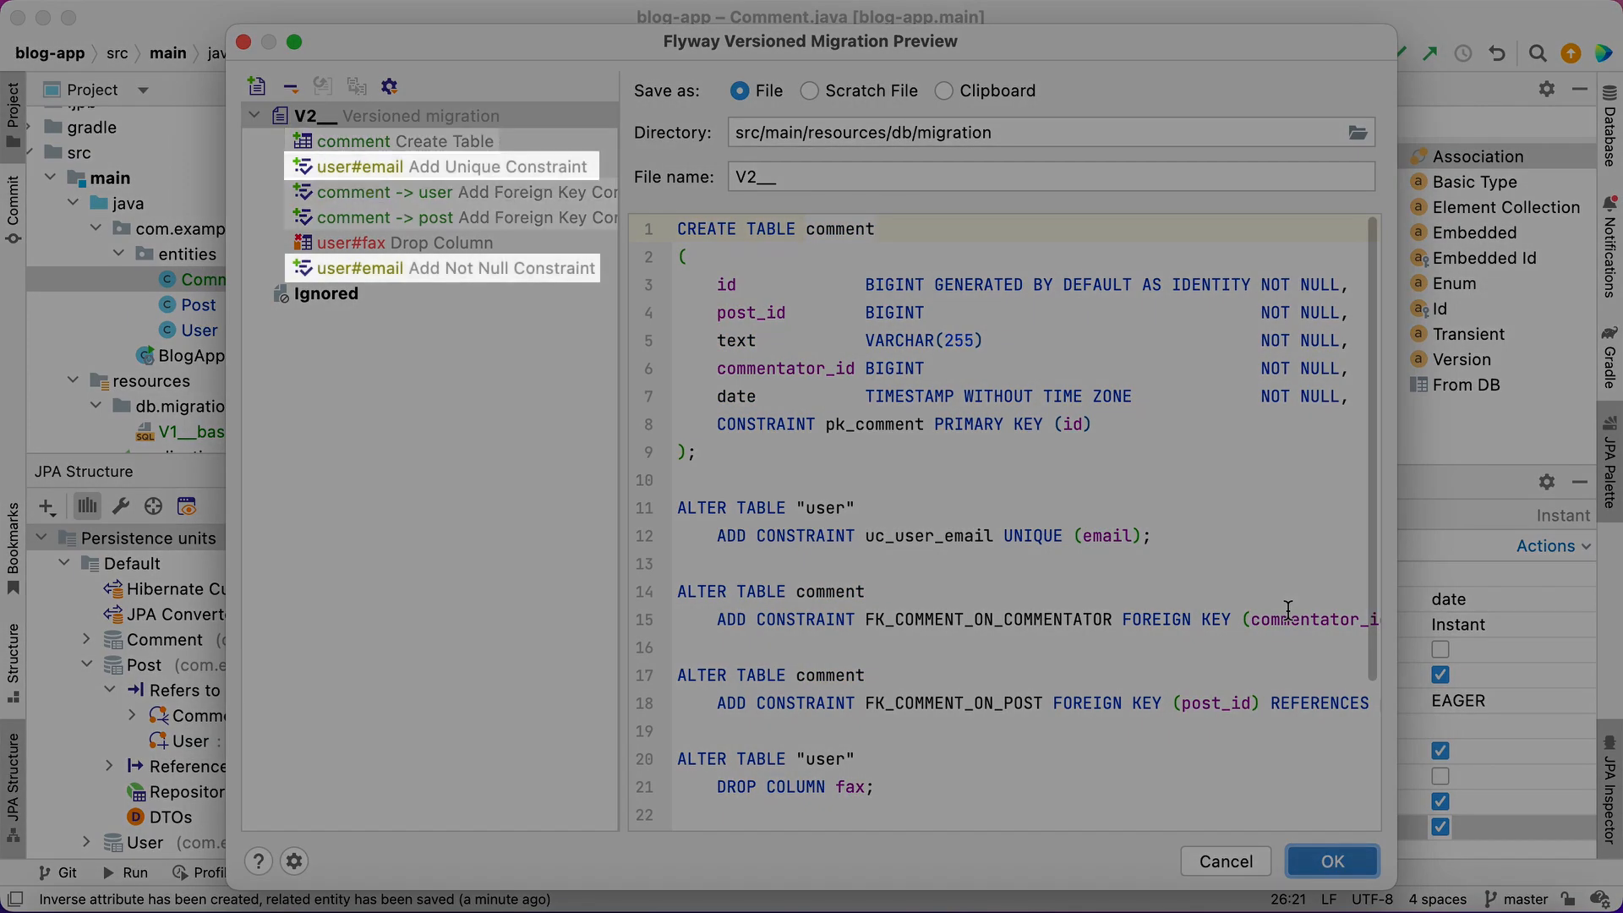
# Review the comment foreign keys and the user email unique and not-null constraints
pyautogui.click(404, 242)
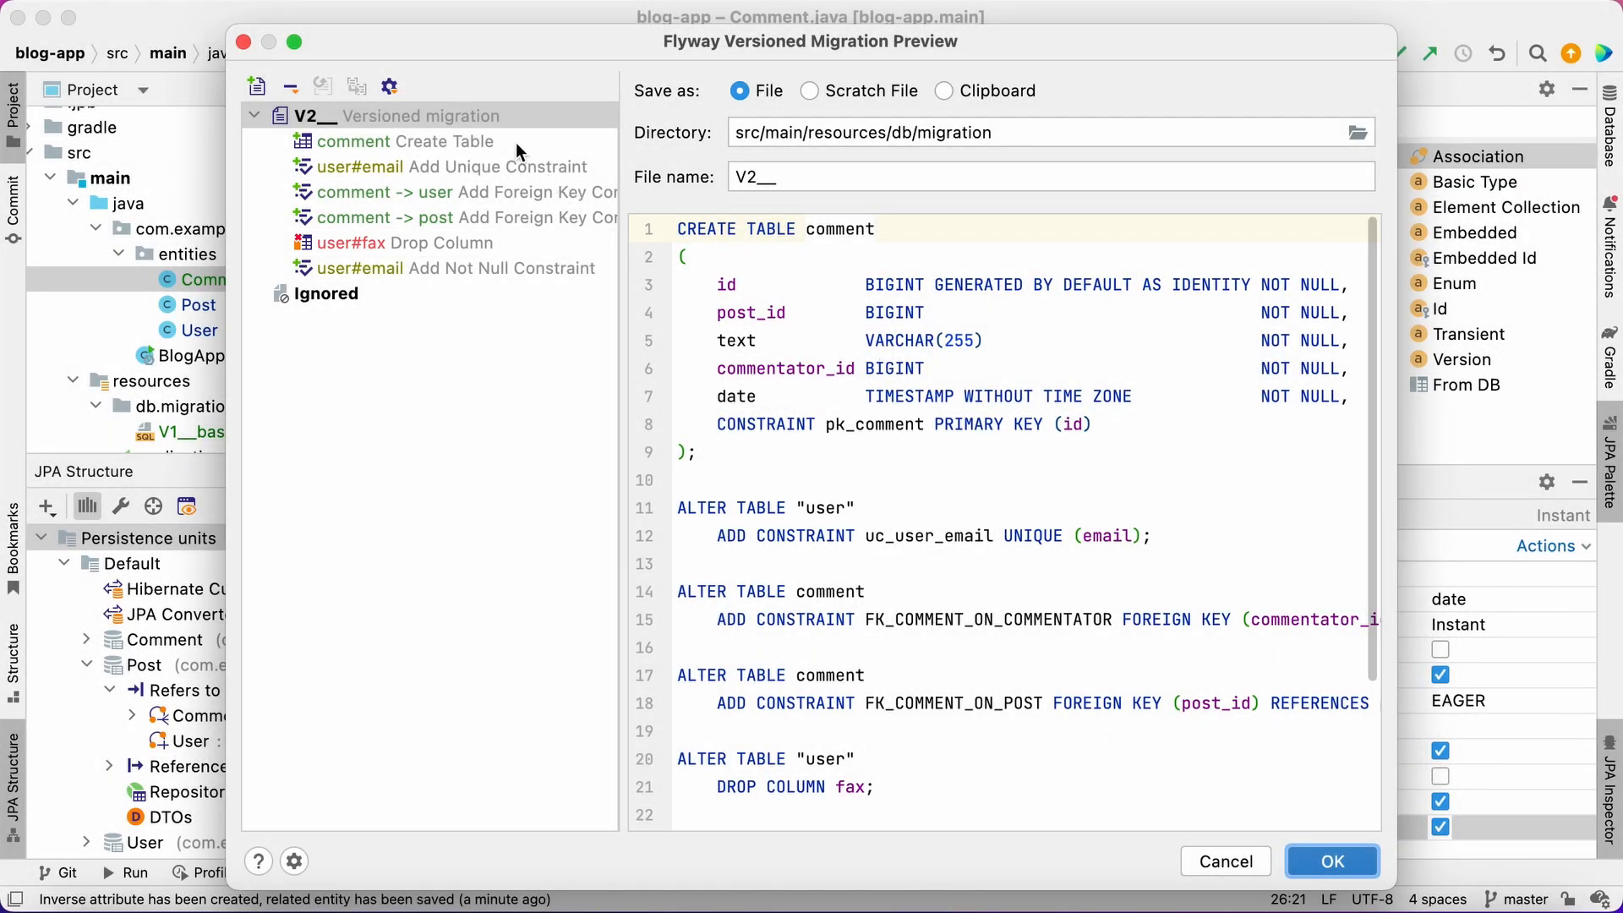
pyautogui.click(487, 192)
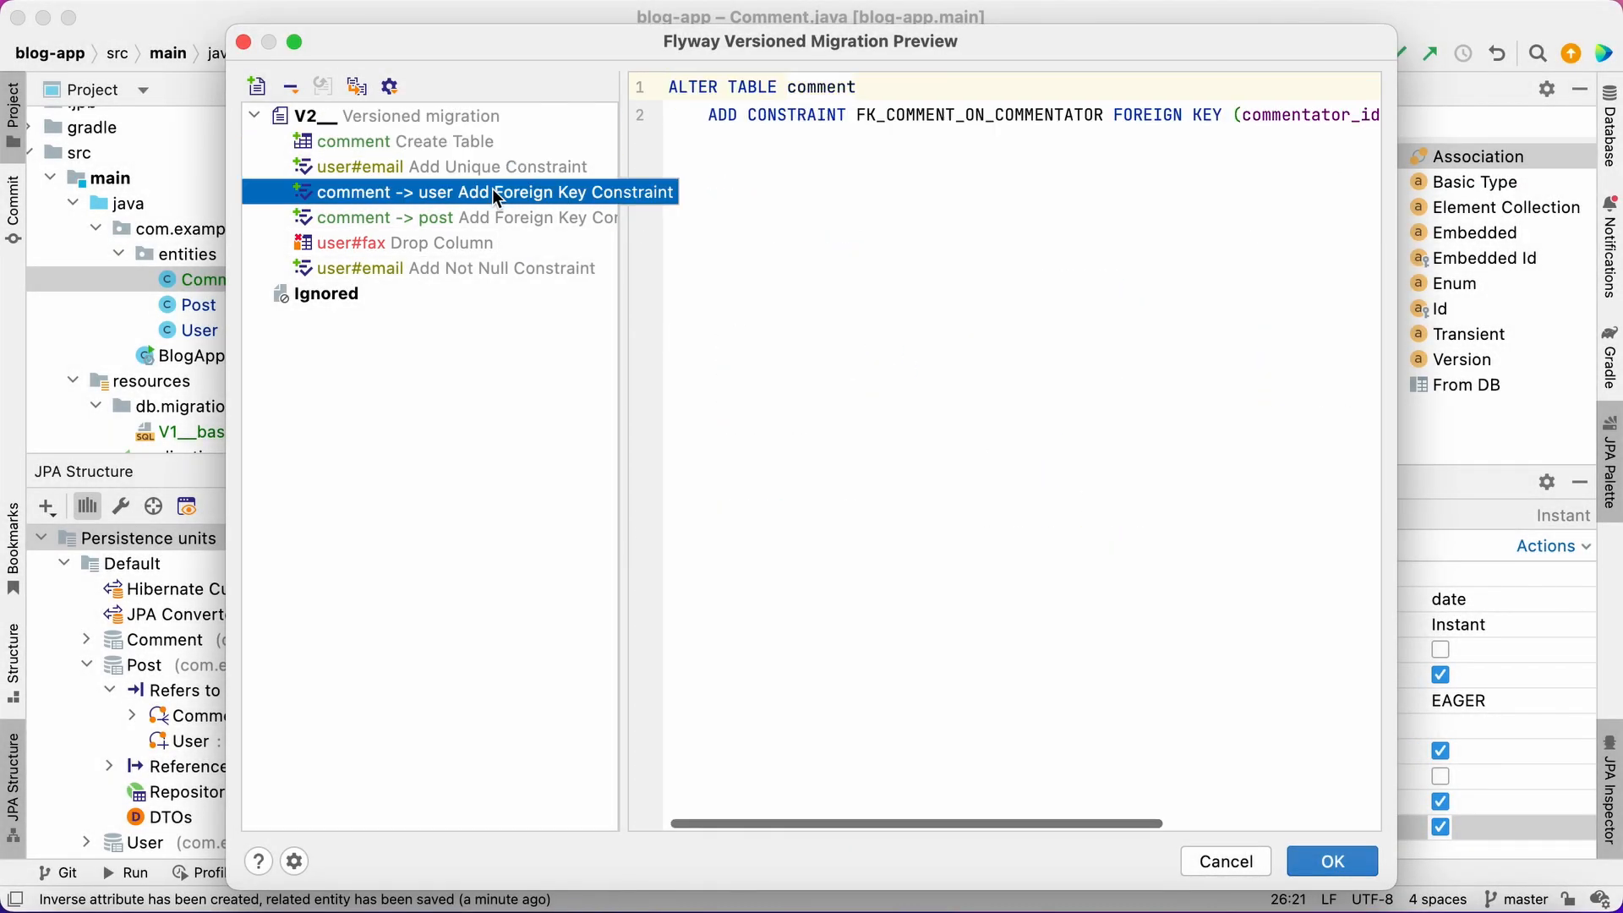
pyautogui.click(492, 218)
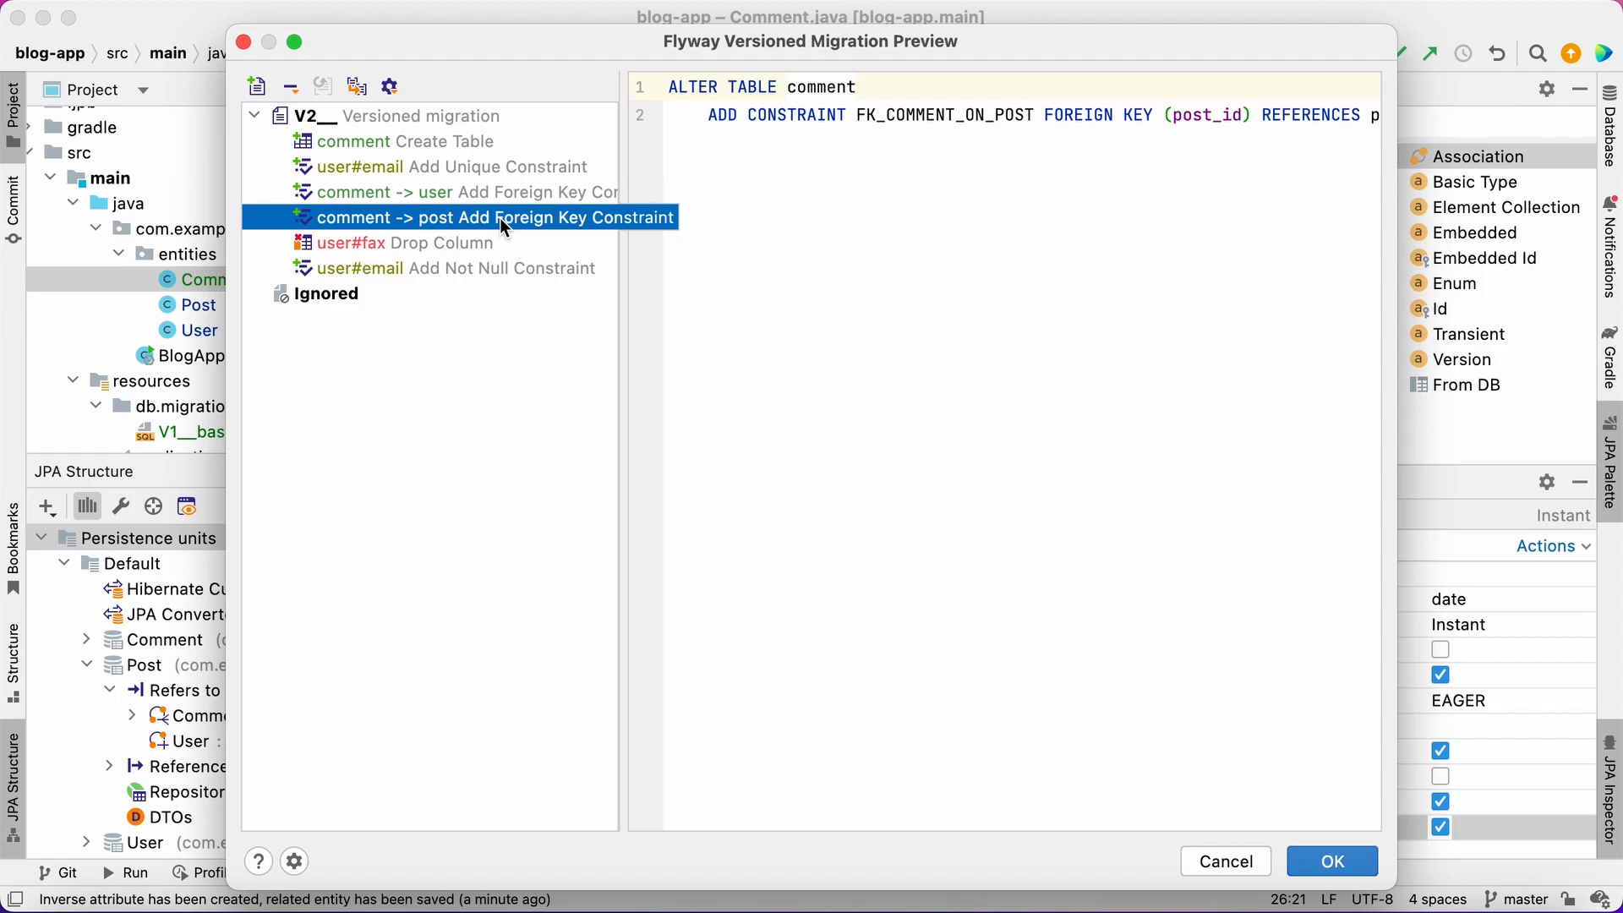
pyautogui.click(460, 167)
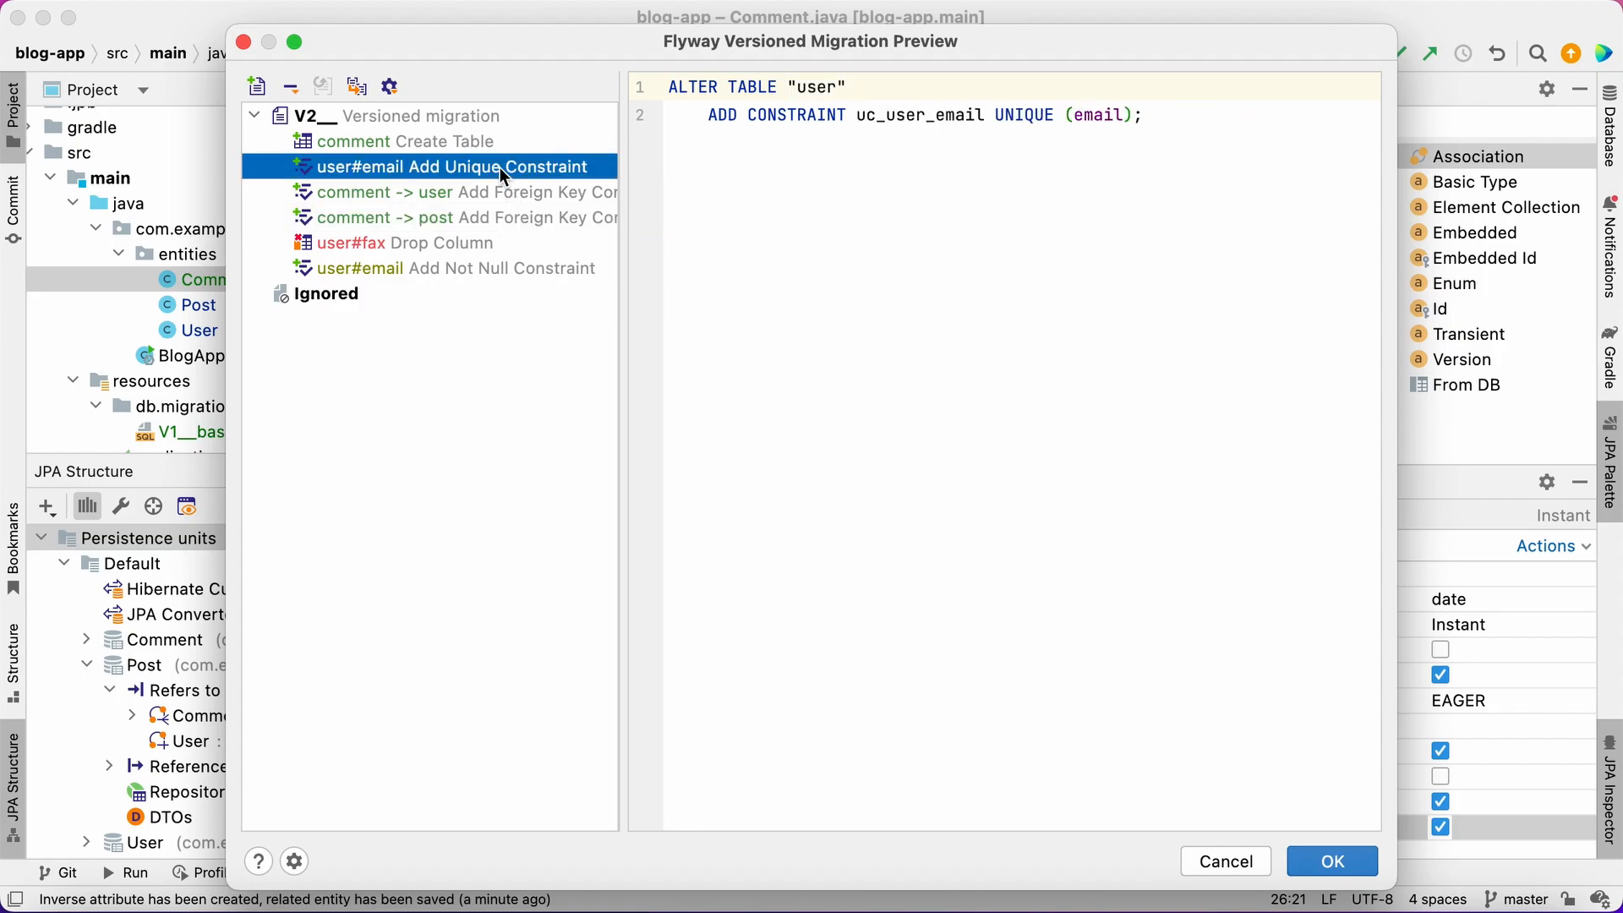
pyautogui.click(456, 268)
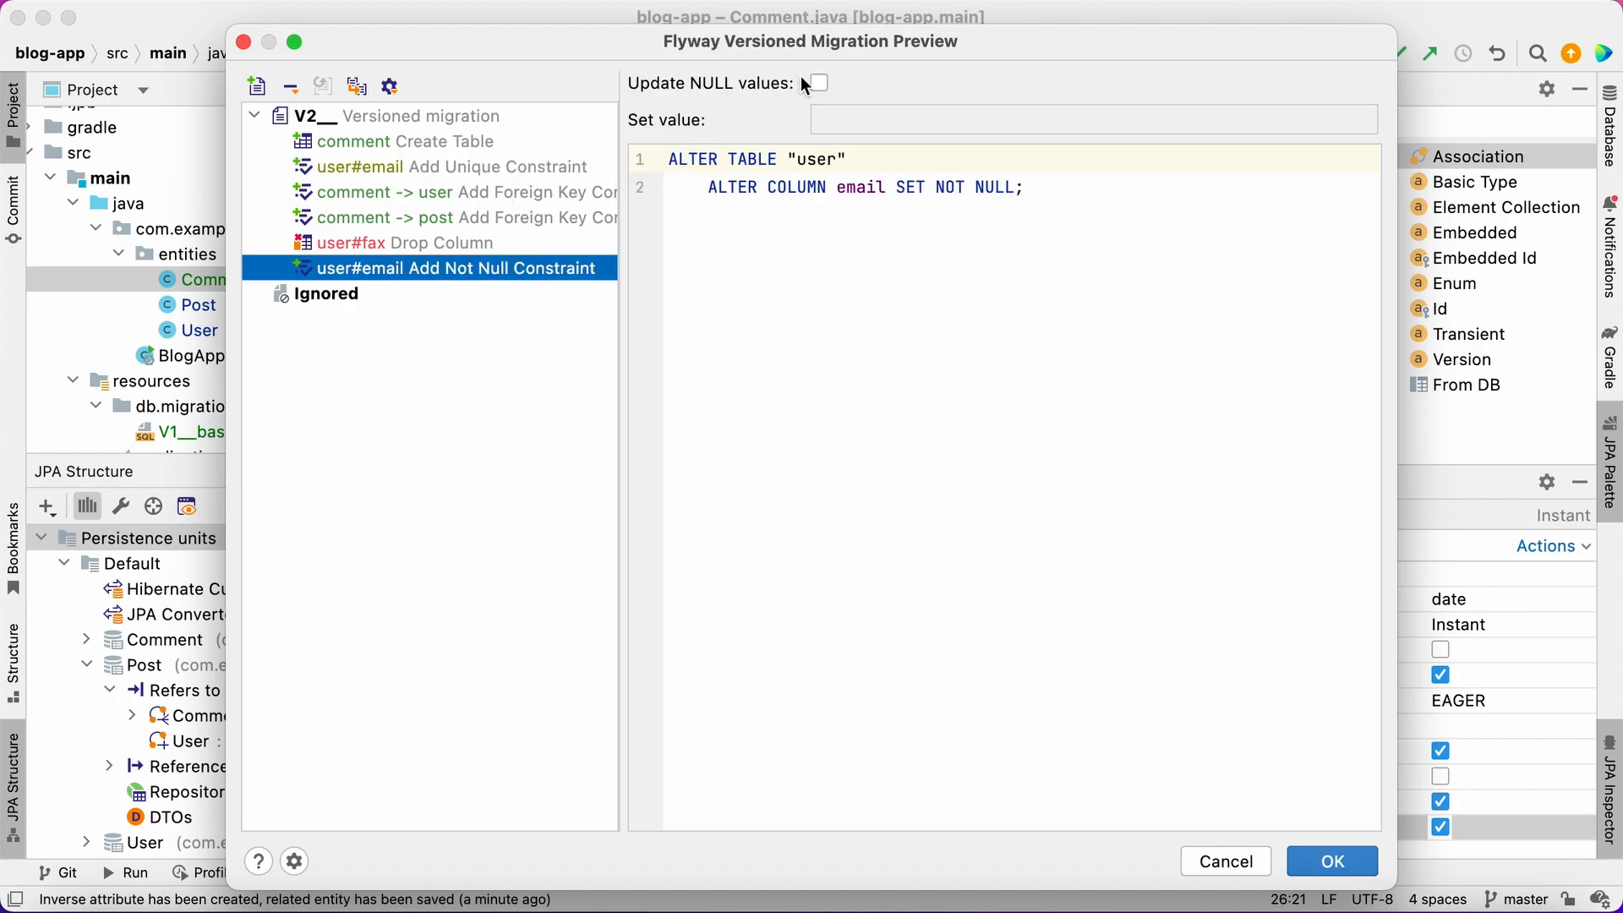
# Update NULL user emails to 'n/a' before the not-null constraint is applied
pyautogui.click(818, 83)
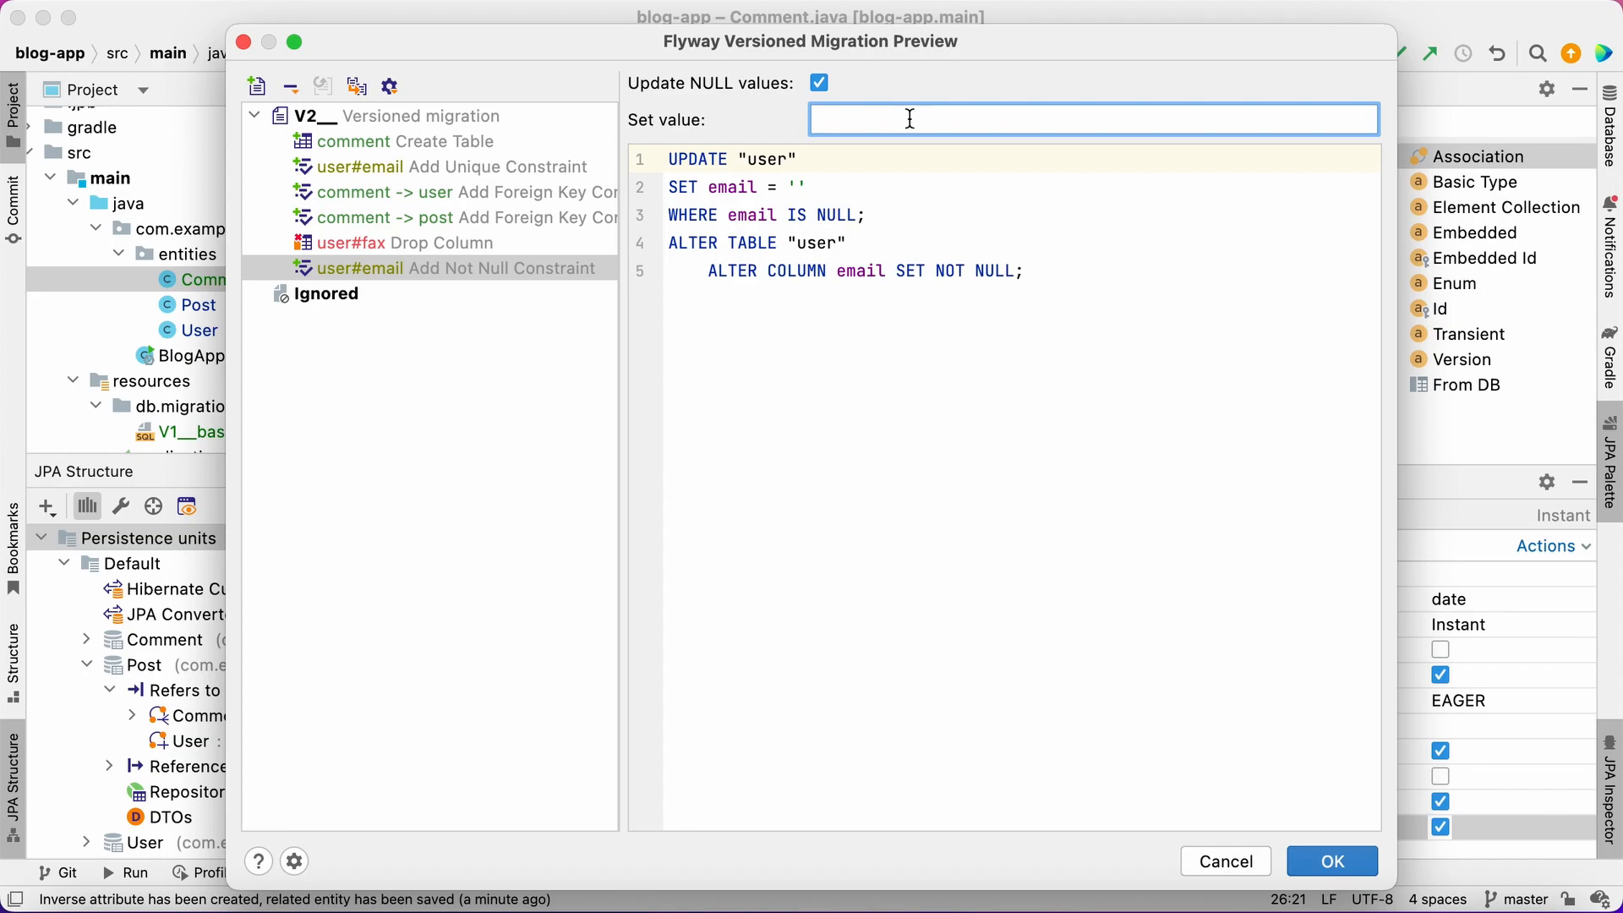
pyautogui.write('n/a')
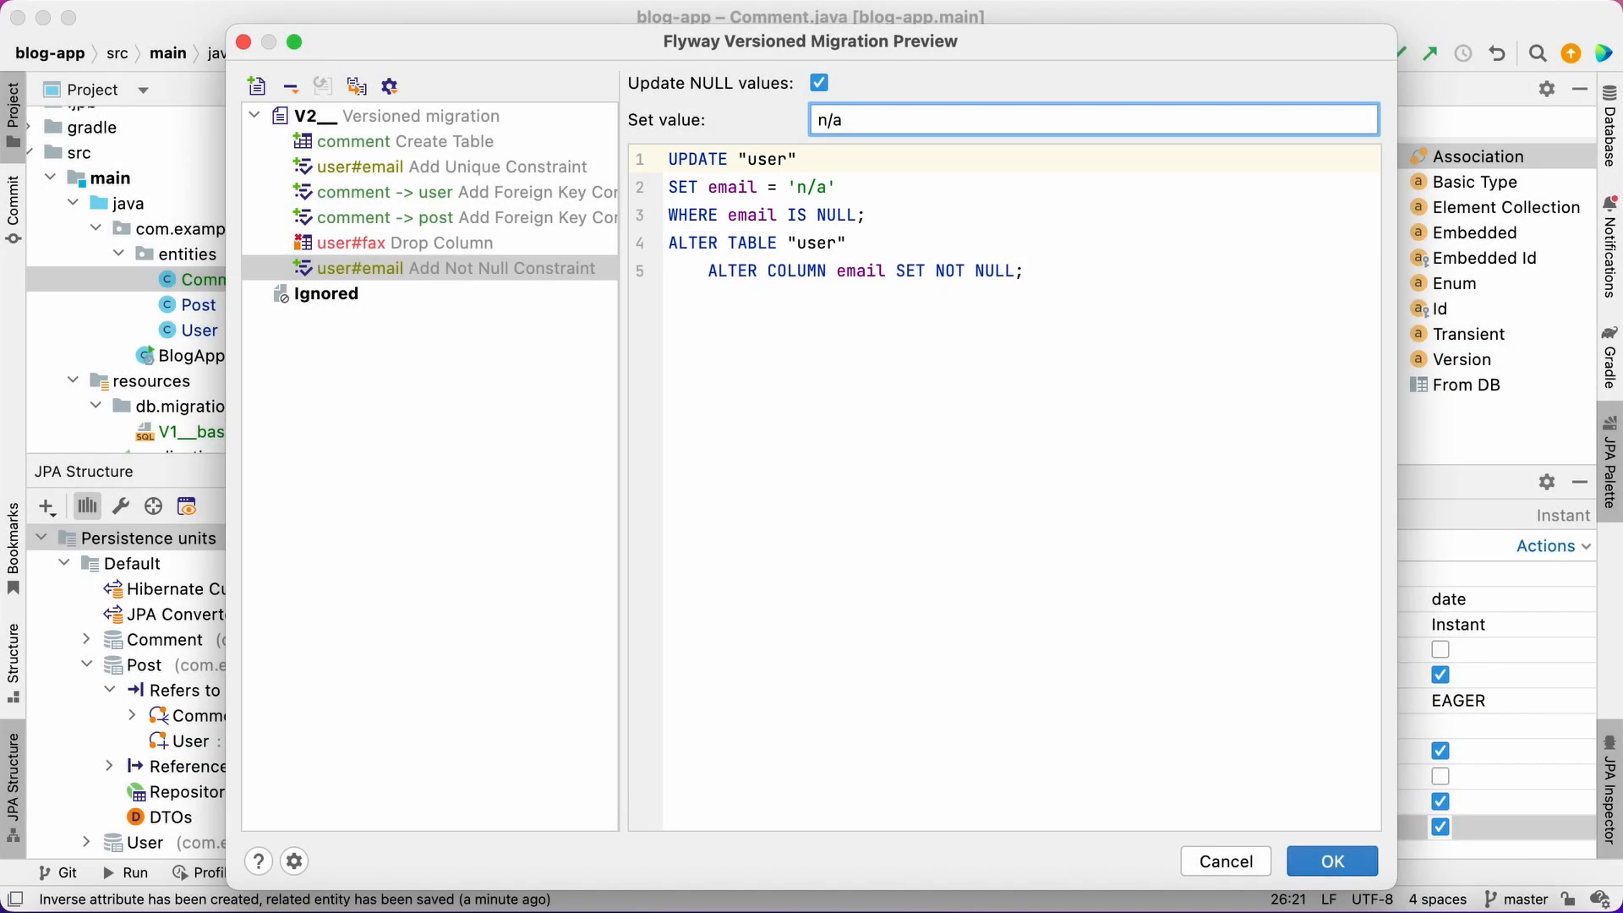
pyautogui.click(406, 242)
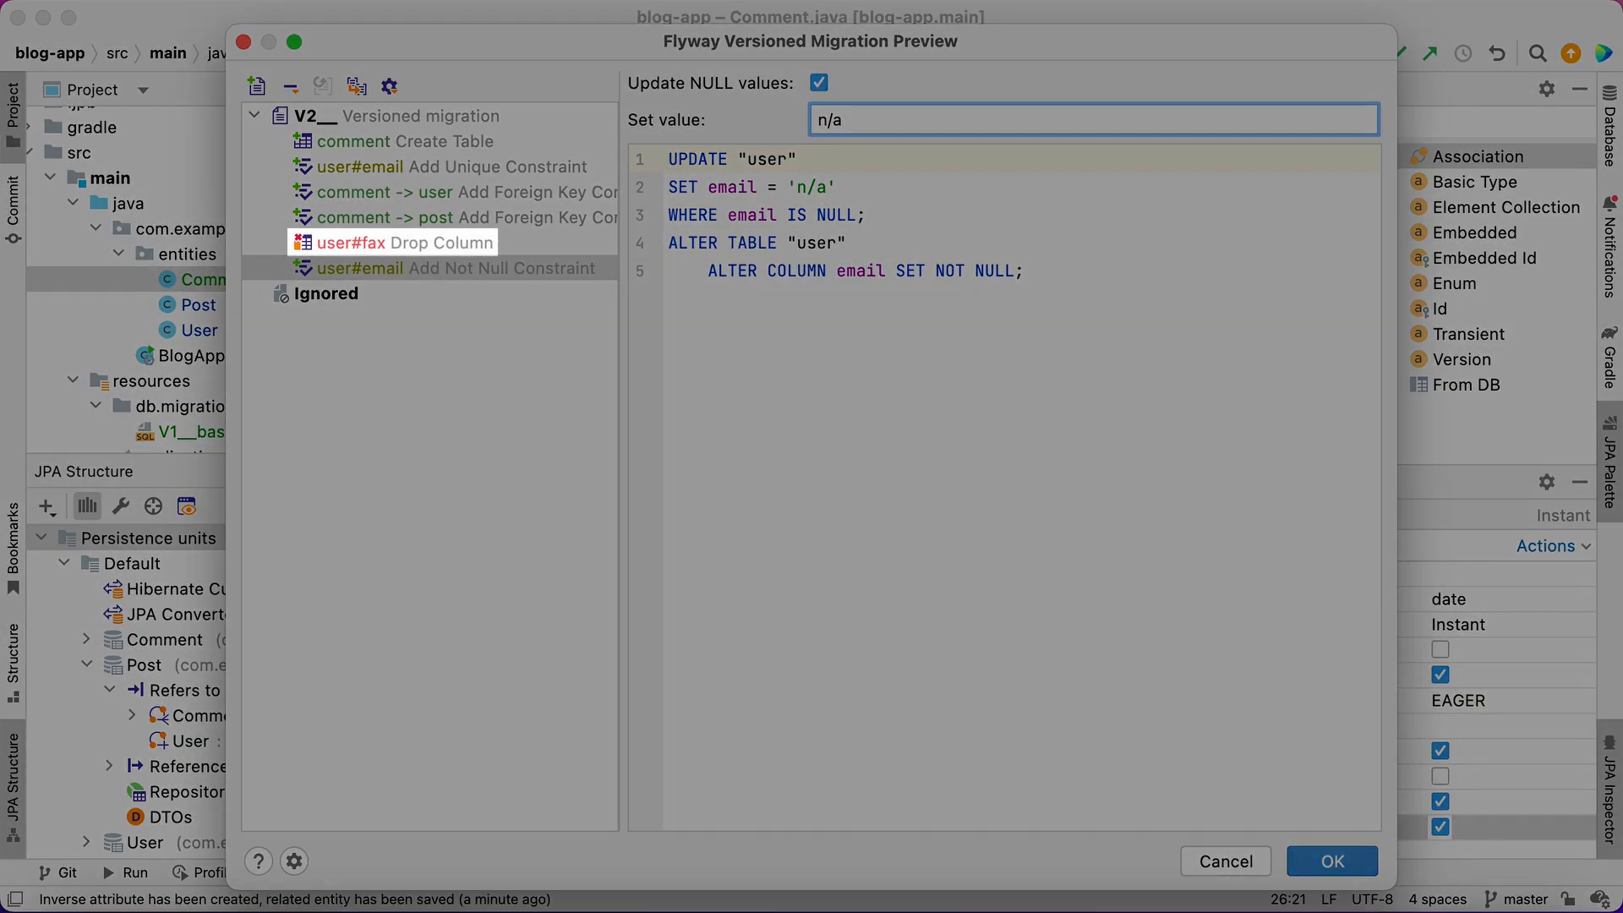
# Review the fax column and dialogs table drop changes, with the file named V2__model_changes
pyautogui.click(407, 243)
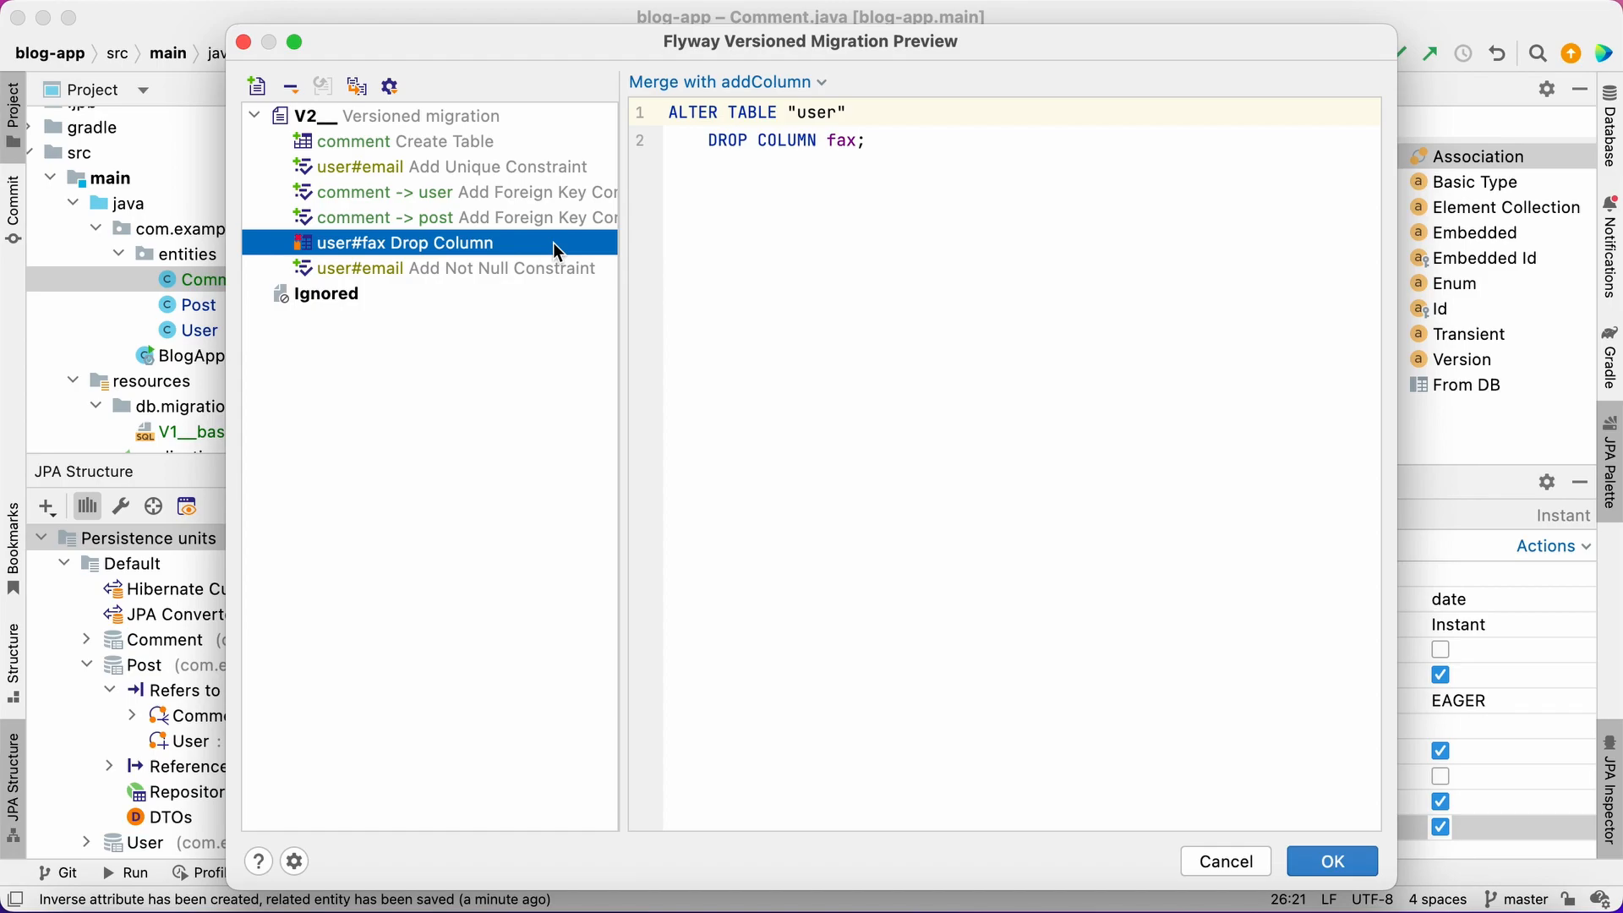
pyautogui.moveTo(567, 133)
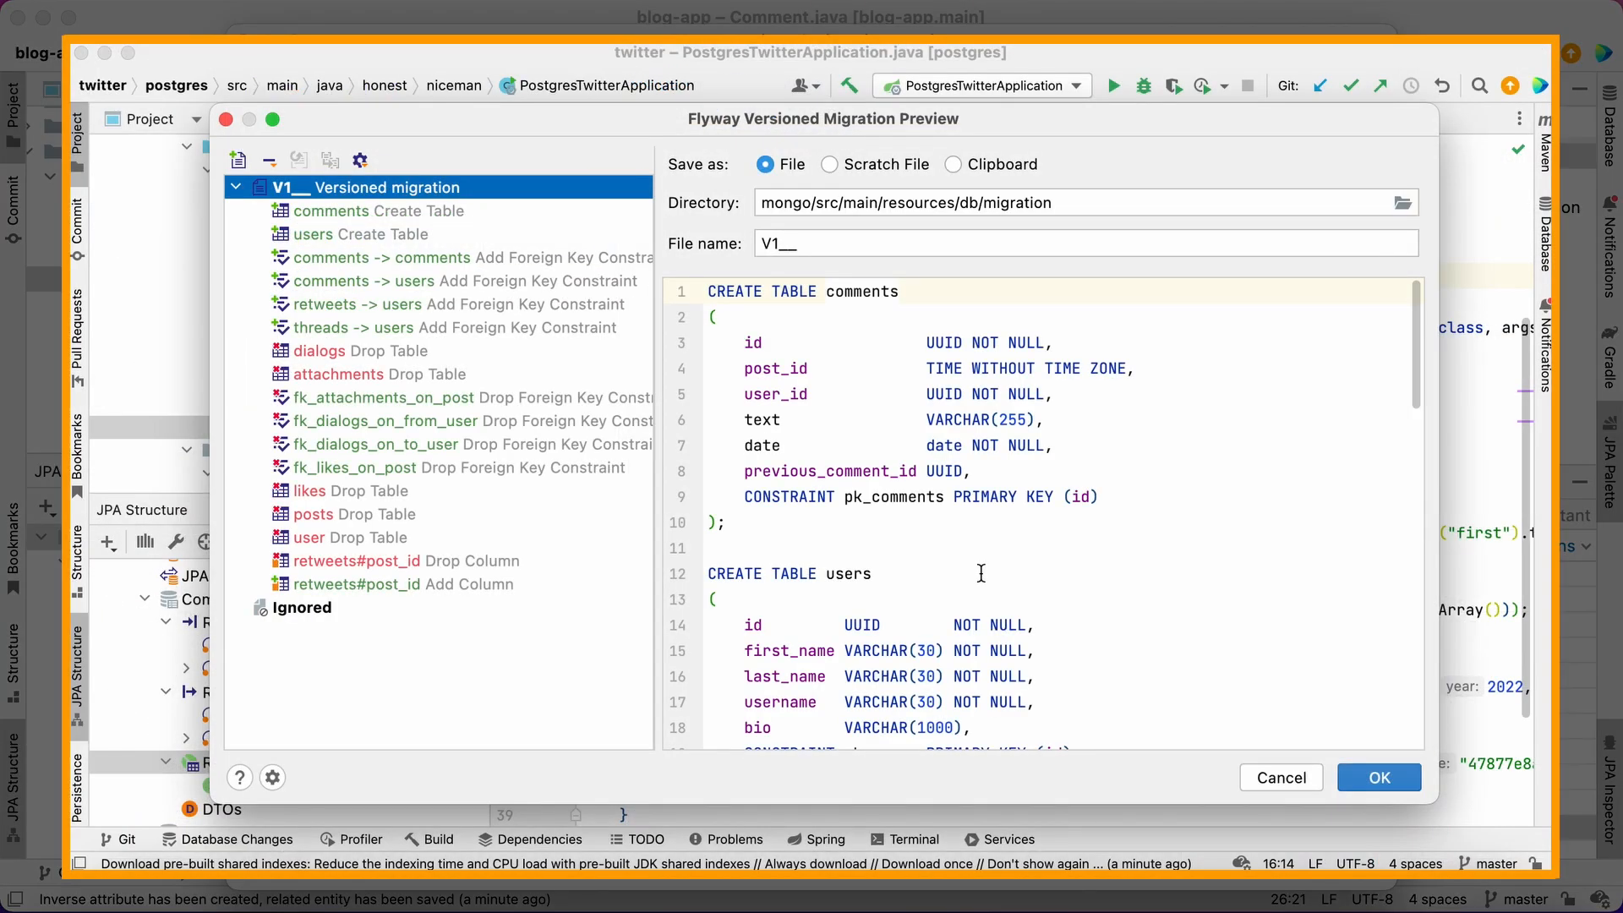
pyautogui.moveTo(968, 564)
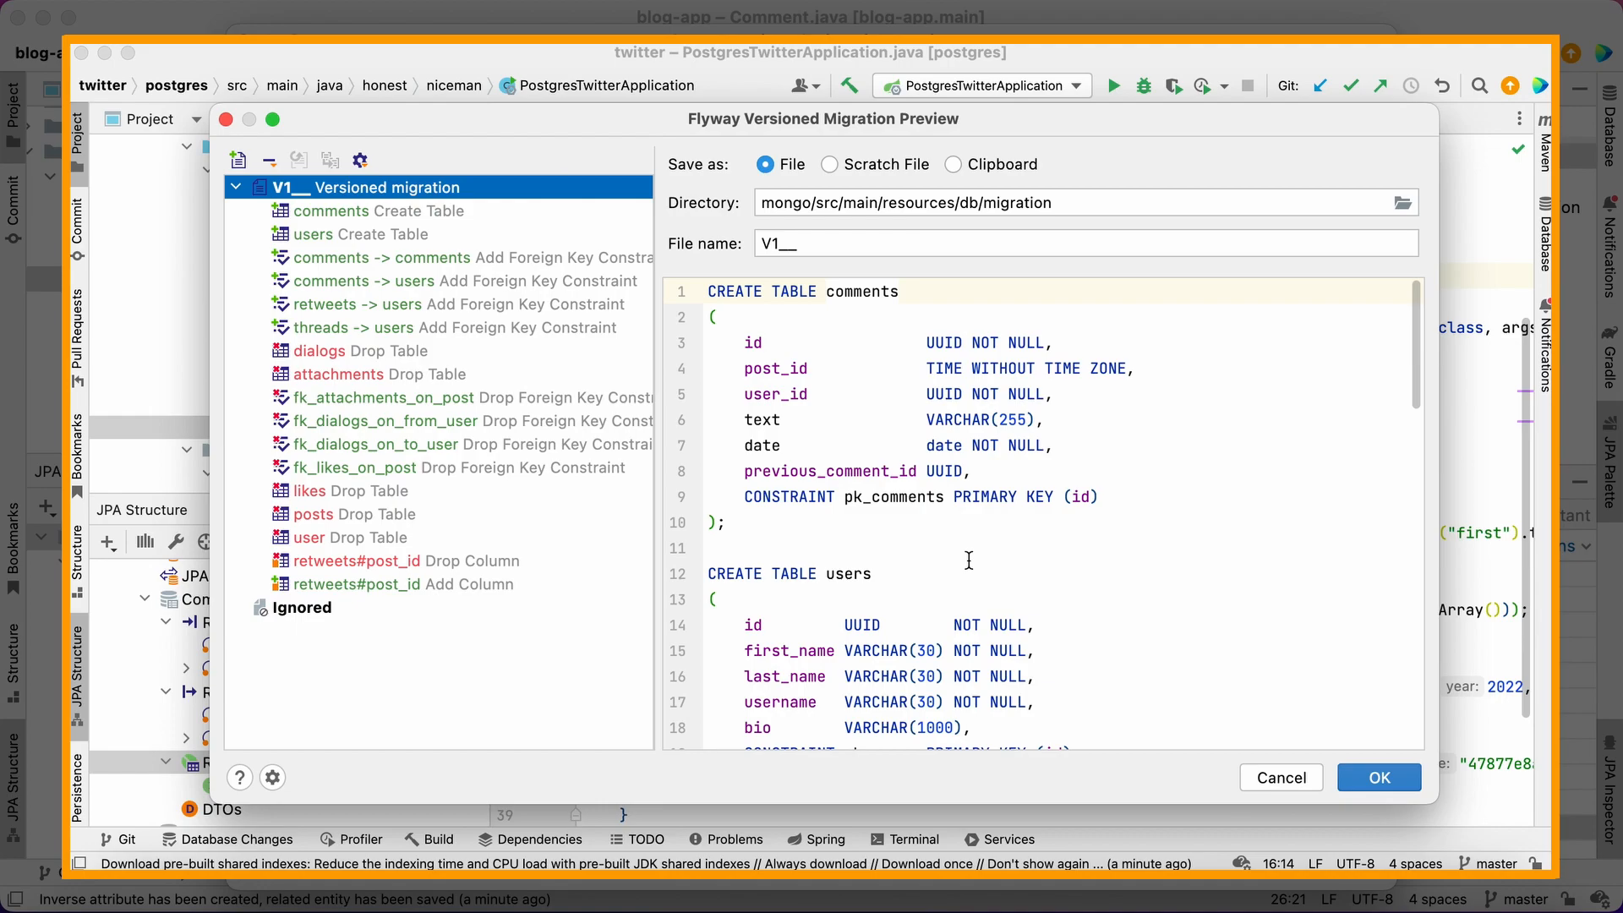
pyautogui.click(360, 351)
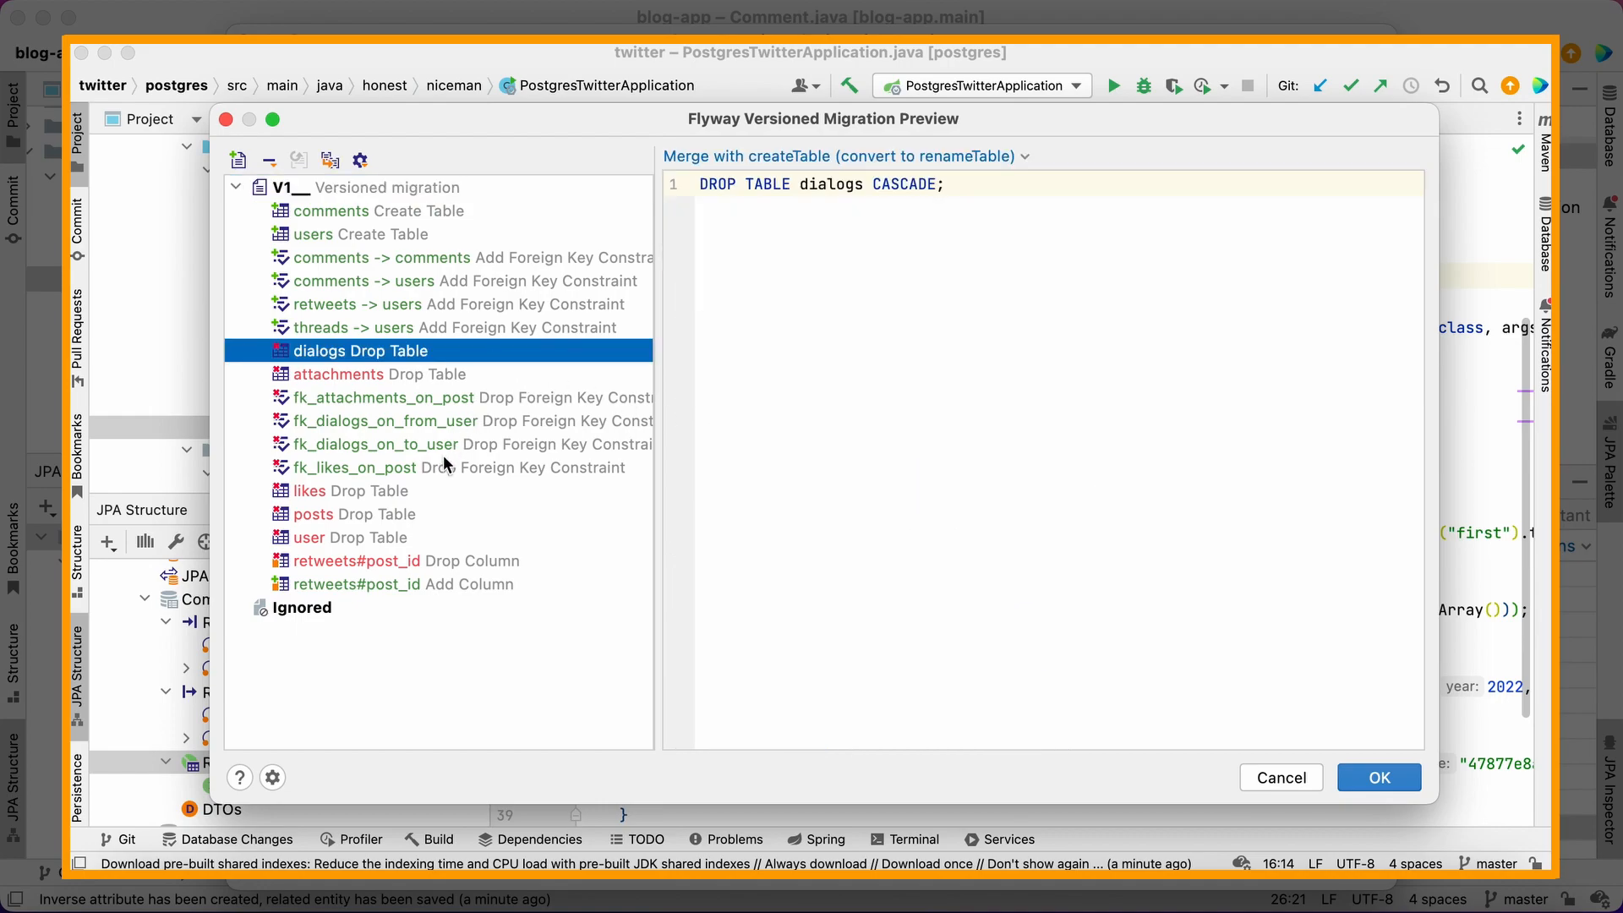
pyautogui.click(354, 514)
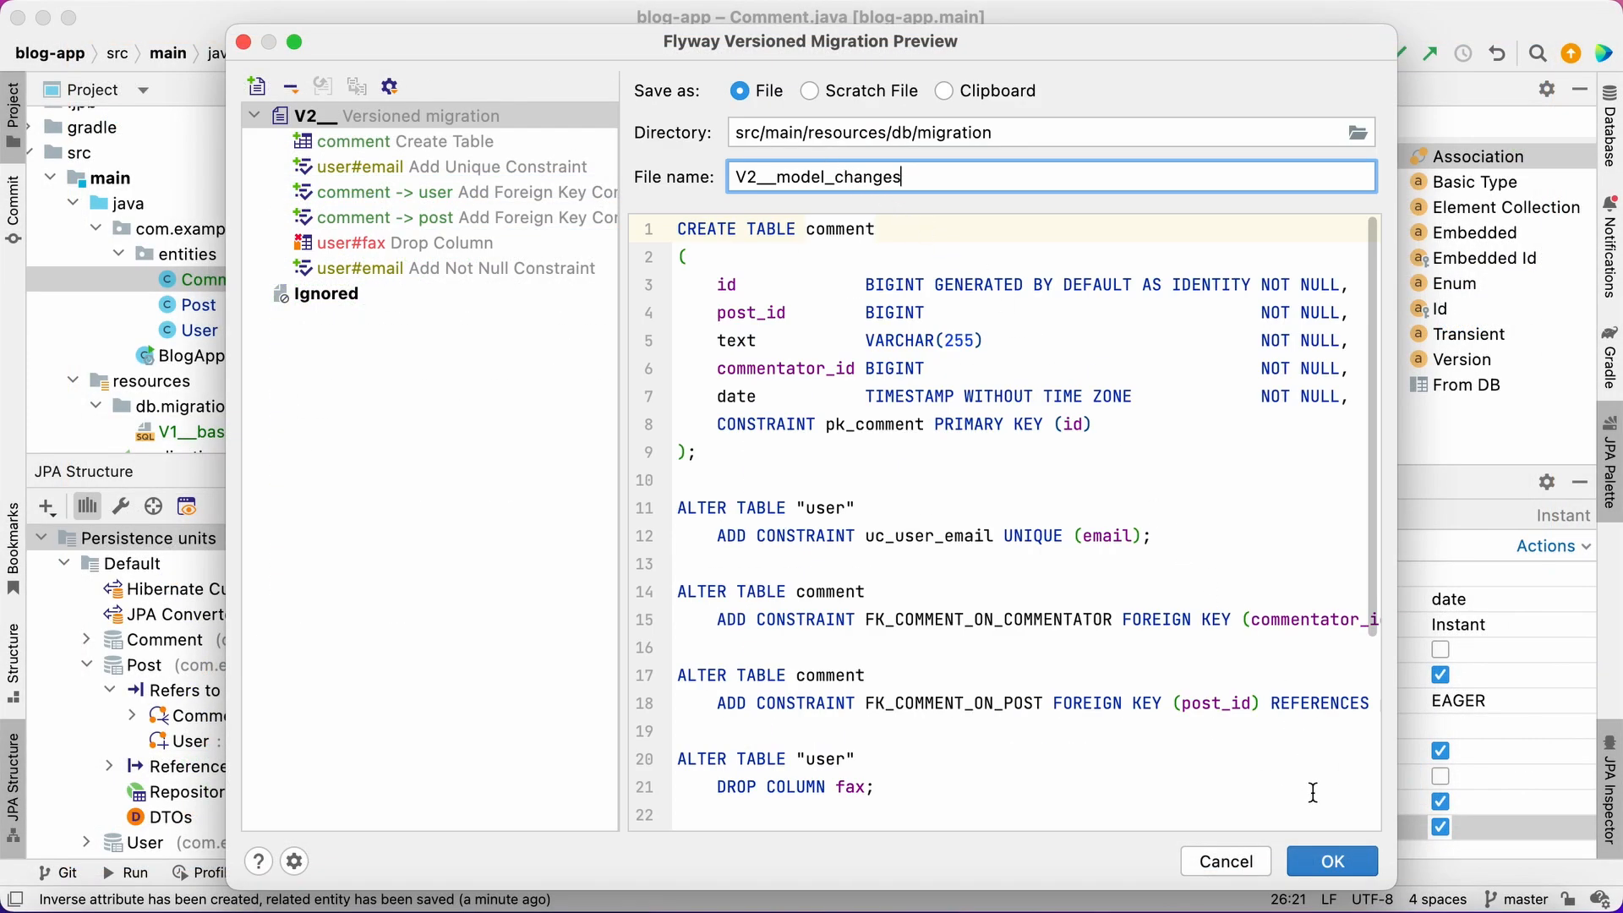
# Save V2__model_changes.sql and browse the blog database to see the new comment table
pyautogui.click(1330, 861)
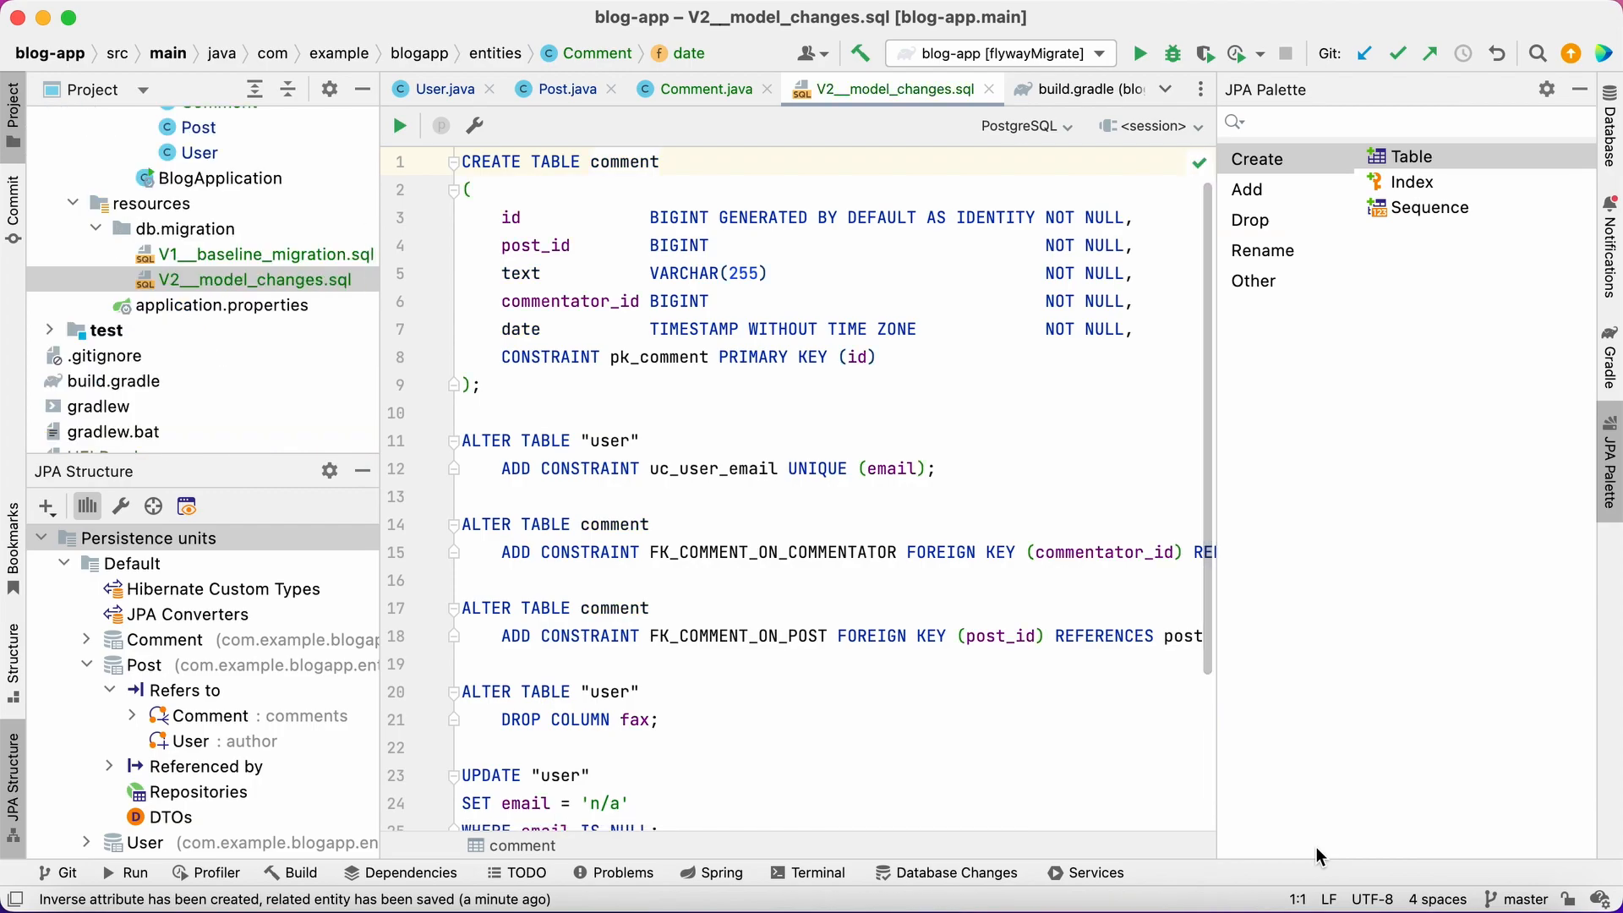
pyautogui.doubleClick(1461, 410)
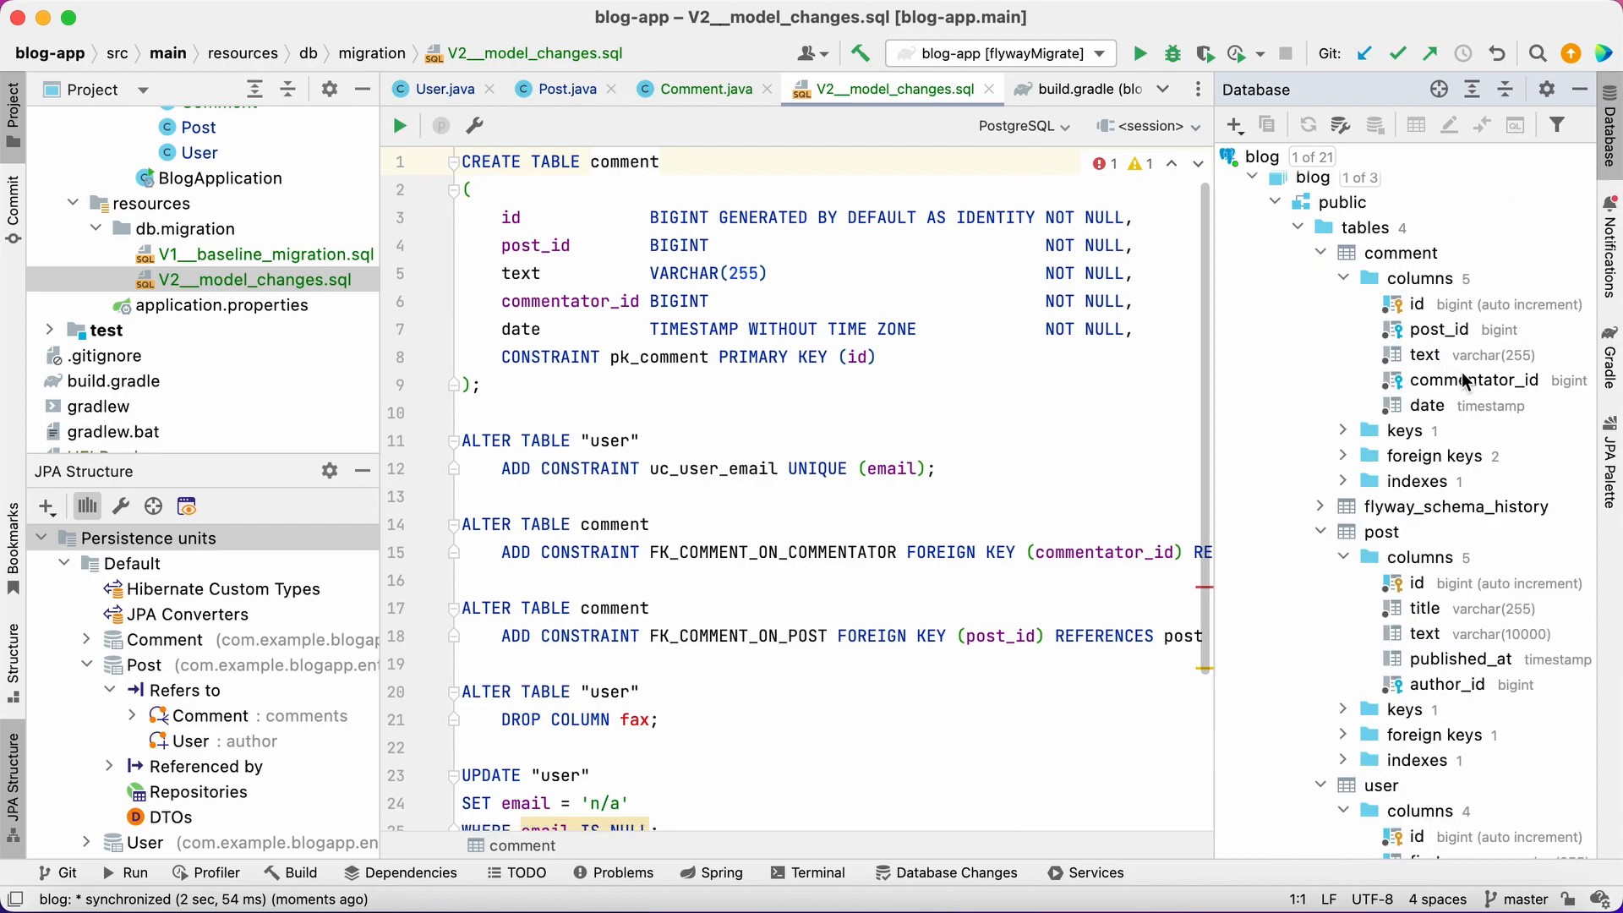
pyautogui.scroll(-3)
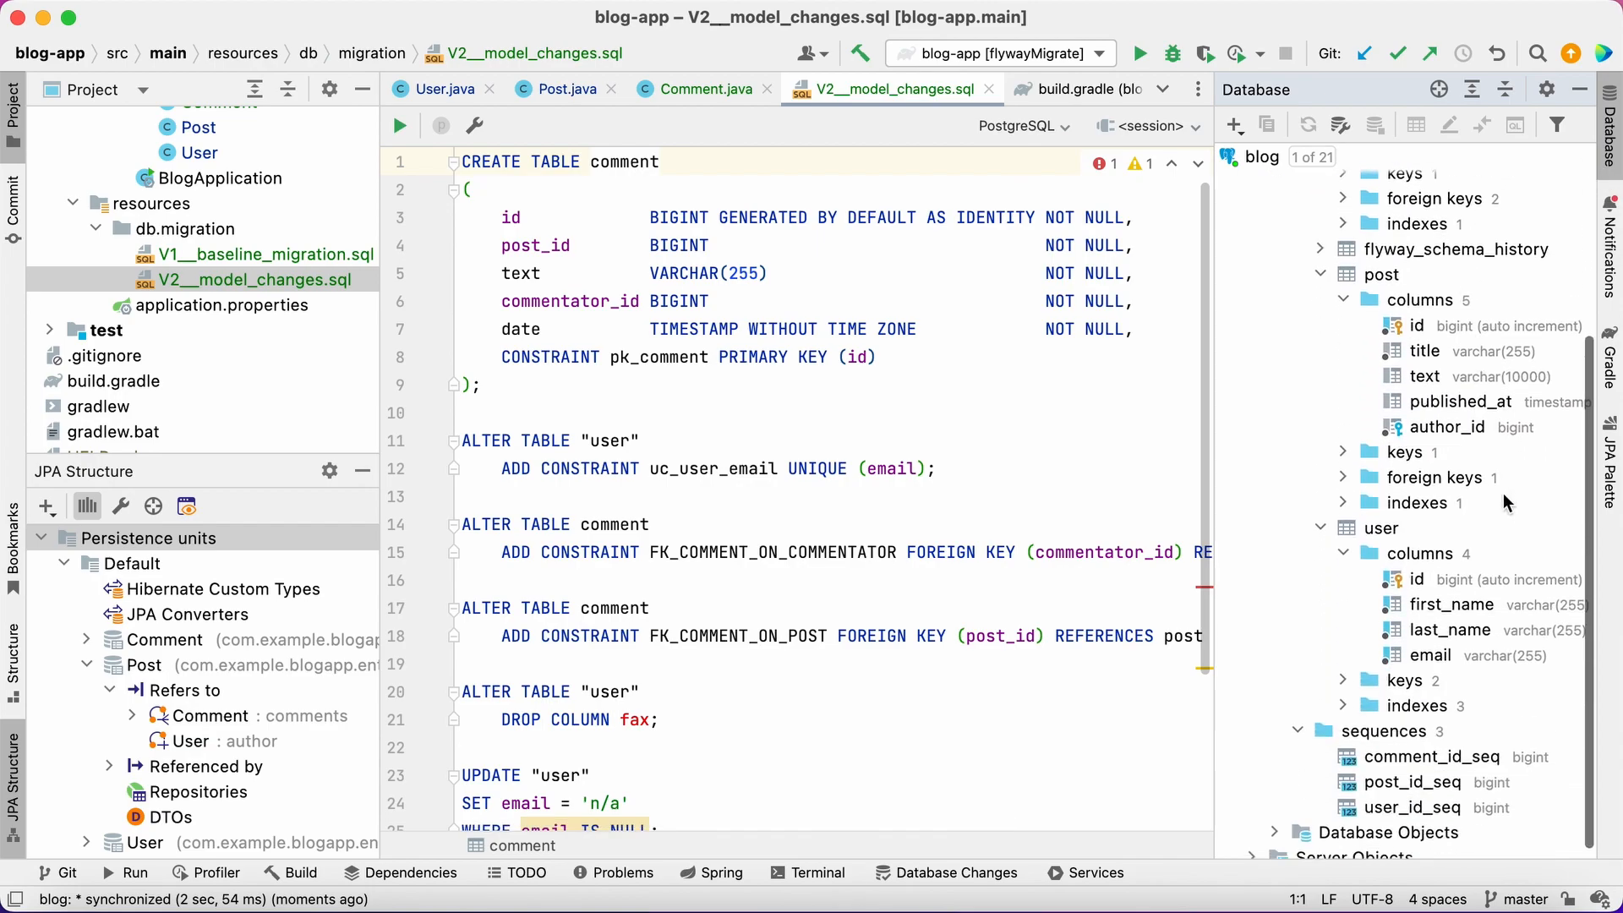